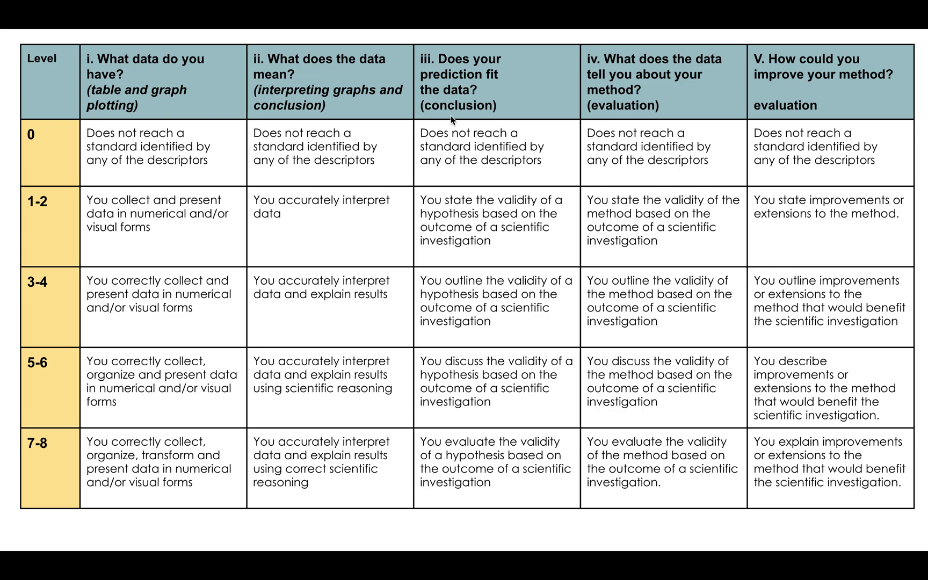
pyautogui.moveTo(647, 94)
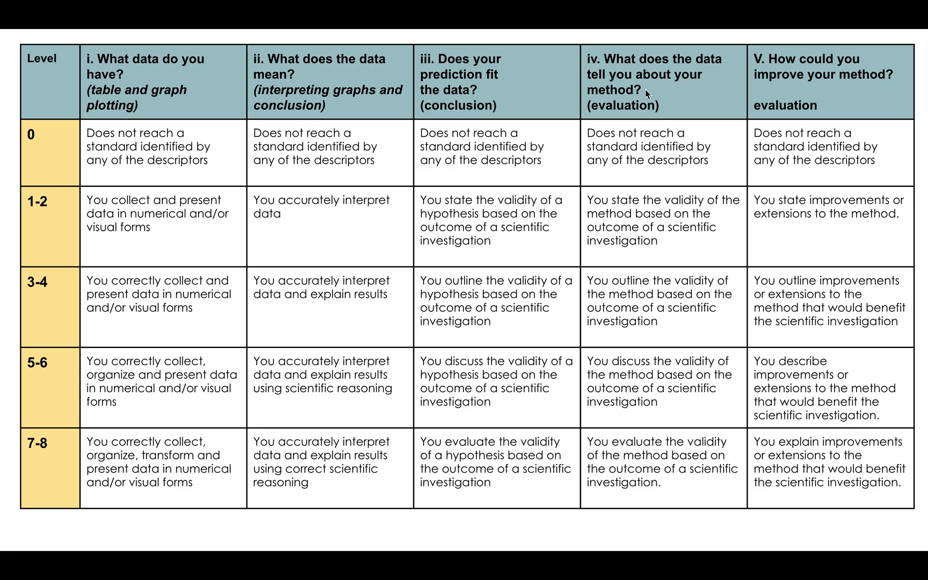
pyautogui.moveTo(628, 112)
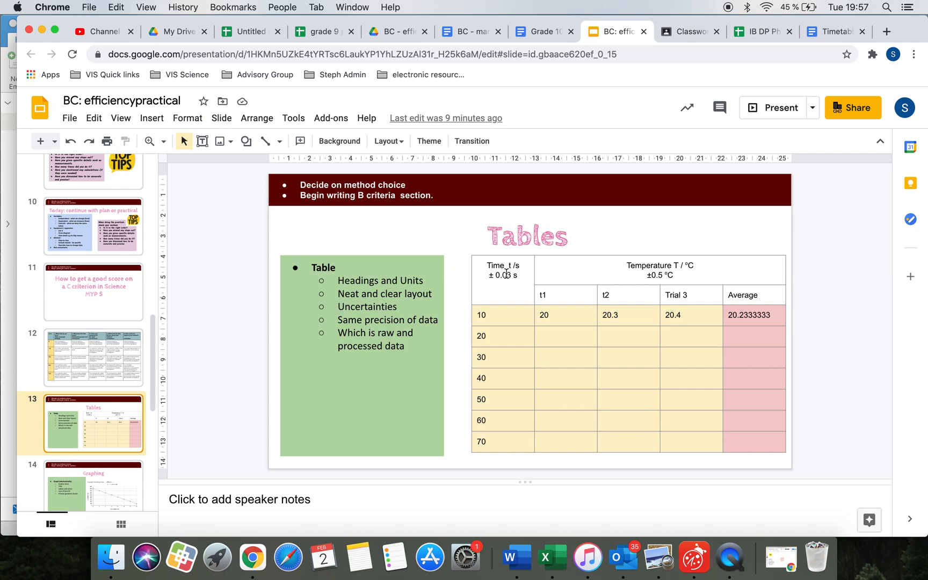
# - Change the first row to time 10.0, t1 20.0, and round 20.2333333 to 20.2
pyautogui.click(481, 314)
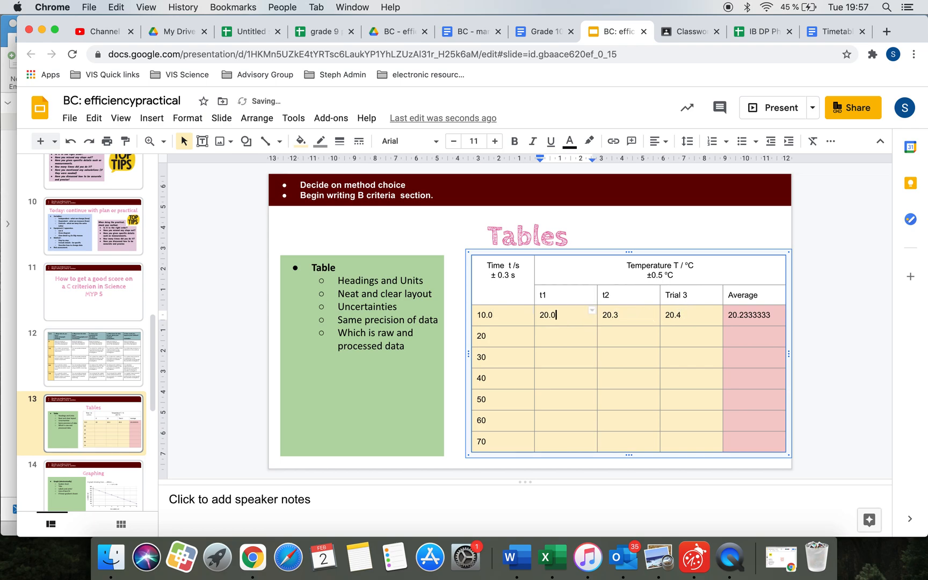
pyautogui.click(750, 314)
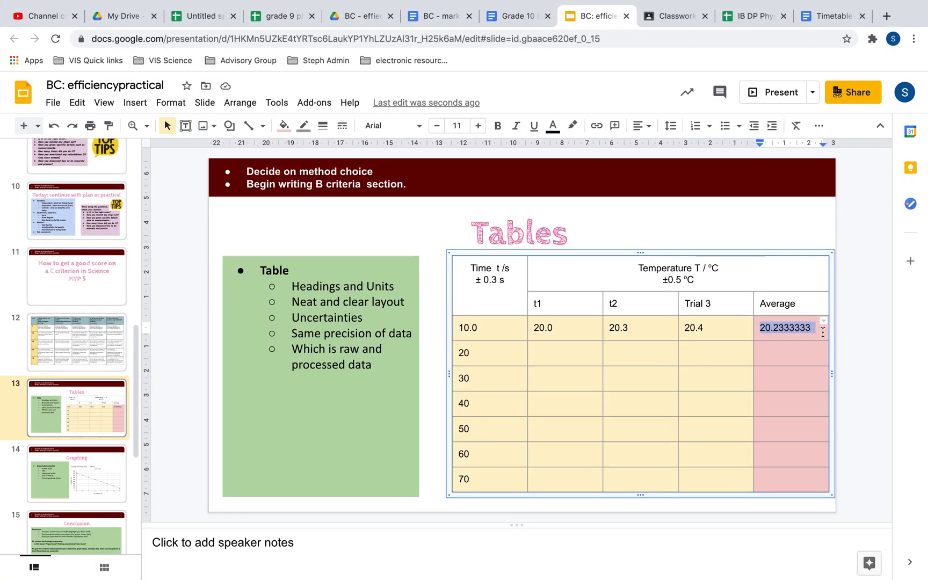
pyautogui.click(784, 327)
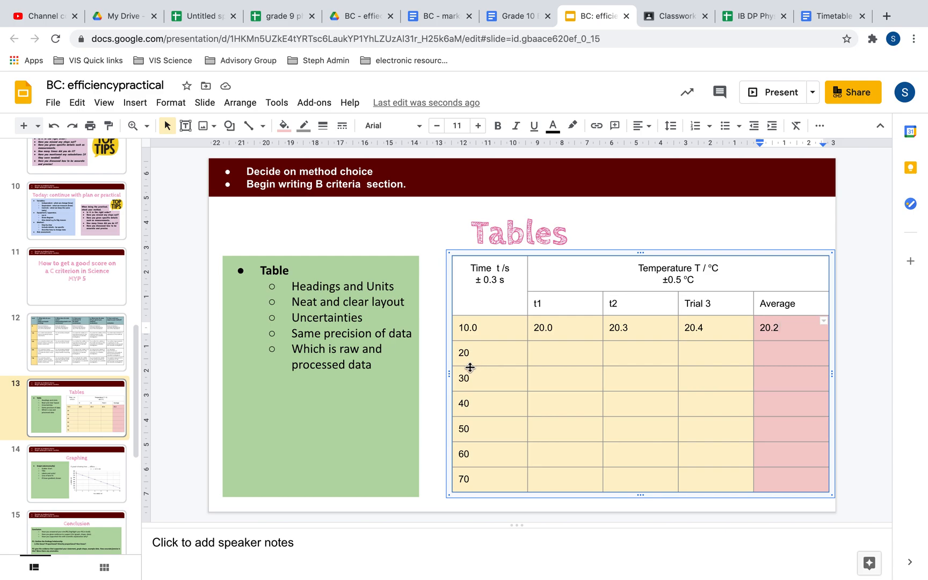
pyautogui.moveTo(462, 364)
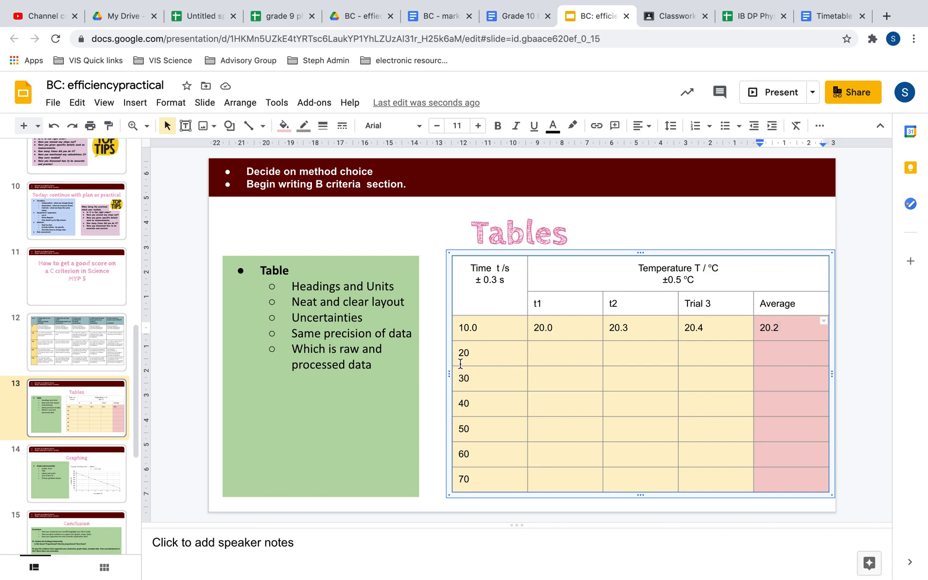
pyautogui.moveTo(498, 335)
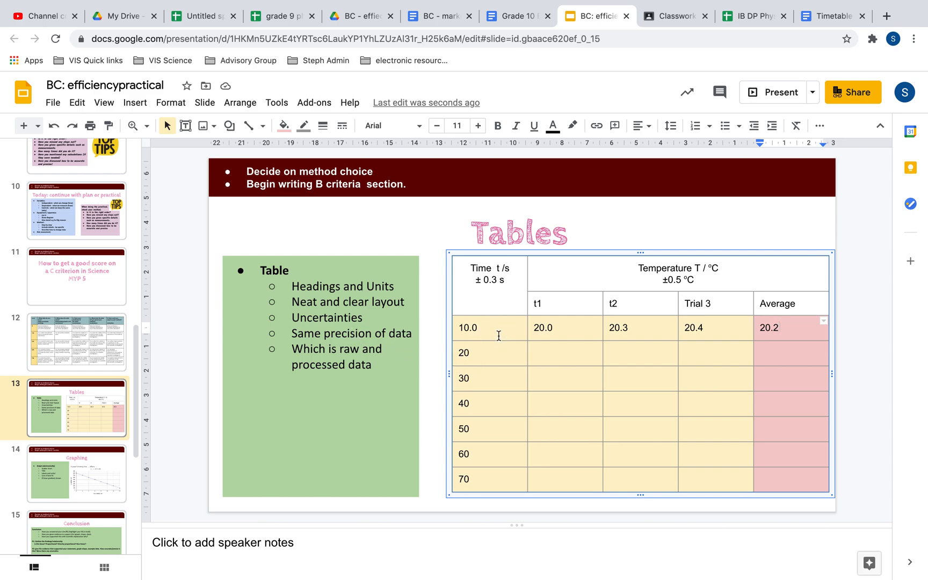
pyautogui.moveTo(579, 271)
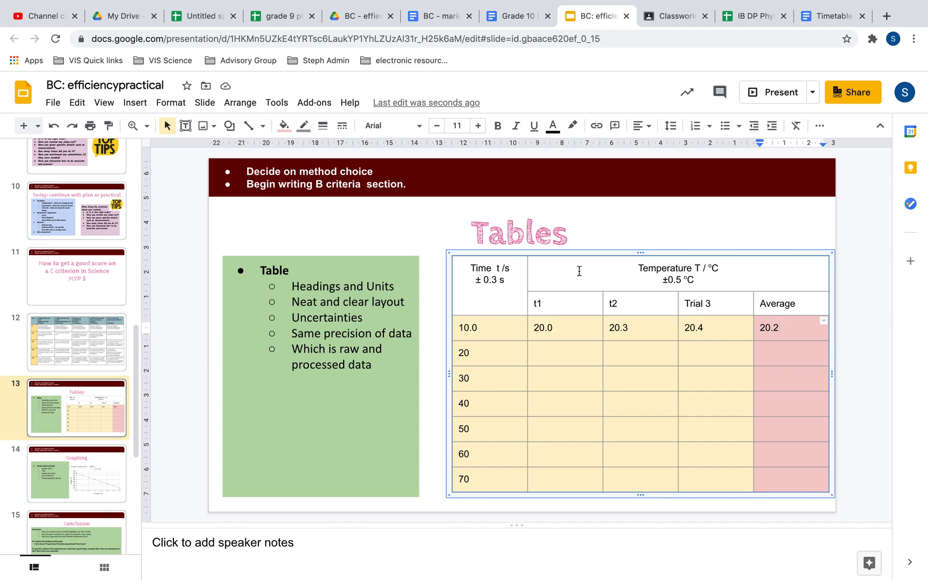
pyautogui.moveTo(673, 385)
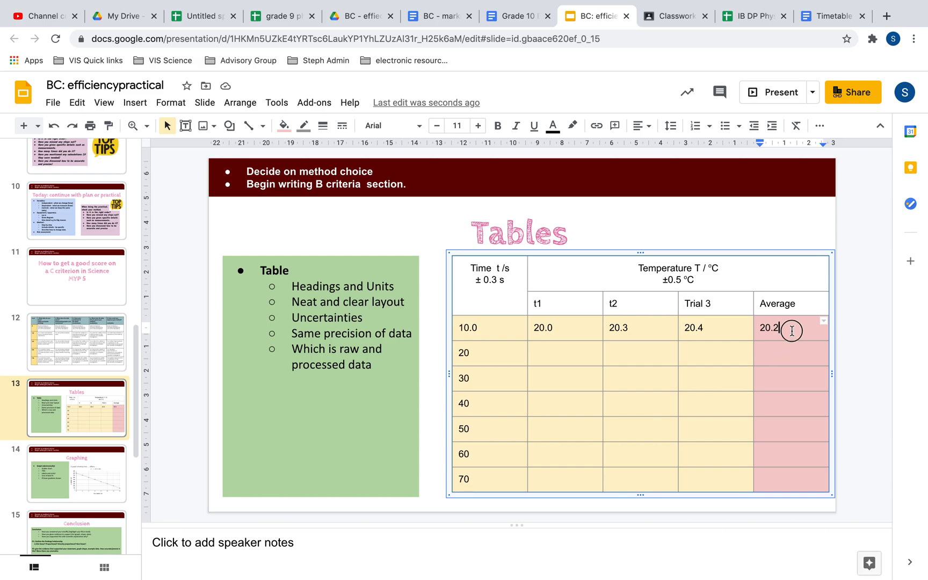
pyautogui.moveTo(521, 345)
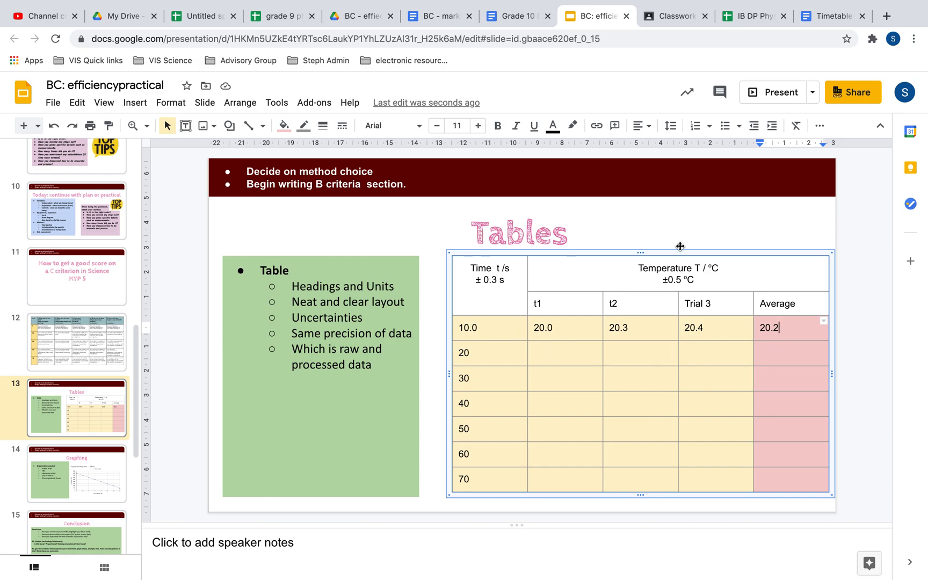
pyautogui.moveTo(765, 366)
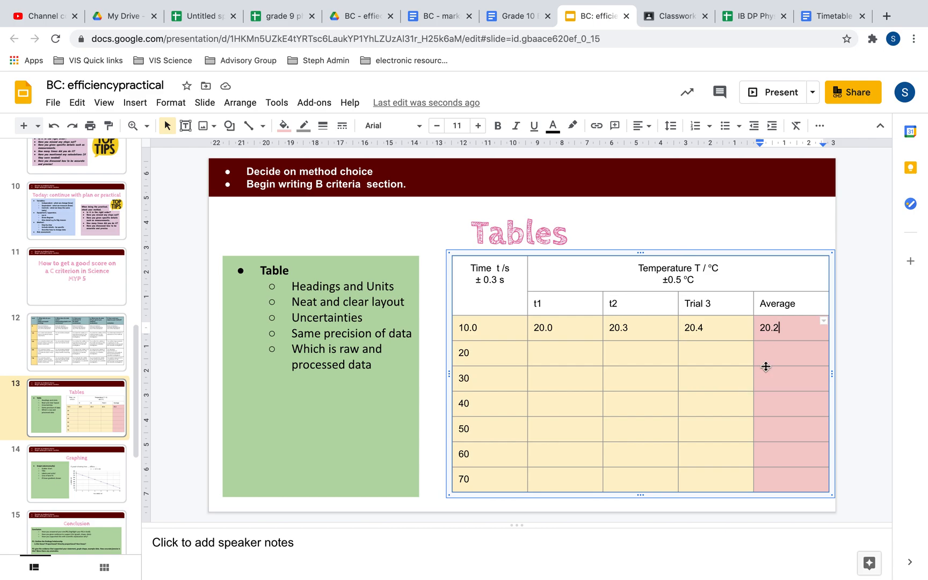
# - Change the headings to 'Time taken for heating t /s' and 'Temperature of water T / °C'
pyautogui.click(533, 354)
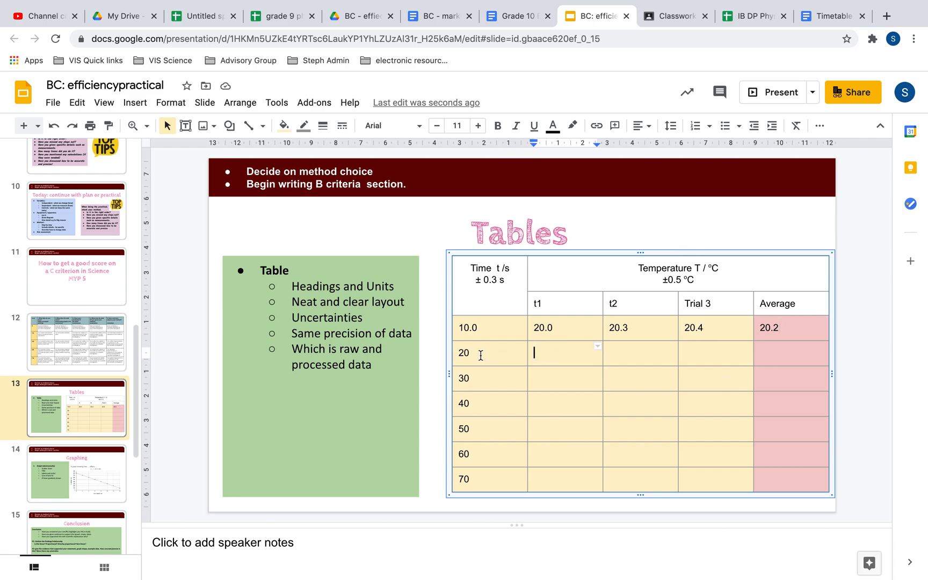
pyautogui.moveTo(470, 287)
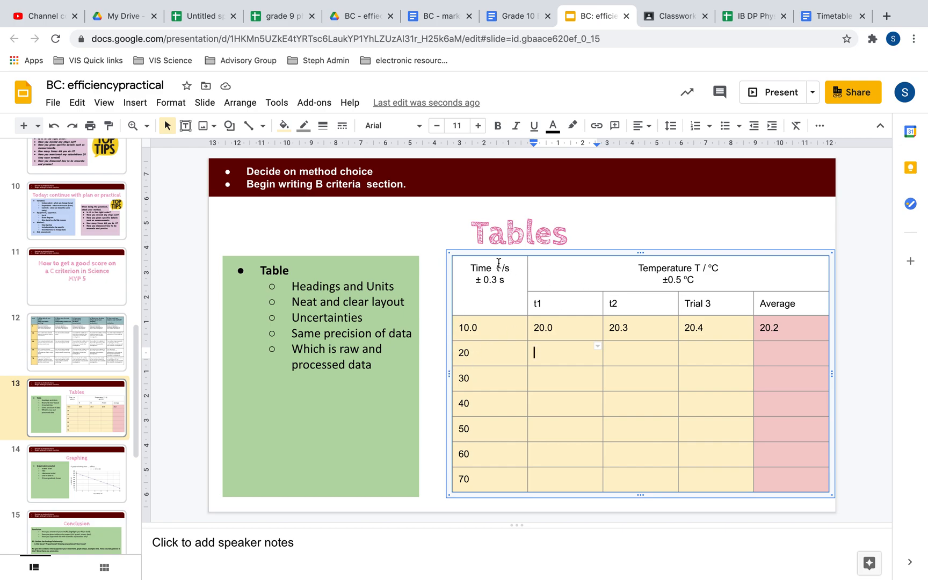
pyautogui.moveTo(502, 269)
pyautogui.write(' taken for heating')
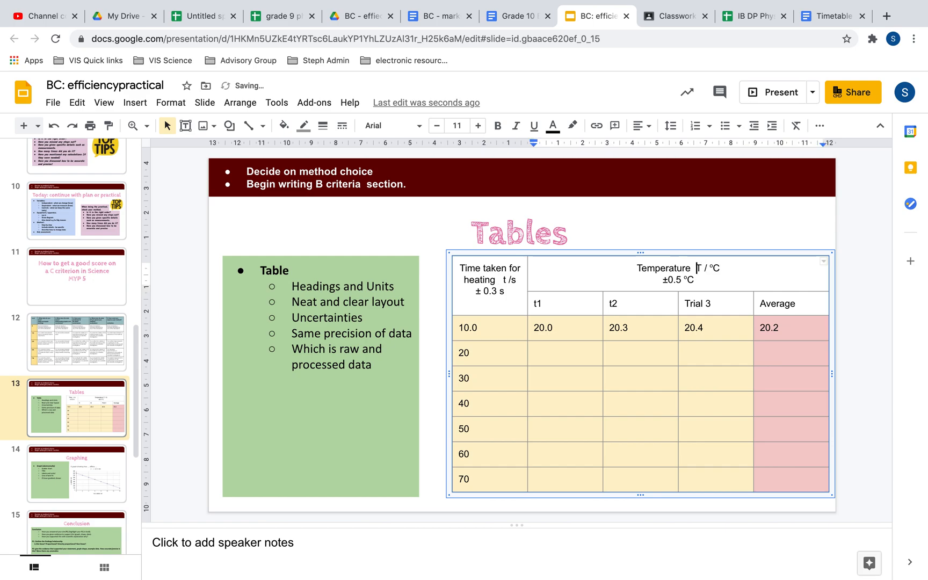
pyautogui.write('of')
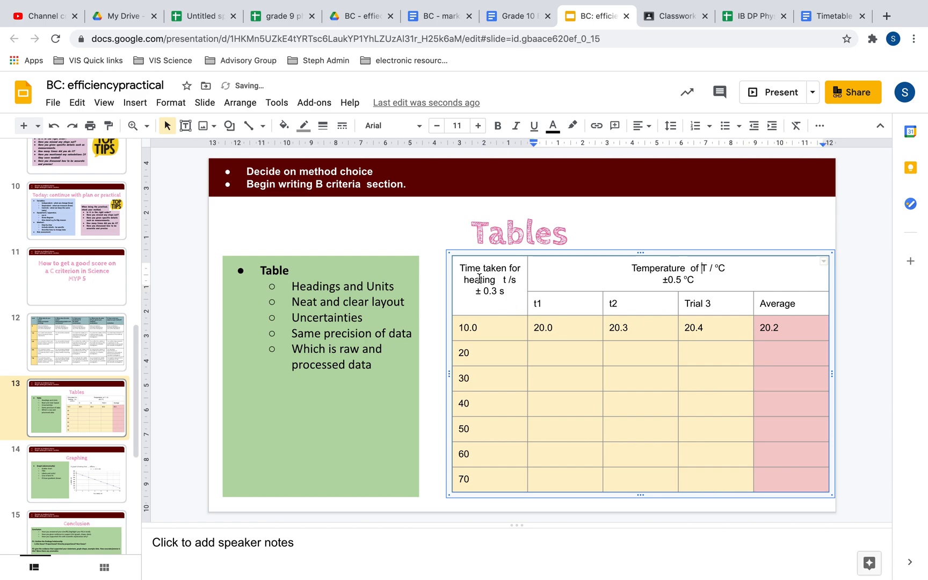
pyautogui.write('water')
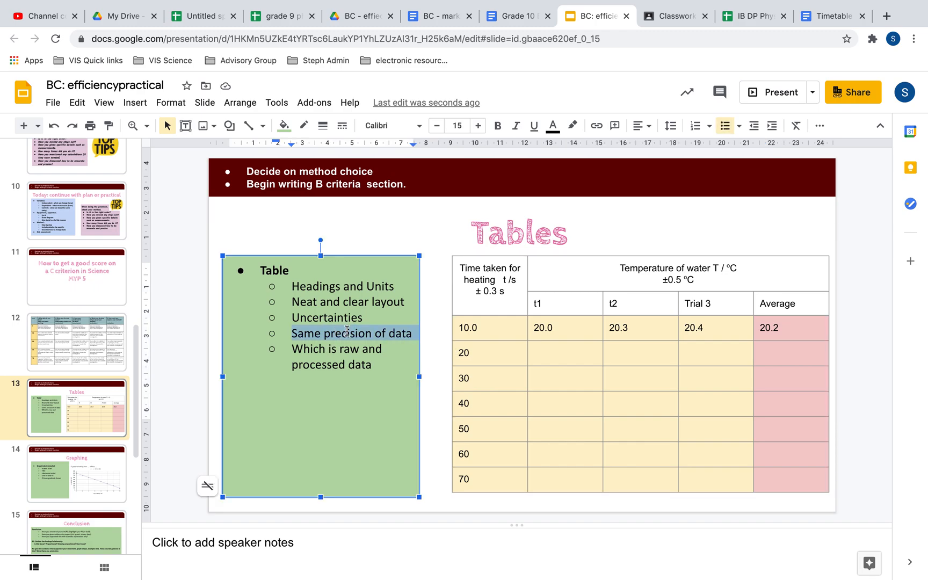
pyautogui.doubleClick(327, 317)
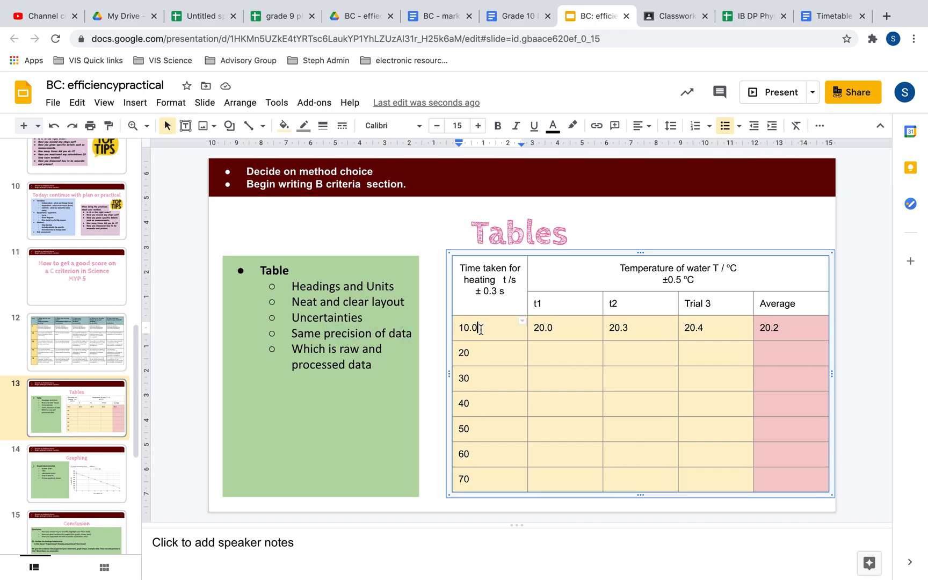
pyautogui.write('s')
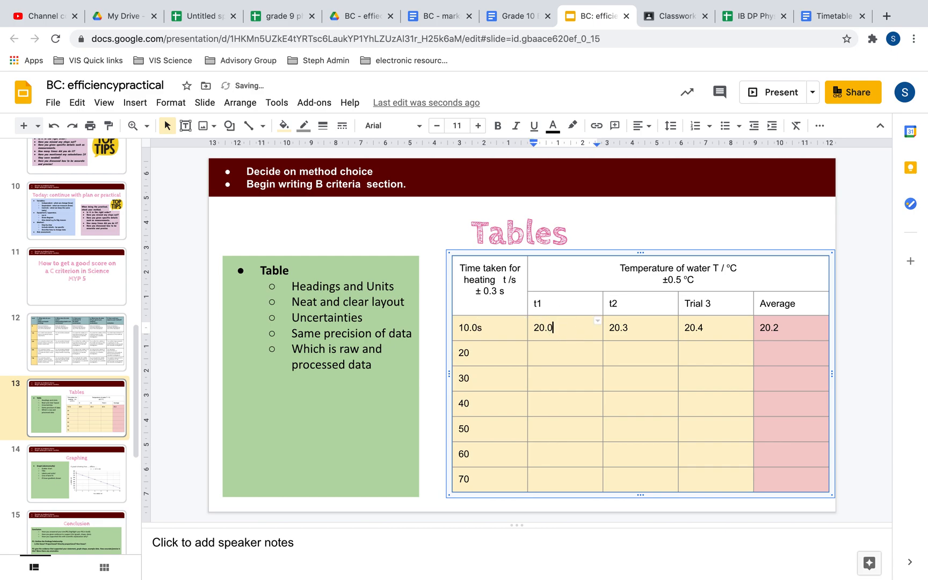
pyautogui.write('ºC')
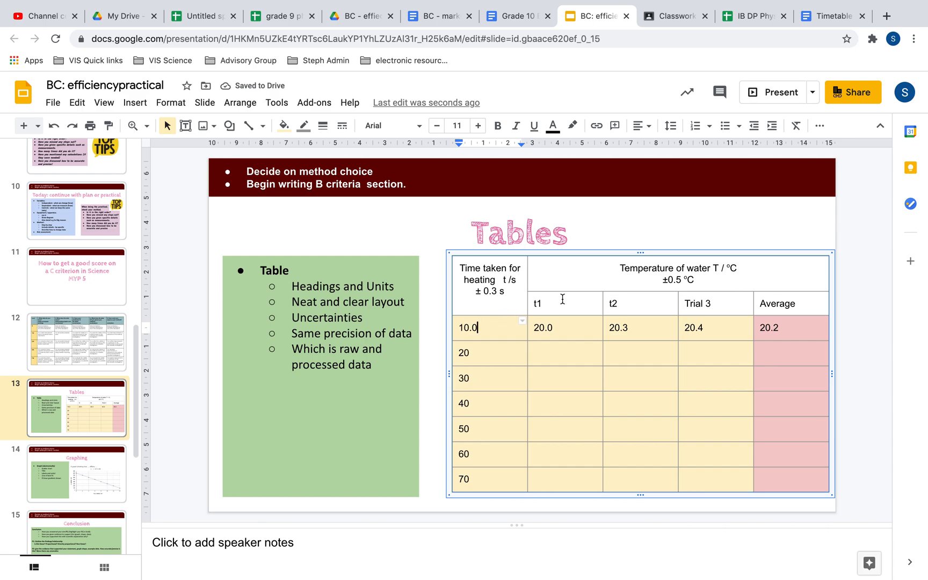
pyautogui.moveTo(499, 468)
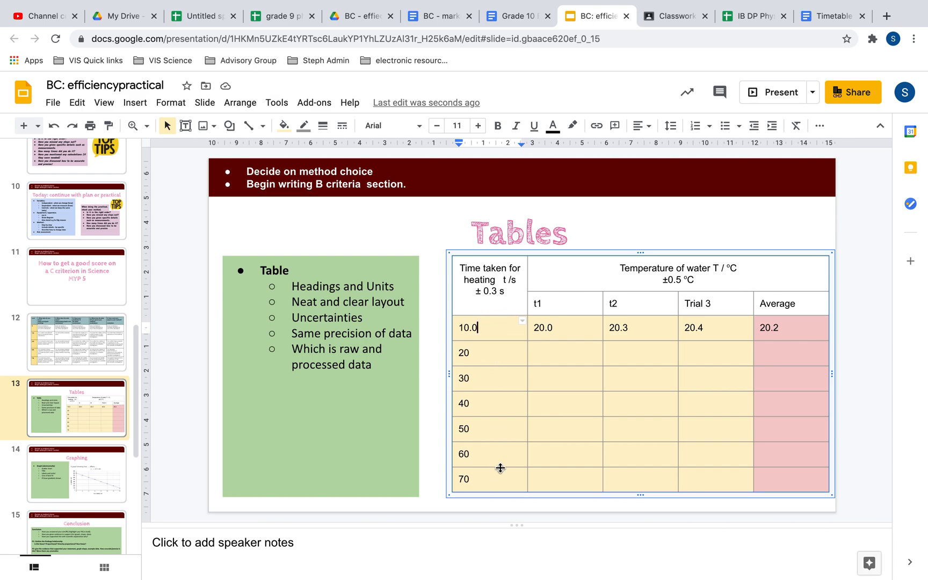
pyautogui.moveTo(306, 432)
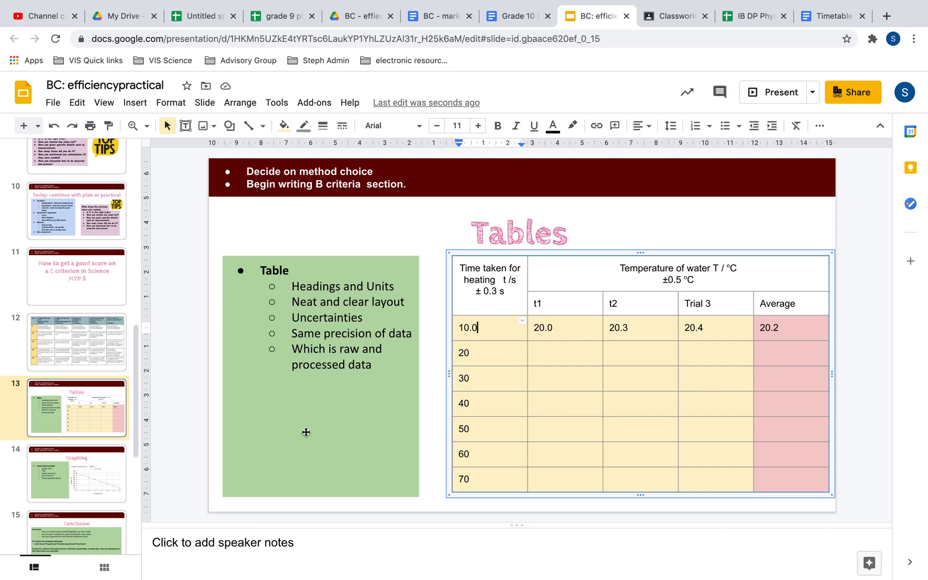
pyautogui.moveTo(456, 377)
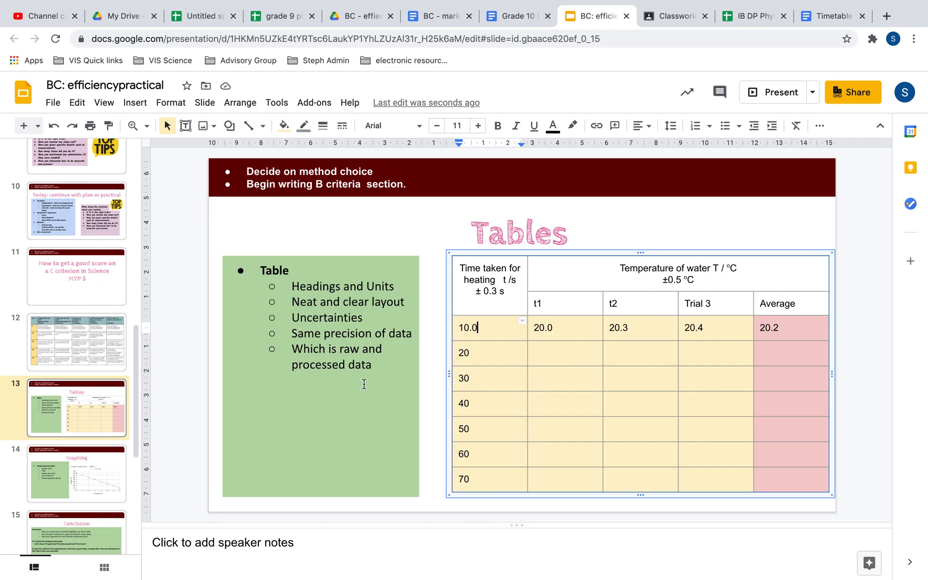
# - Open slide 14 (Graphing) and select its example scatter chart with the best-fit line
pyautogui.click(76, 474)
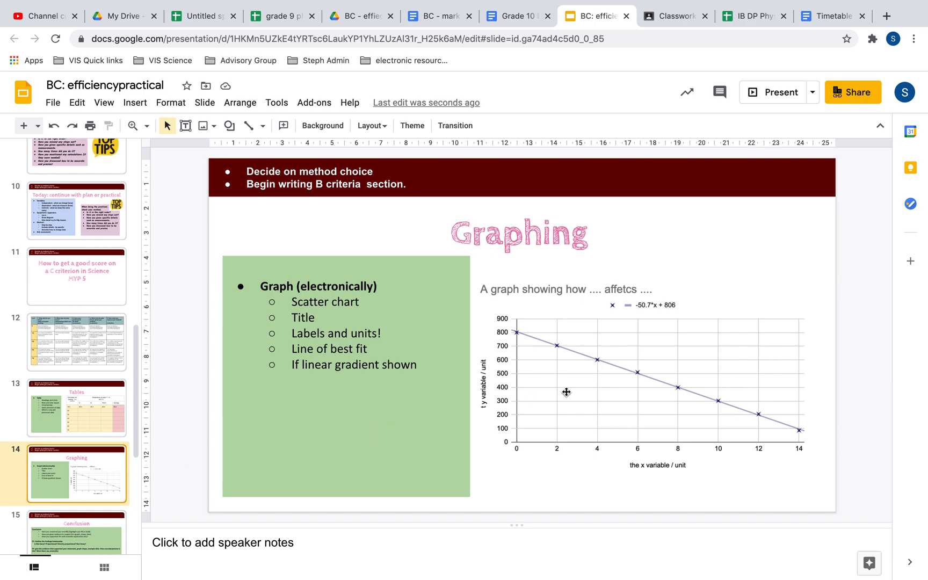
pyautogui.moveTo(514, 335)
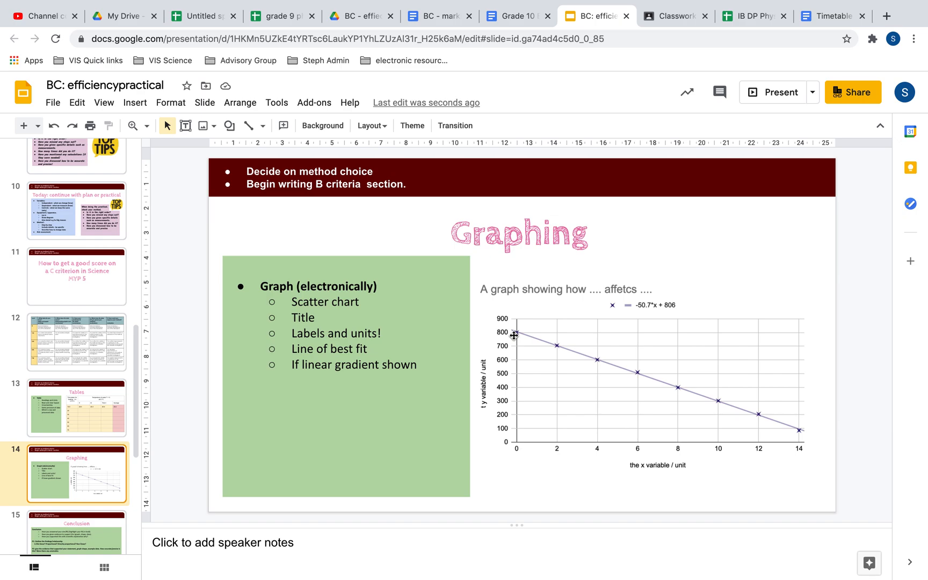
pyautogui.moveTo(559, 345)
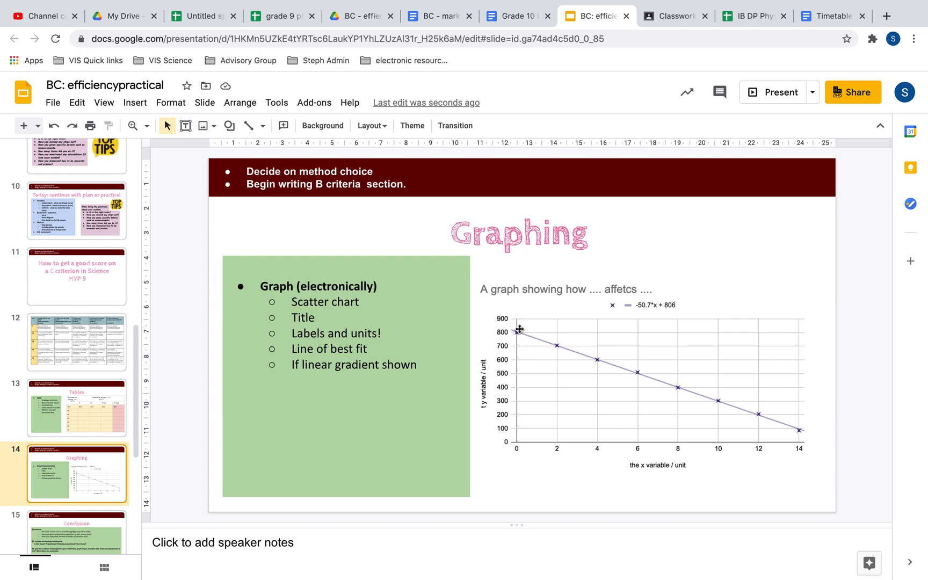
pyautogui.moveTo(528, 337)
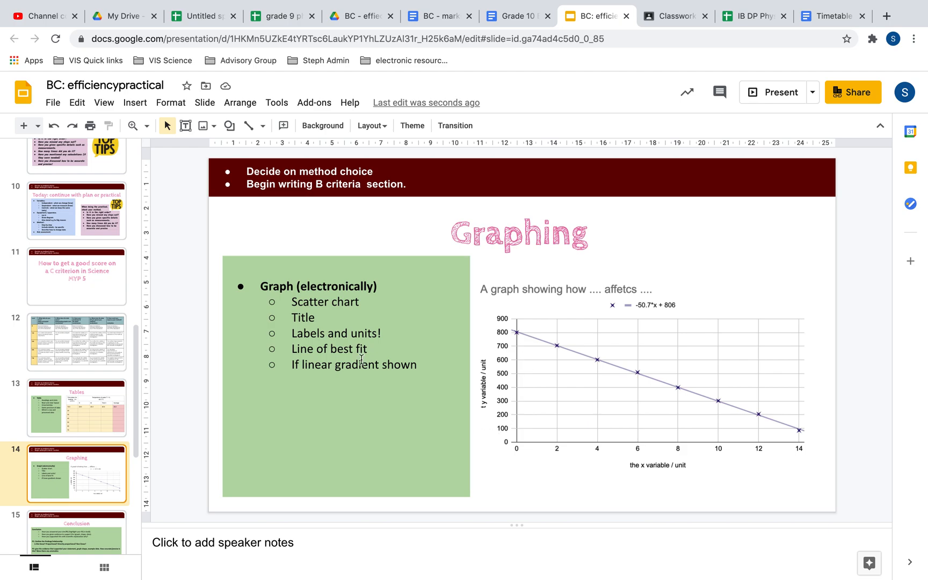
pyautogui.moveTo(490, 339)
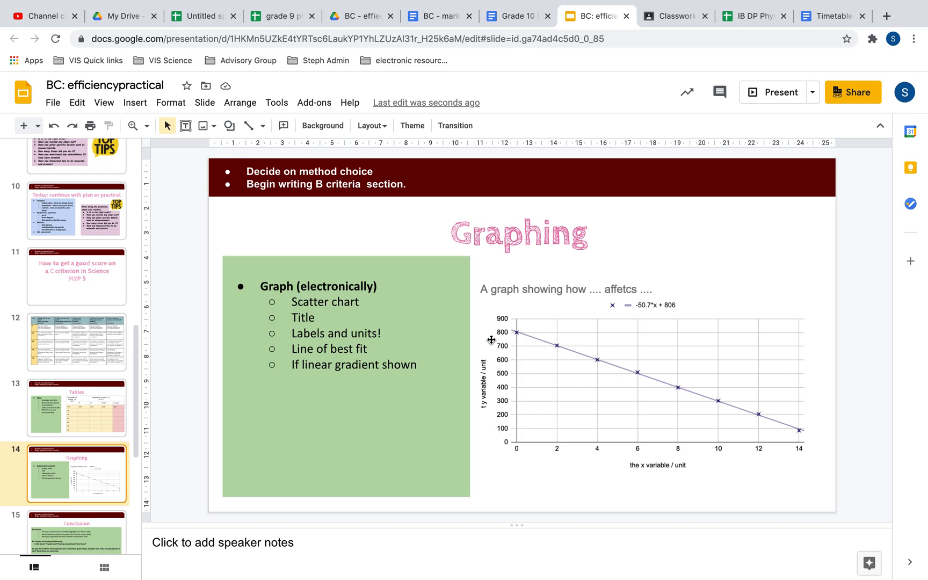
pyautogui.moveTo(523, 335)
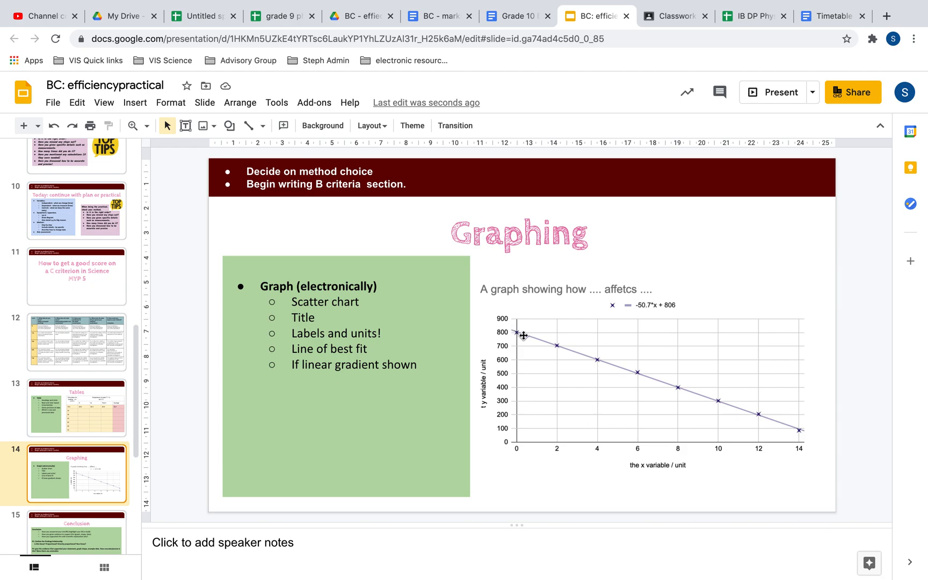
pyautogui.moveTo(557, 343)
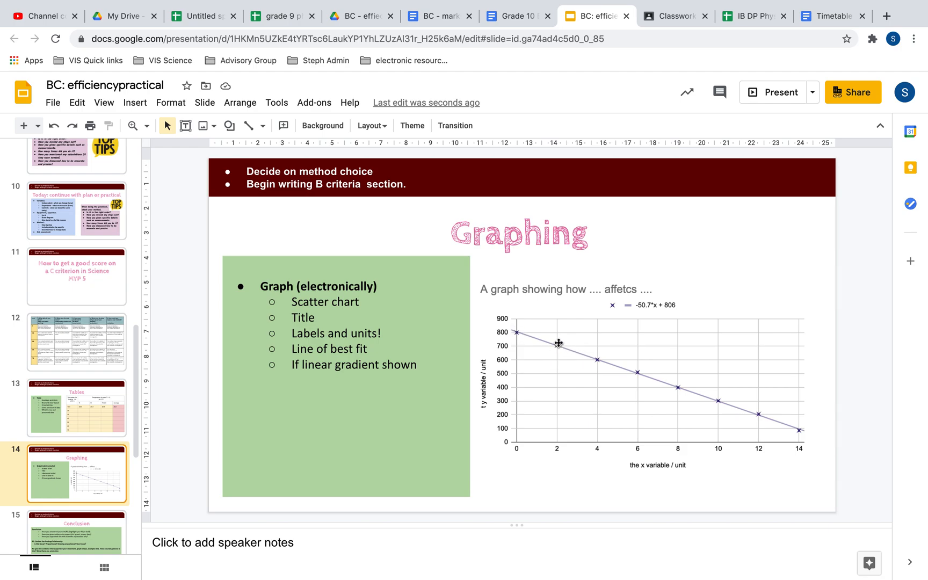
pyautogui.moveTo(595, 360)
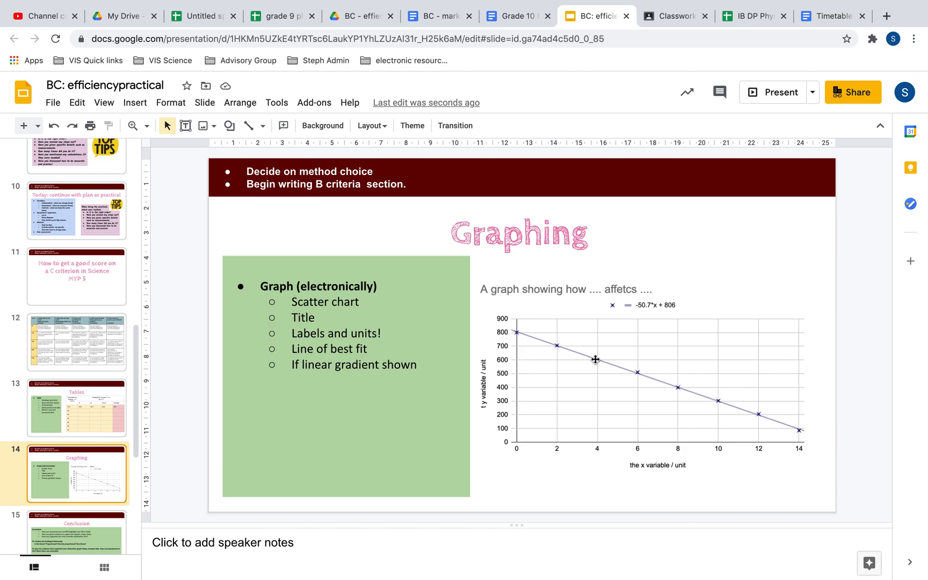
pyautogui.click(596, 359)
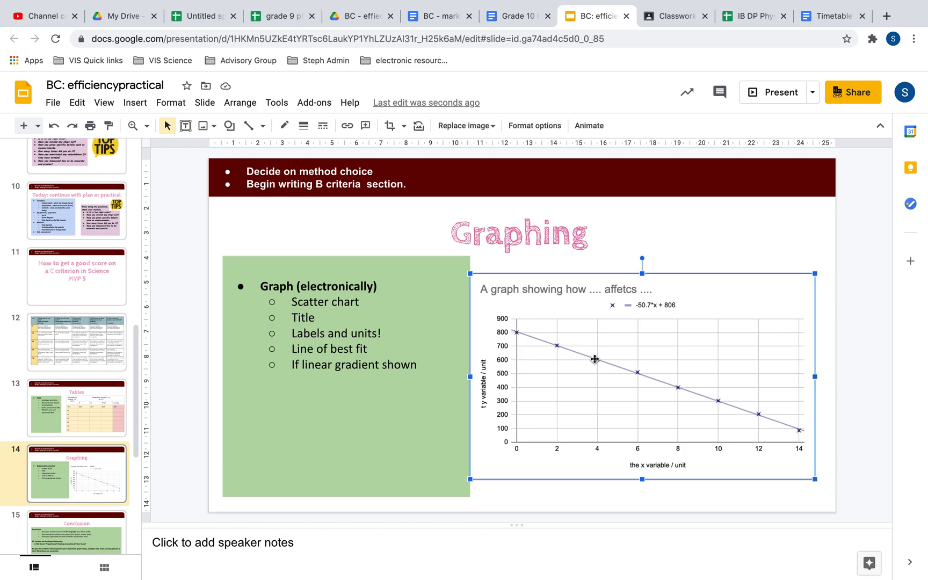
pyautogui.moveTo(593, 356)
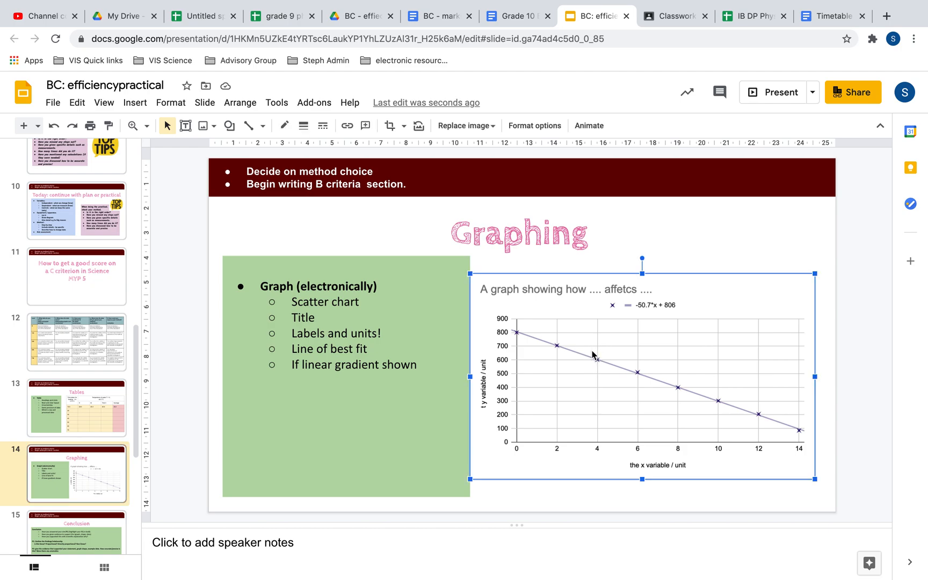
pyautogui.moveTo(815, 433)
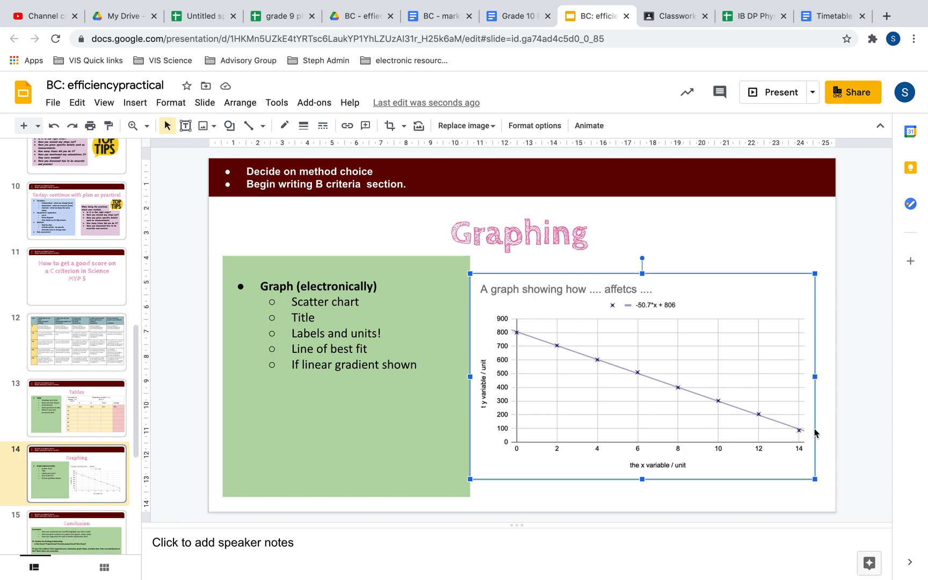
pyautogui.moveTo(525, 349)
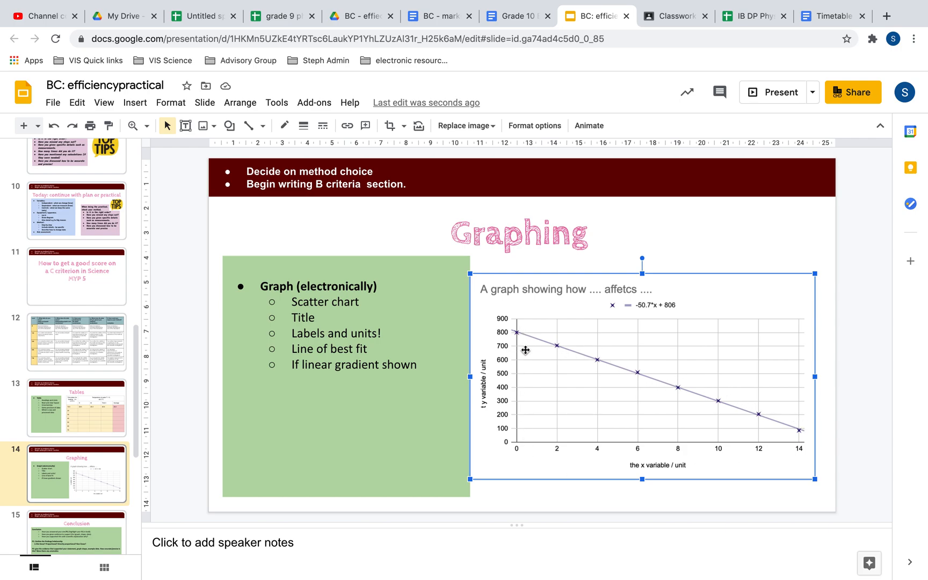
pyautogui.moveTo(569, 519)
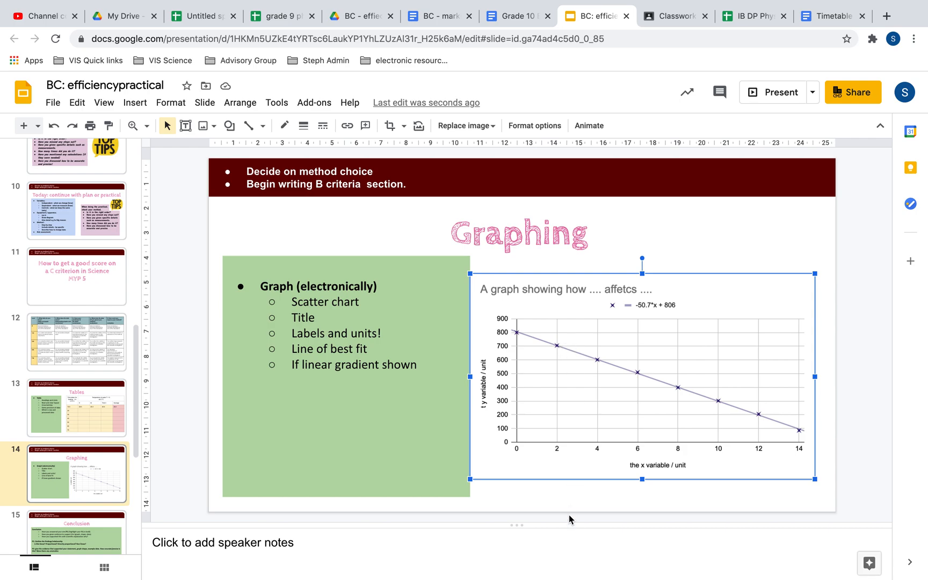
pyautogui.moveTo(570, 450)
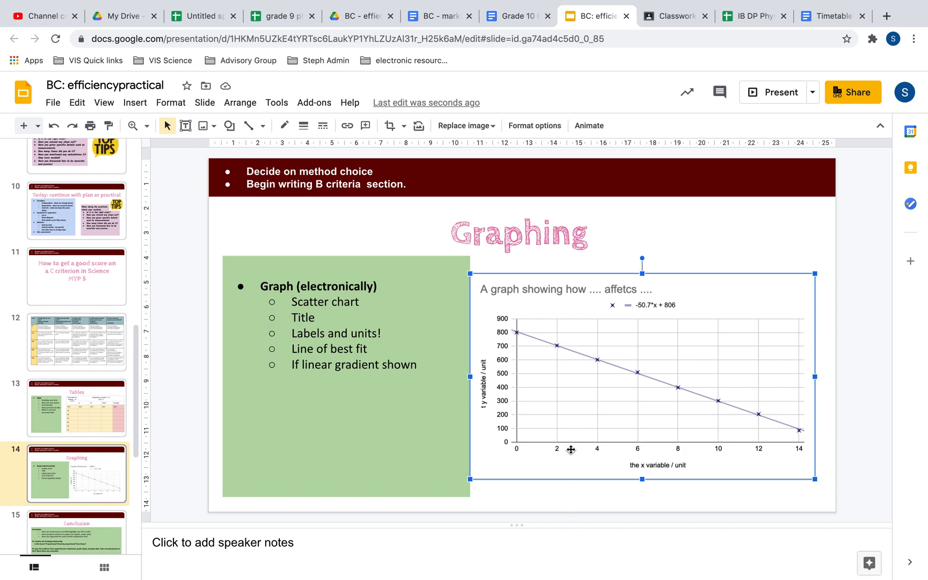
pyautogui.moveTo(491, 382)
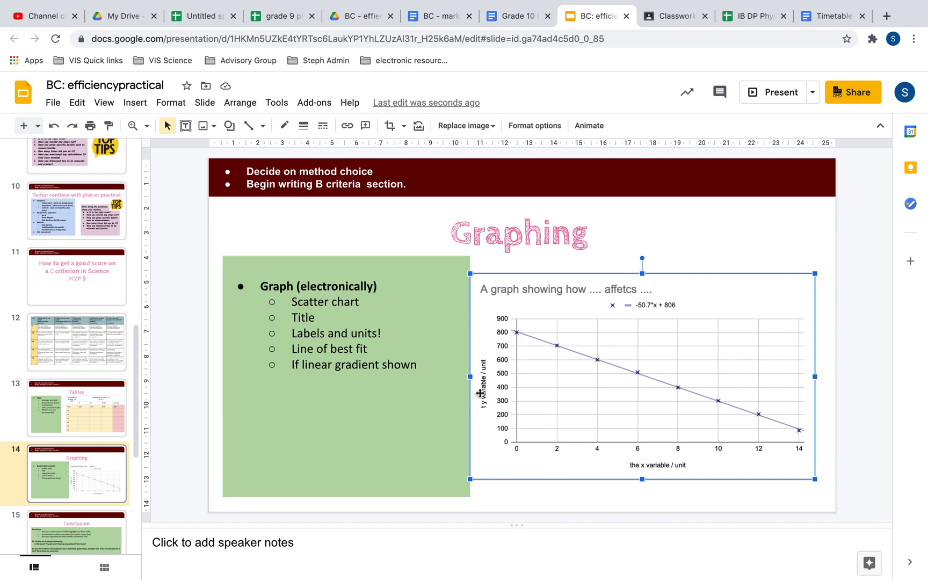
pyautogui.moveTo(691, 464)
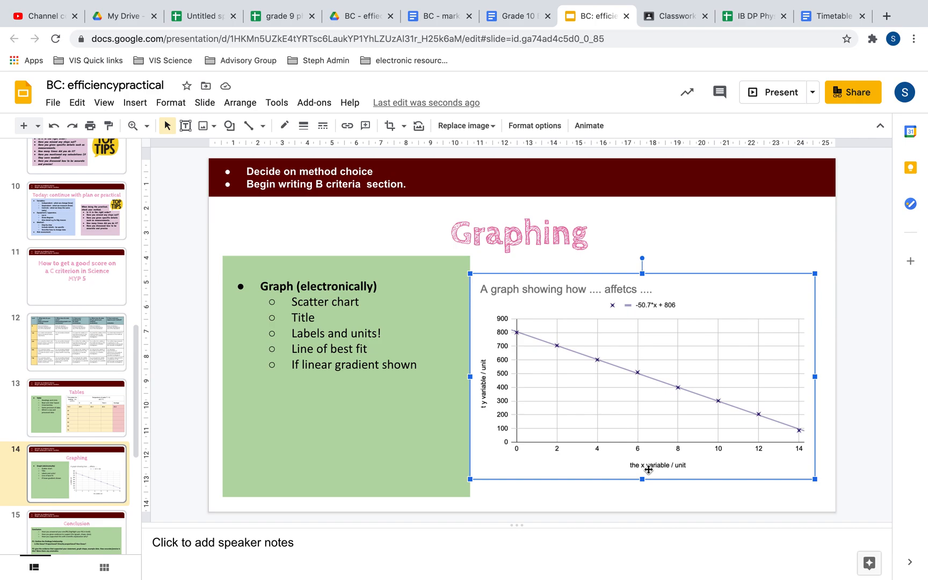
pyautogui.moveTo(680, 466)
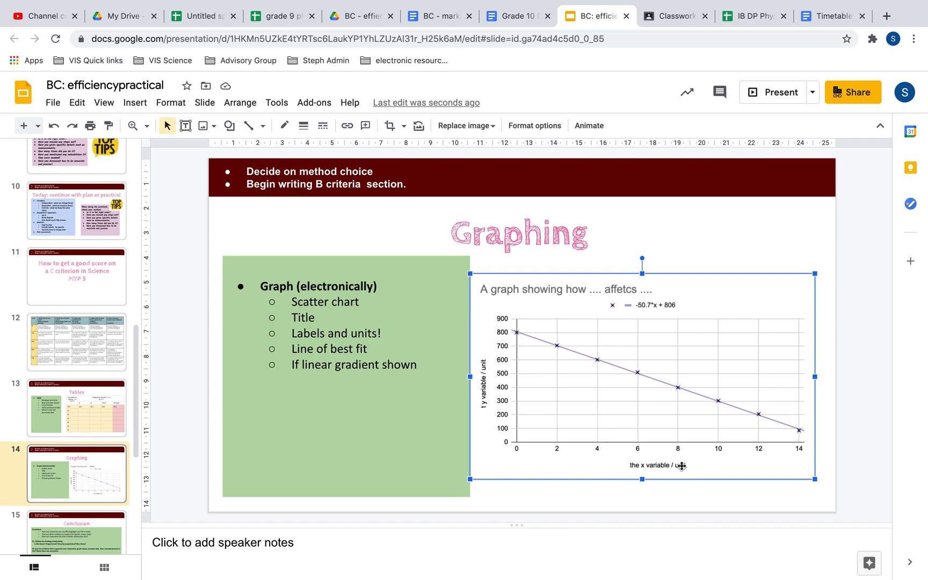
pyautogui.moveTo(484, 345)
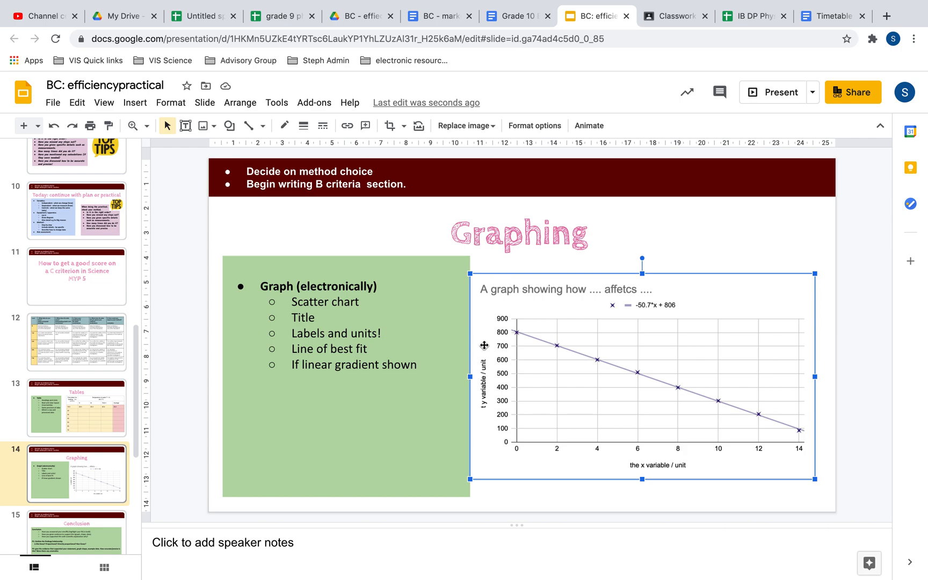
pyautogui.moveTo(626, 465)
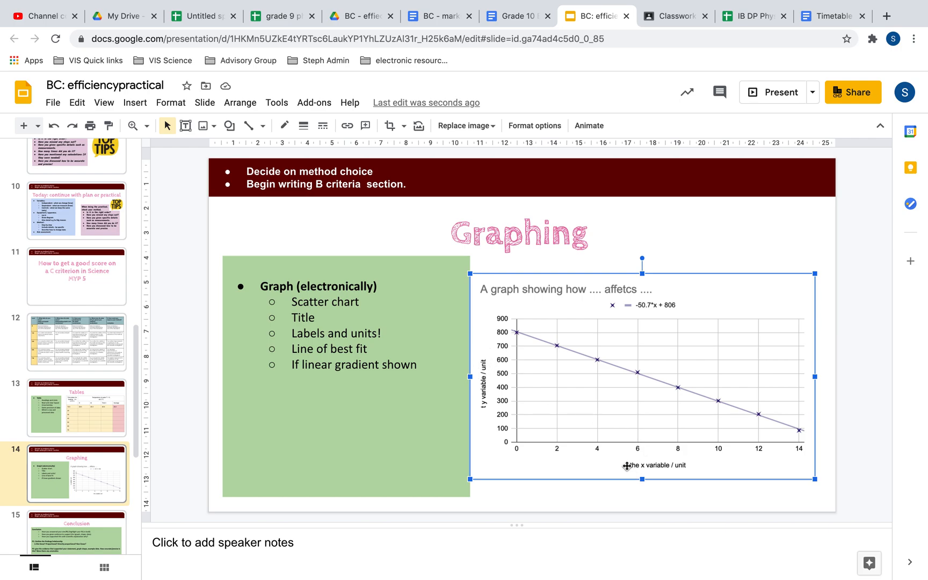
pyautogui.moveTo(483, 430)
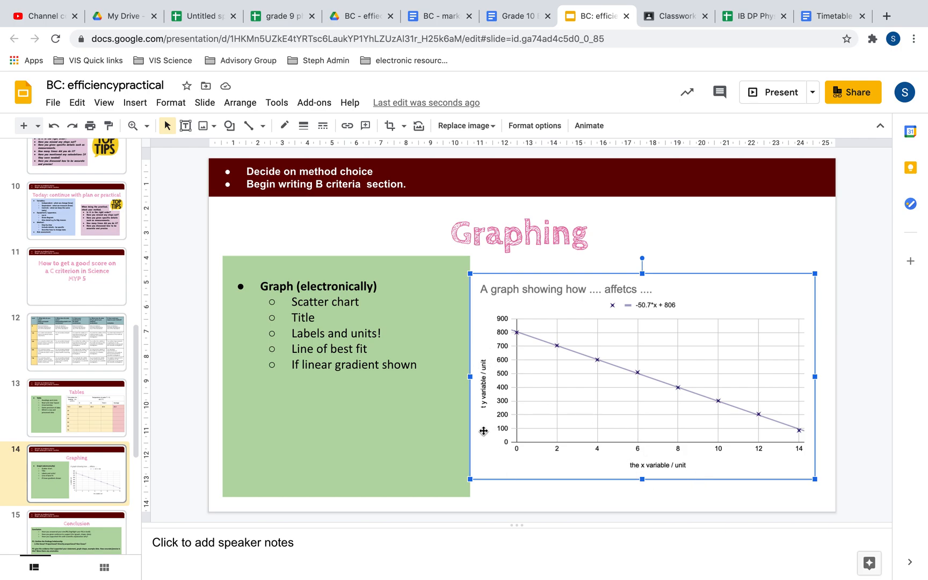
pyautogui.moveTo(482, 347)
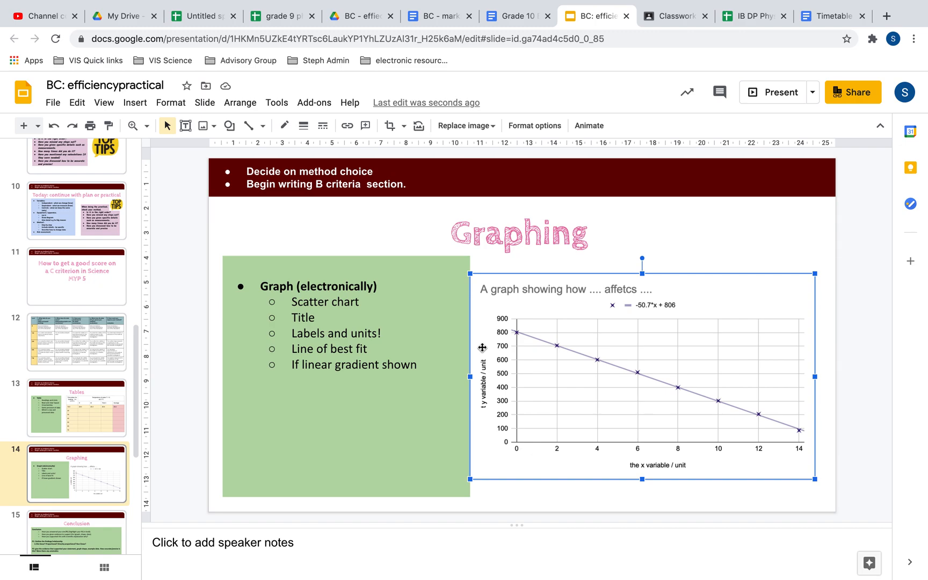
pyautogui.moveTo(578, 359)
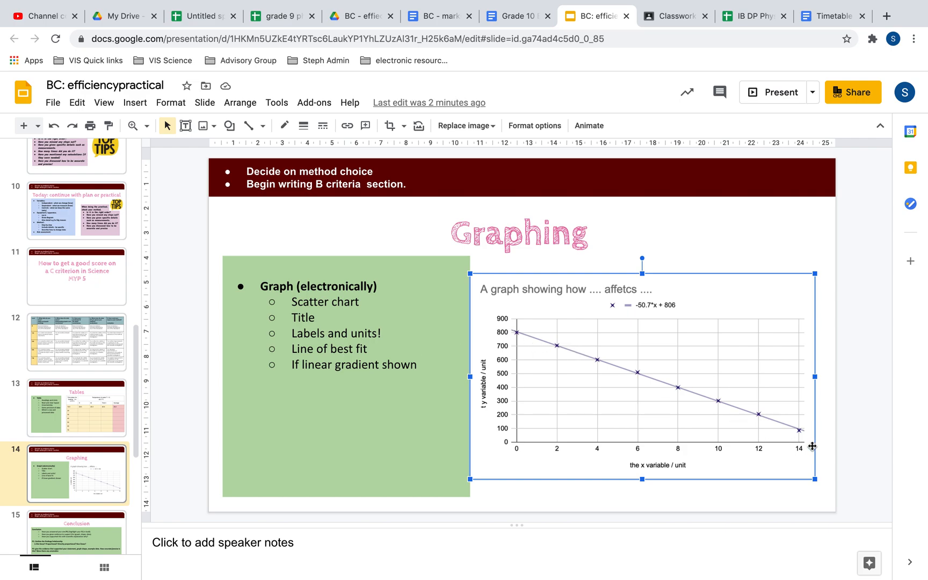
pyautogui.moveTo(725, 394)
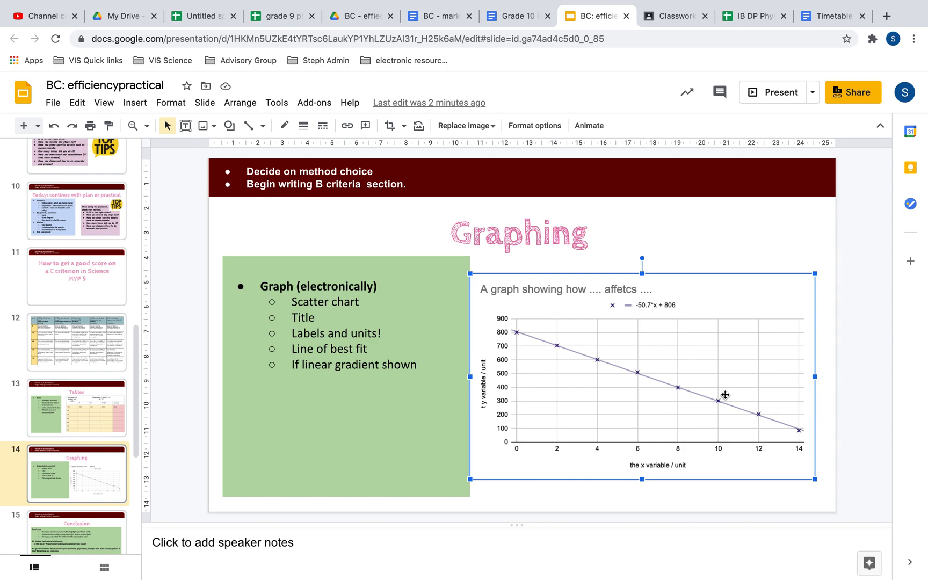
pyautogui.moveTo(620, 367)
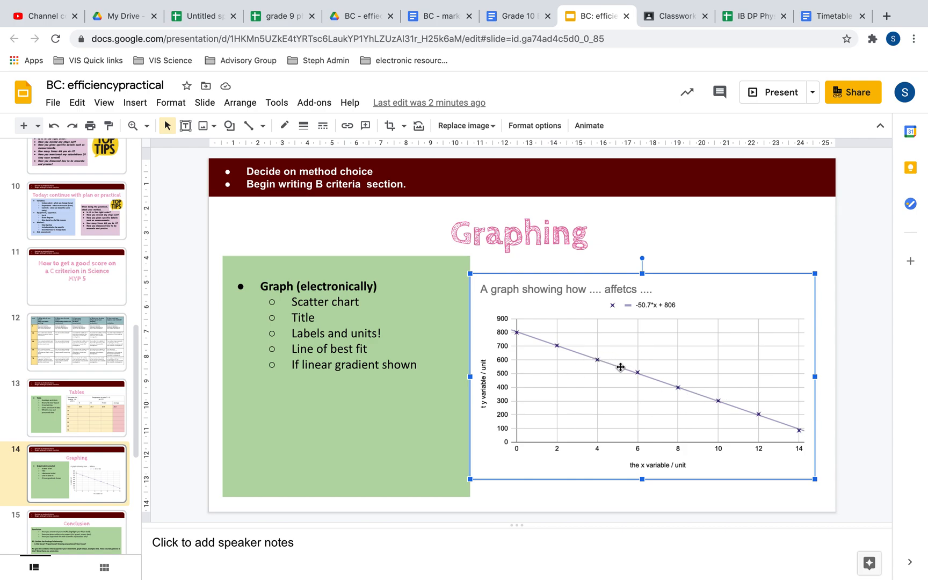
pyautogui.moveTo(656, 321)
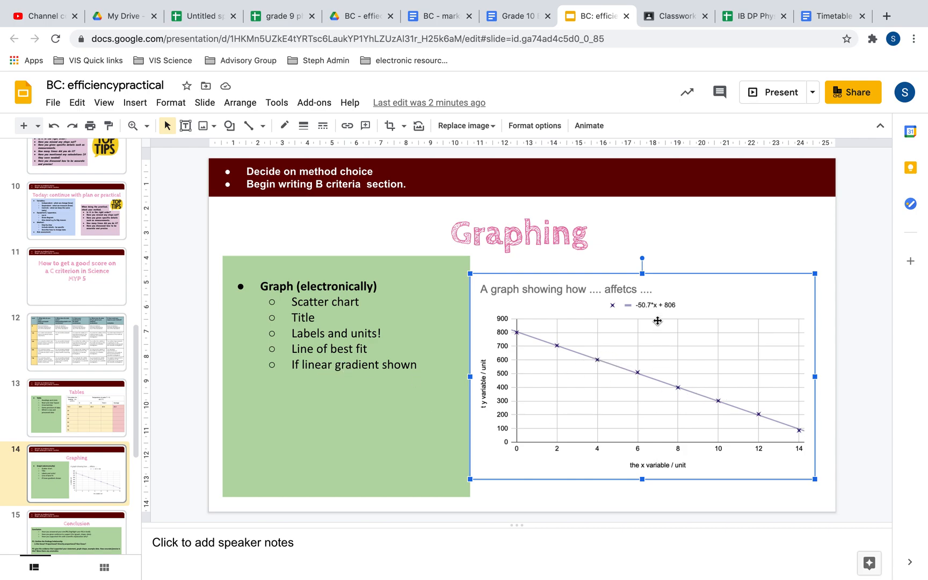
pyautogui.moveTo(678, 342)
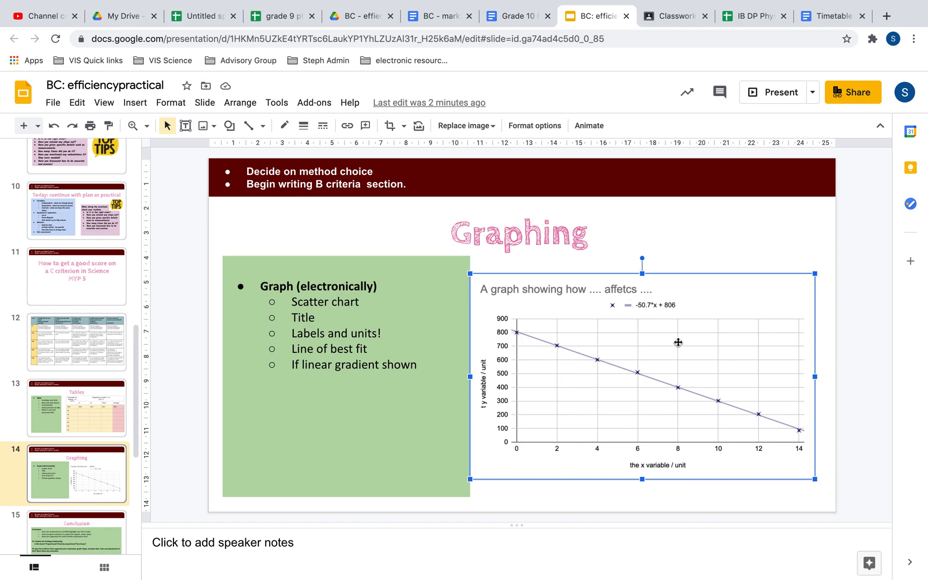
pyautogui.moveTo(650, 312)
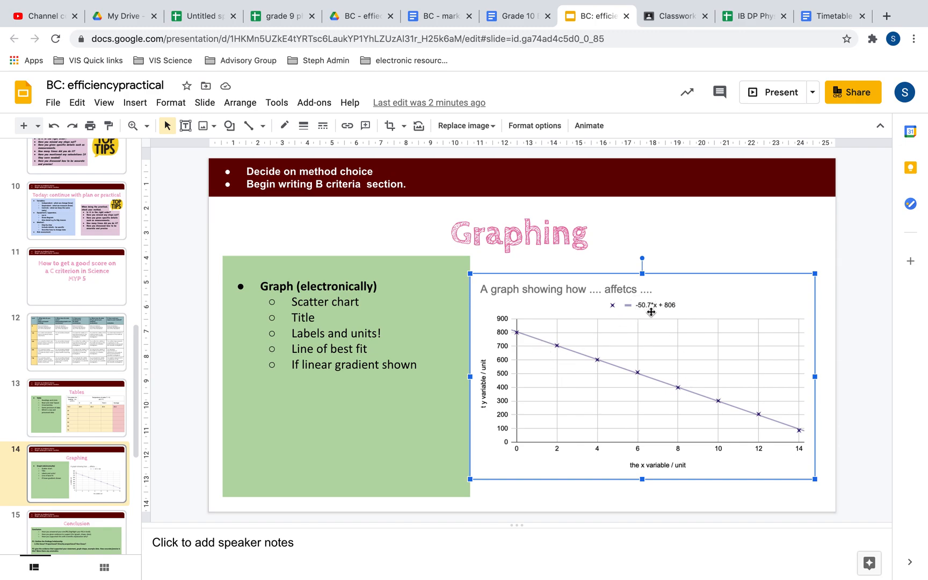
pyautogui.moveTo(538, 331)
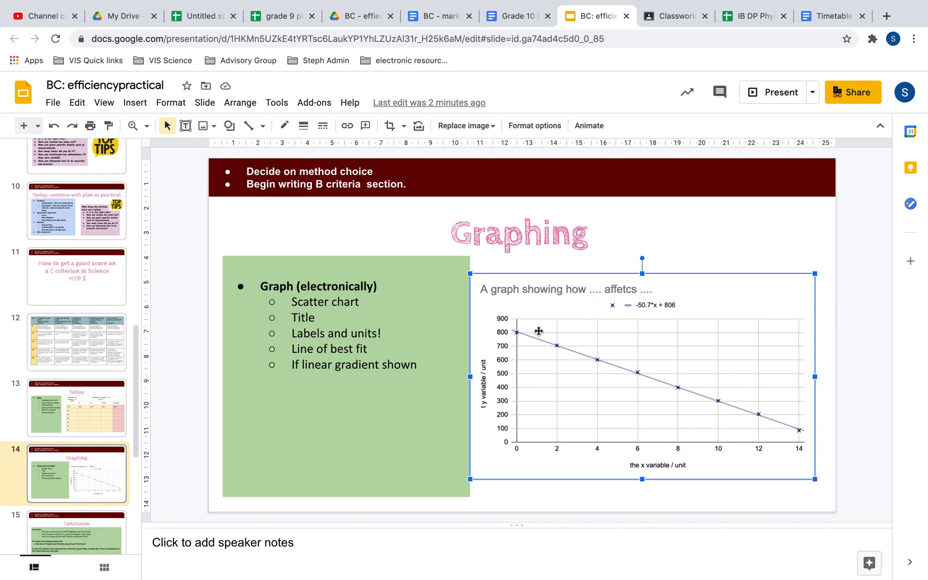
pyautogui.moveTo(673, 304)
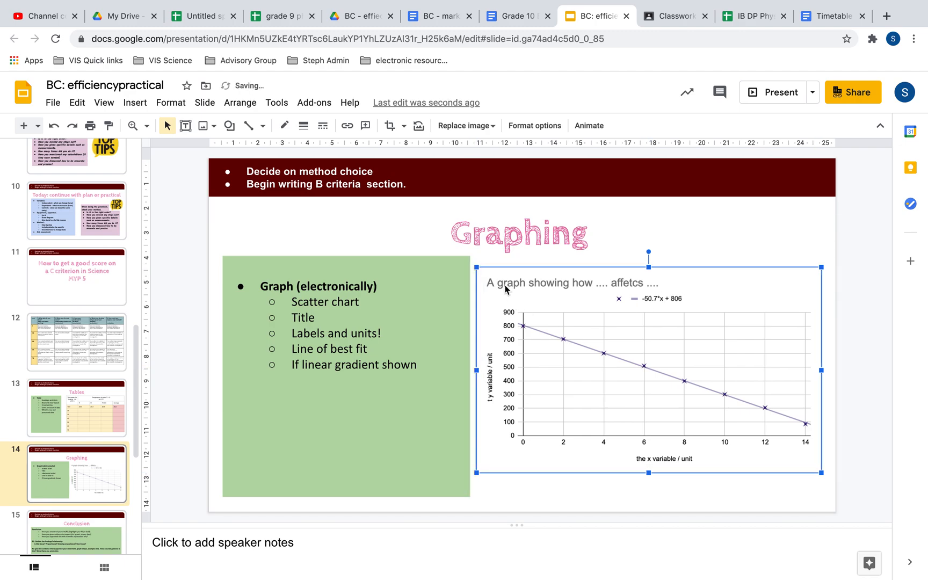
pyautogui.moveTo(638, 441)
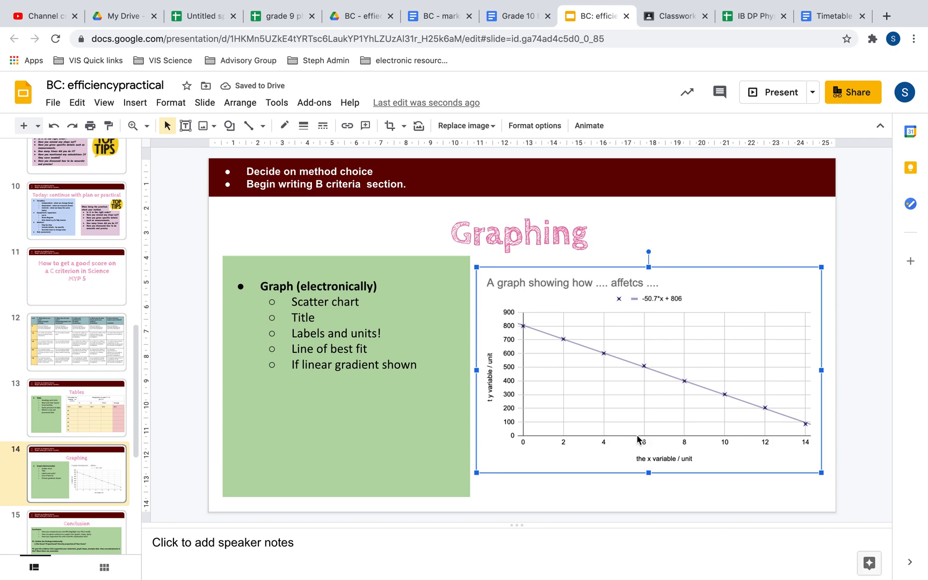
pyautogui.moveTo(518, 356)
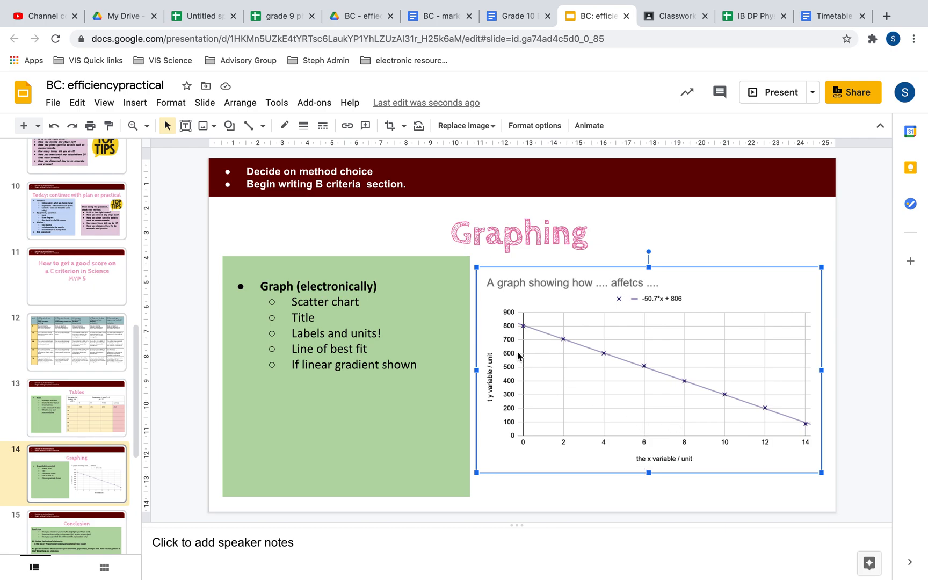
pyautogui.moveTo(514, 336)
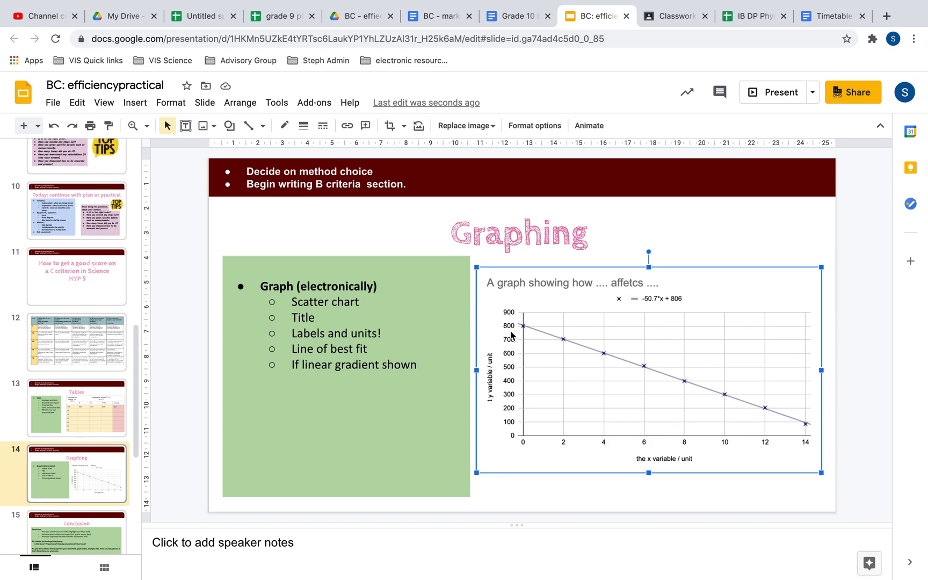
pyautogui.moveTo(636, 480)
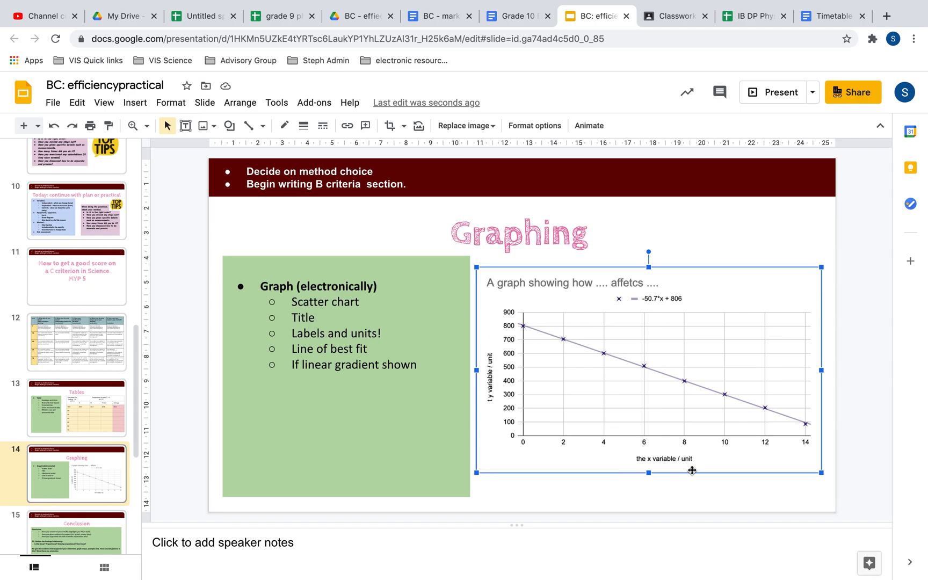
pyautogui.moveTo(540, 333)
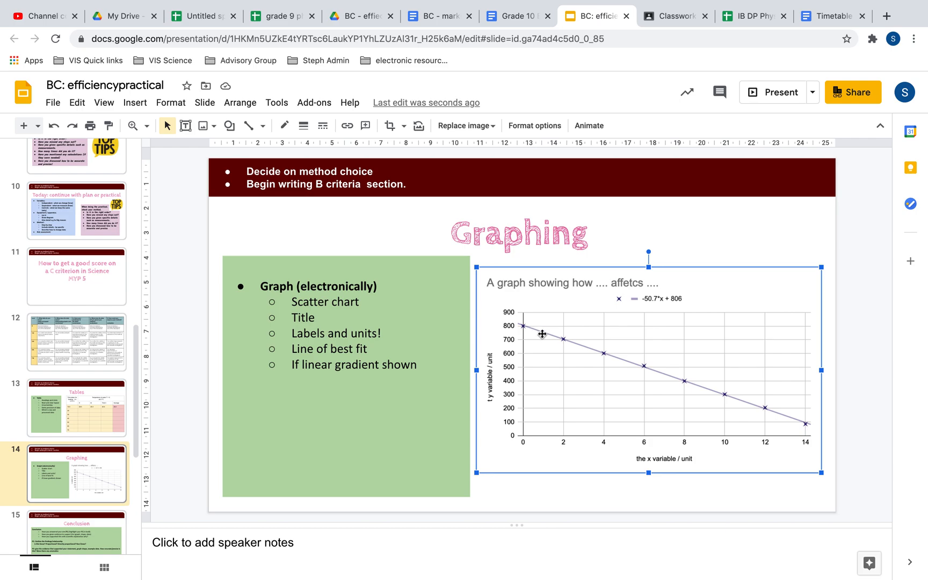
pyautogui.moveTo(770, 410)
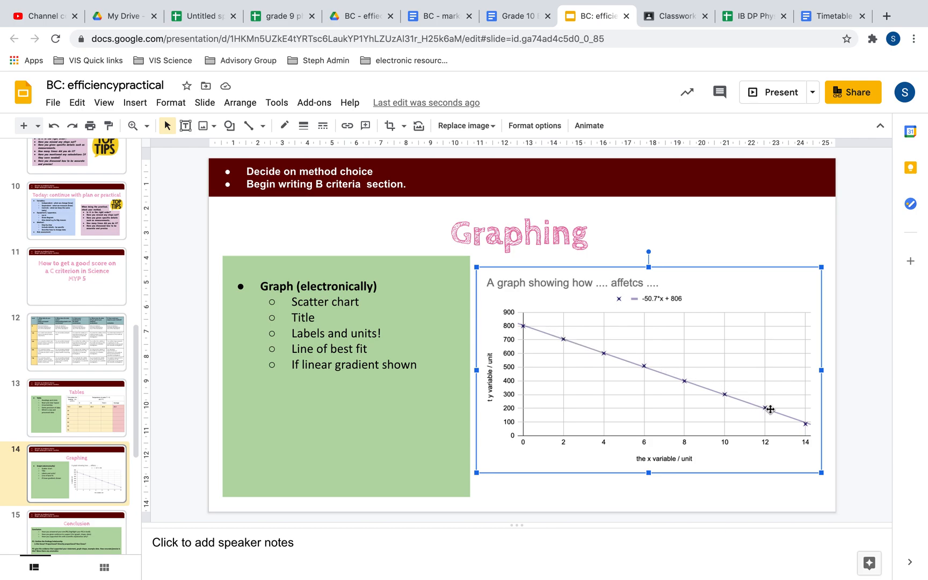
pyautogui.moveTo(777, 416)
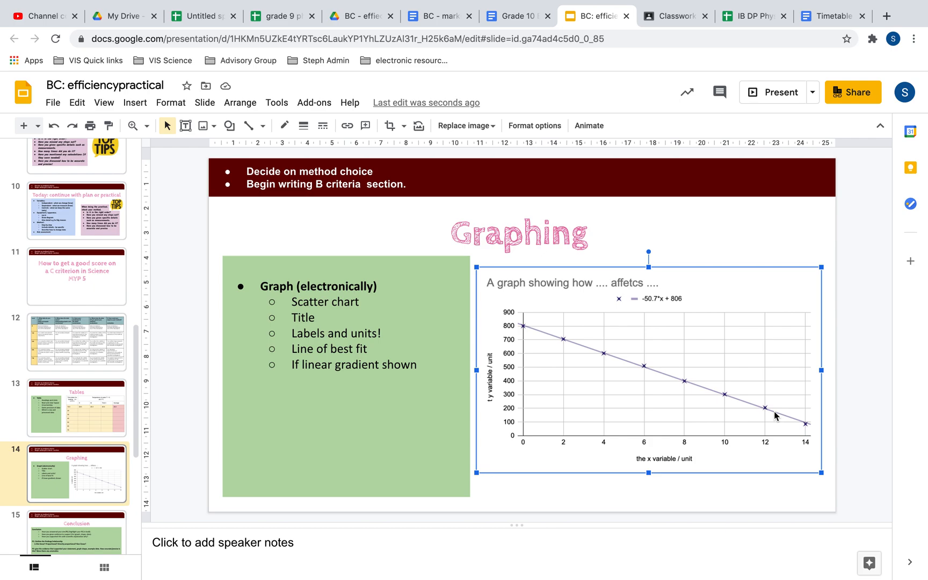
pyautogui.moveTo(764, 414)
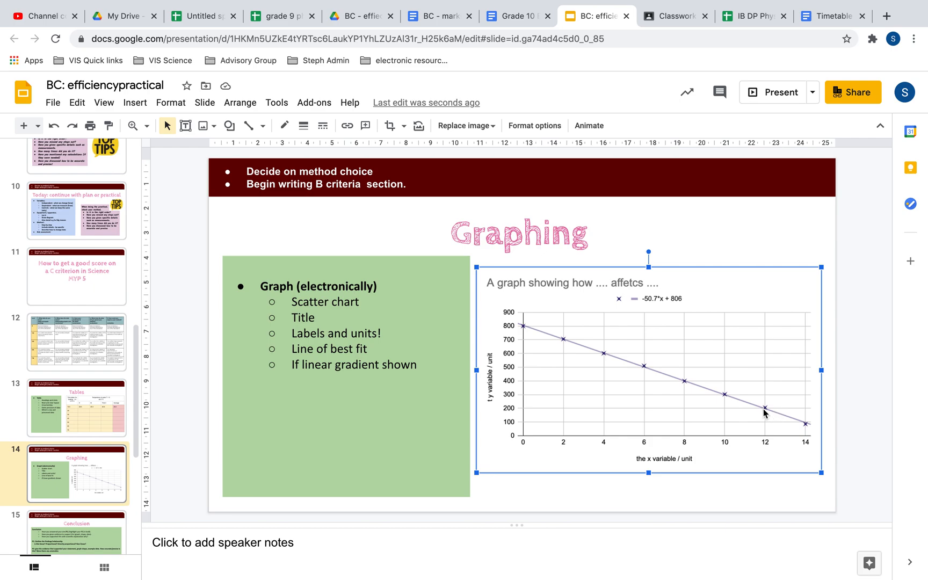
pyautogui.moveTo(750, 381)
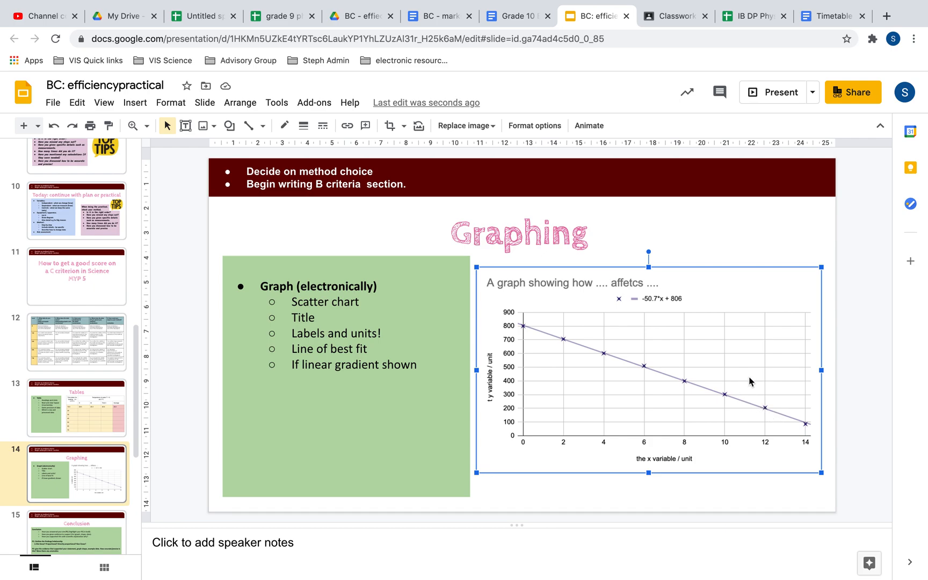
pyautogui.moveTo(750, 393)
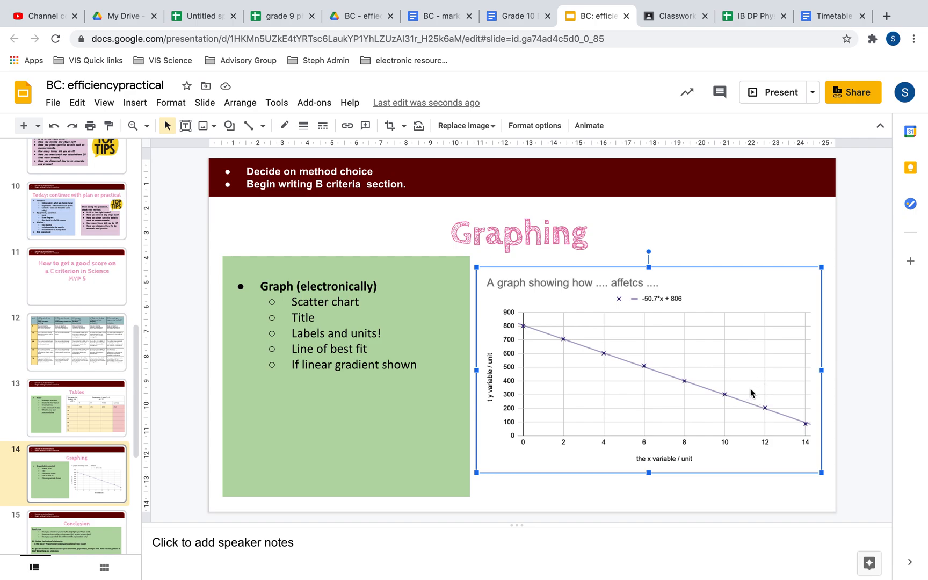
pyautogui.moveTo(744, 387)
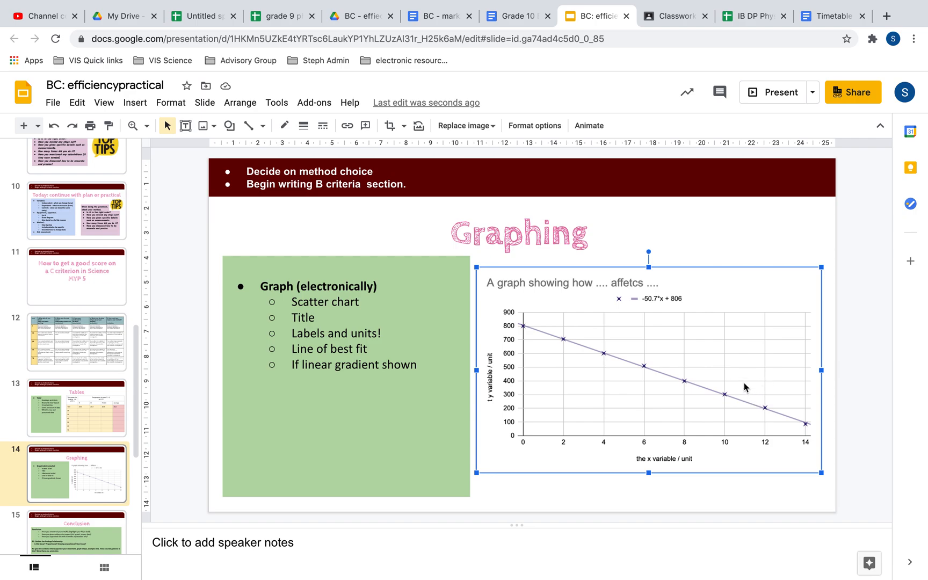
pyautogui.moveTo(755, 386)
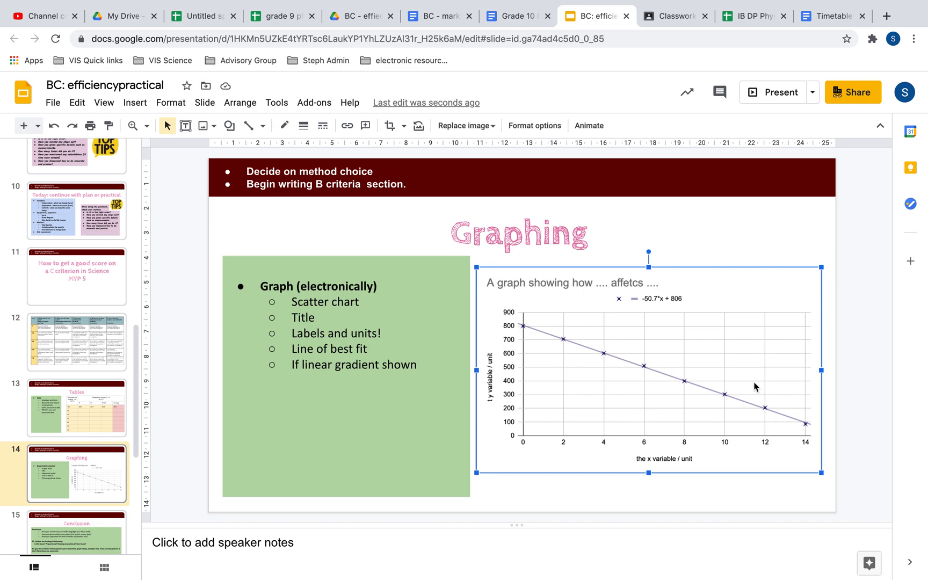
pyautogui.moveTo(752, 391)
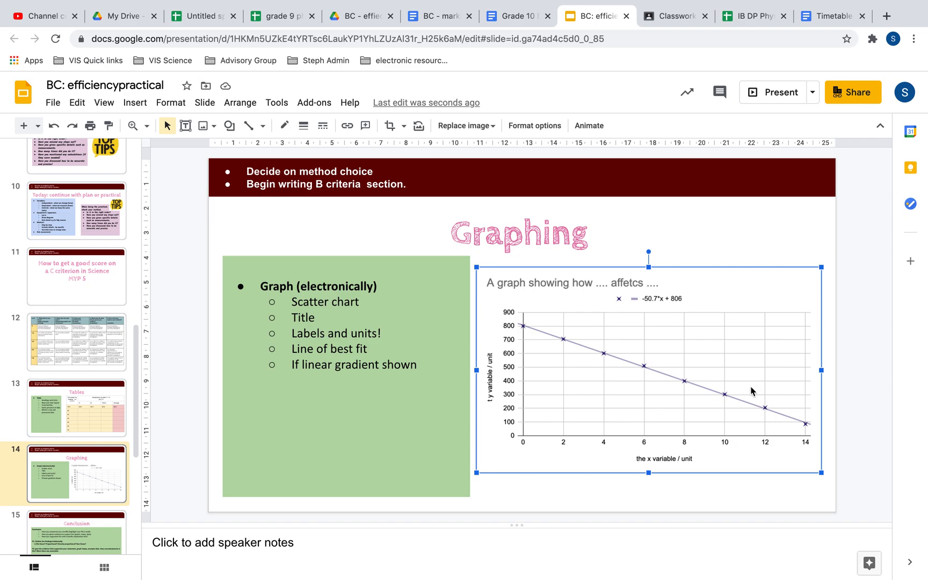
pyautogui.moveTo(743, 390)
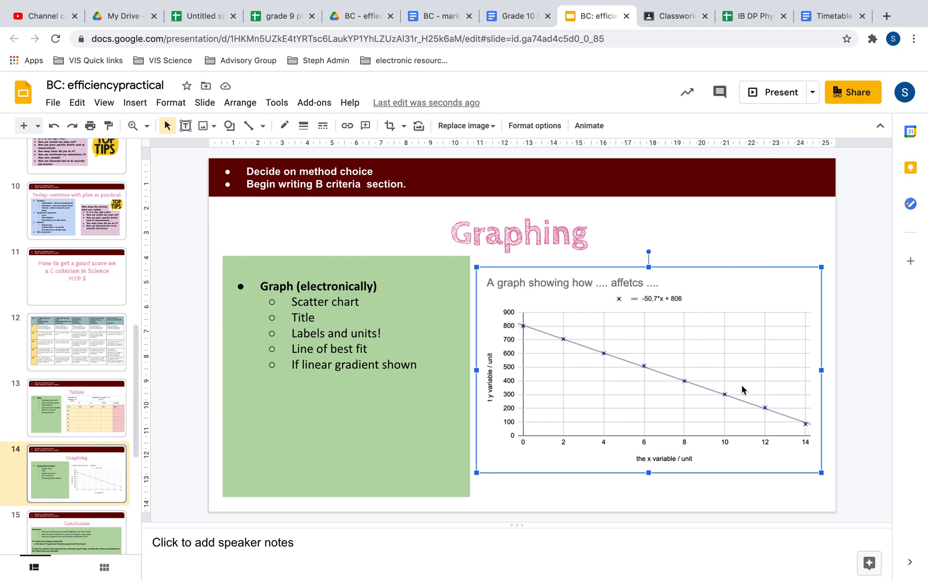
pyautogui.moveTo(601, 297)
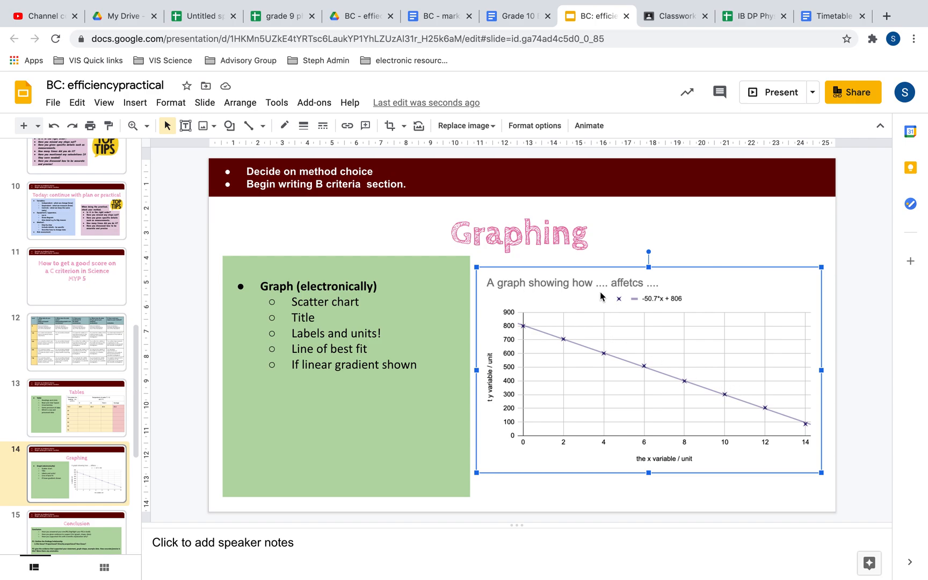
pyautogui.moveTo(543, 286)
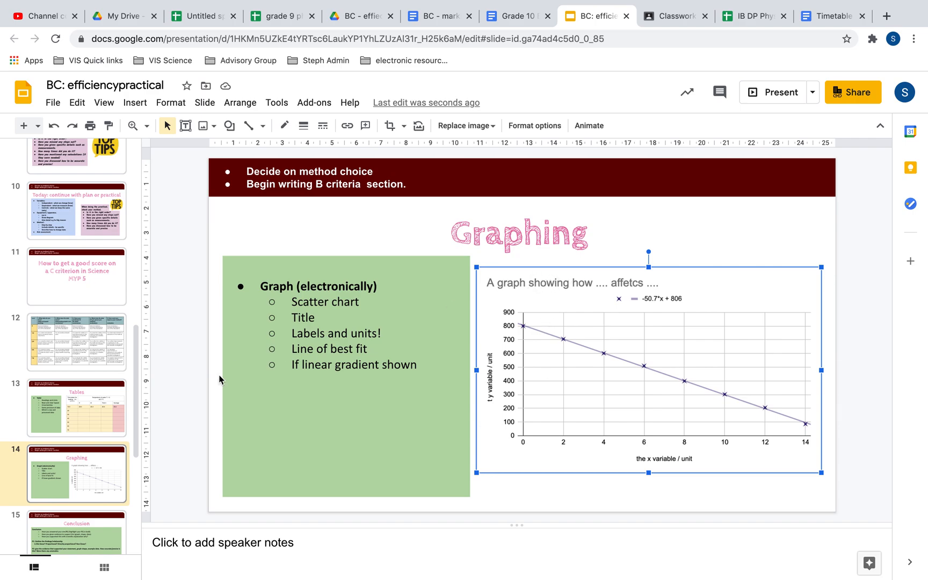
pyautogui.moveTo(102, 454)
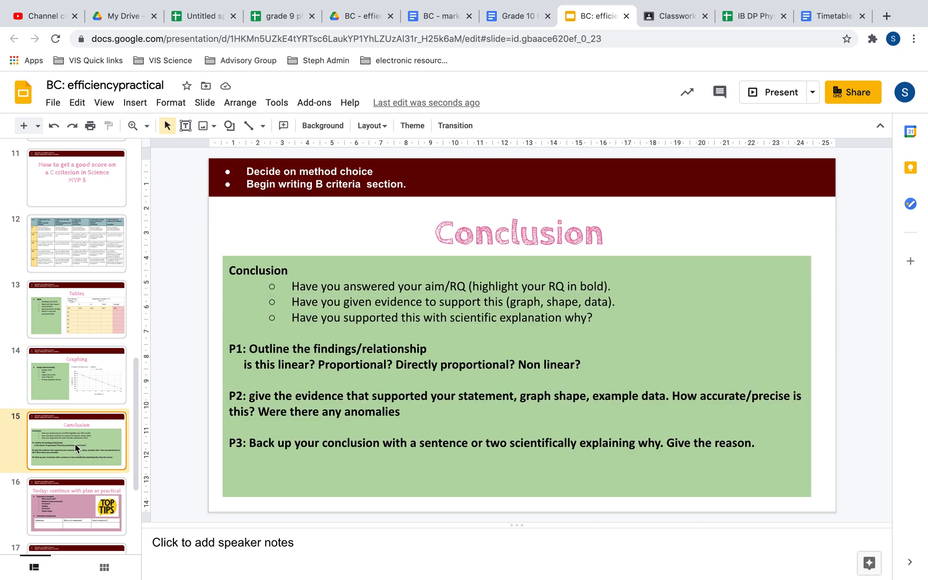
pyautogui.moveTo(236, 337)
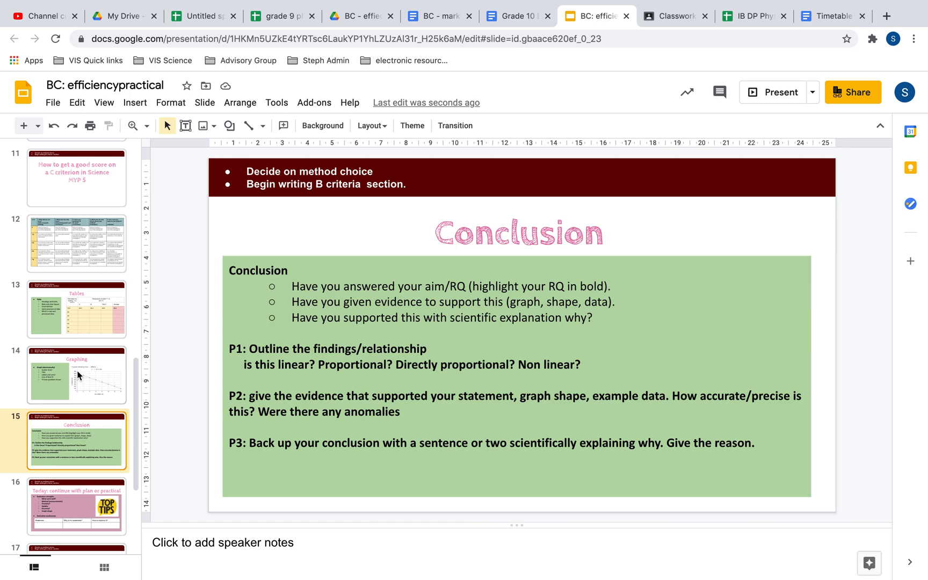
# - Glance back at the Graphing slide, then return to slide 15 (Conclusion)
pyautogui.click(76, 375)
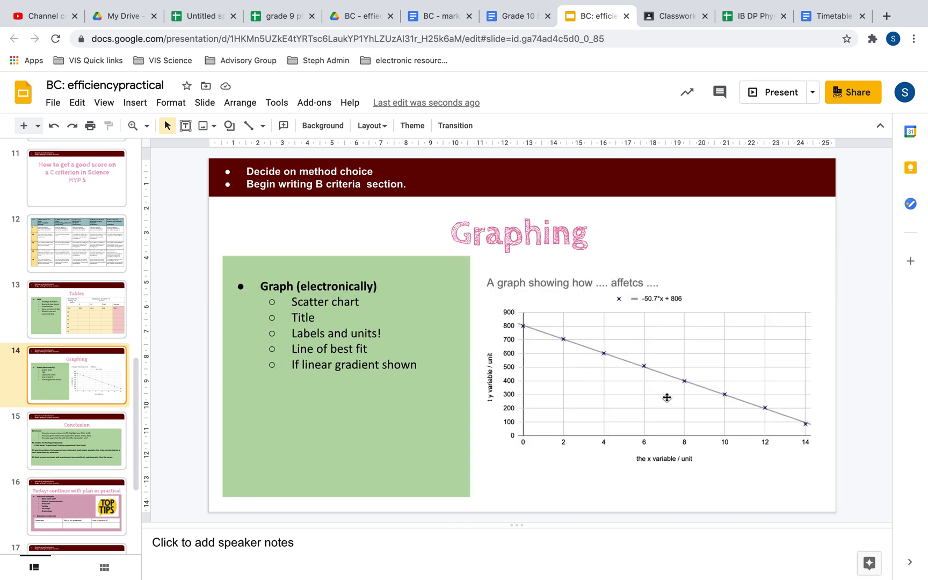
pyautogui.click(77, 440)
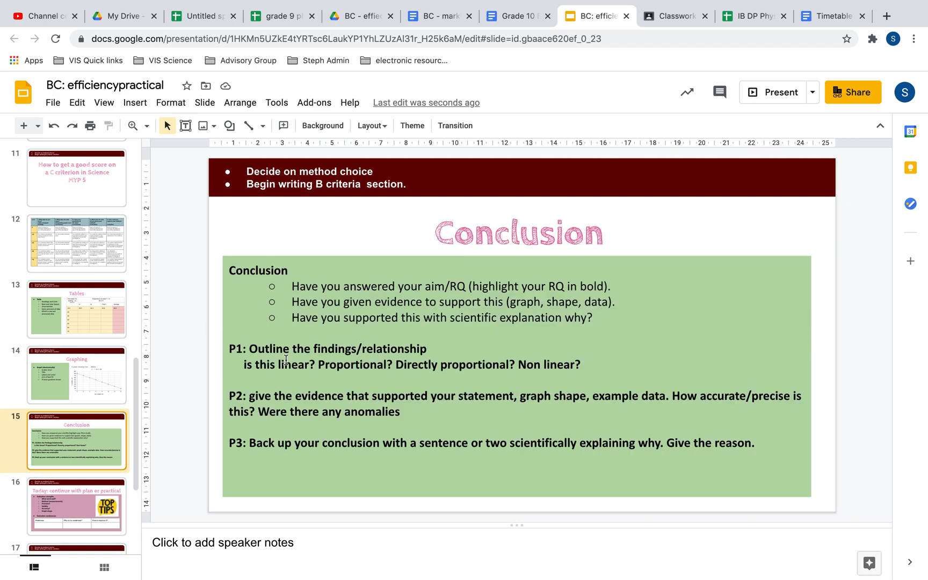
pyautogui.moveTo(355, 283)
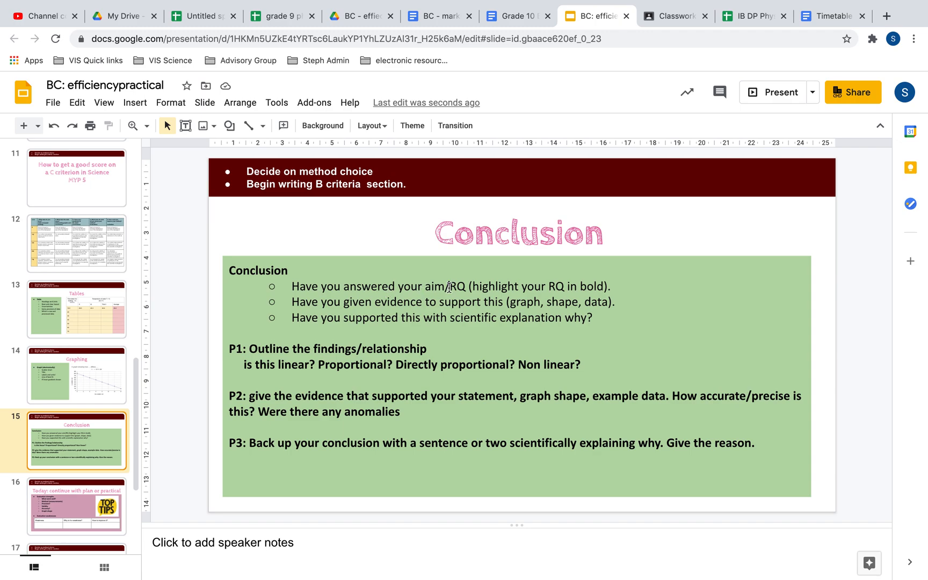
pyautogui.moveTo(172, 282)
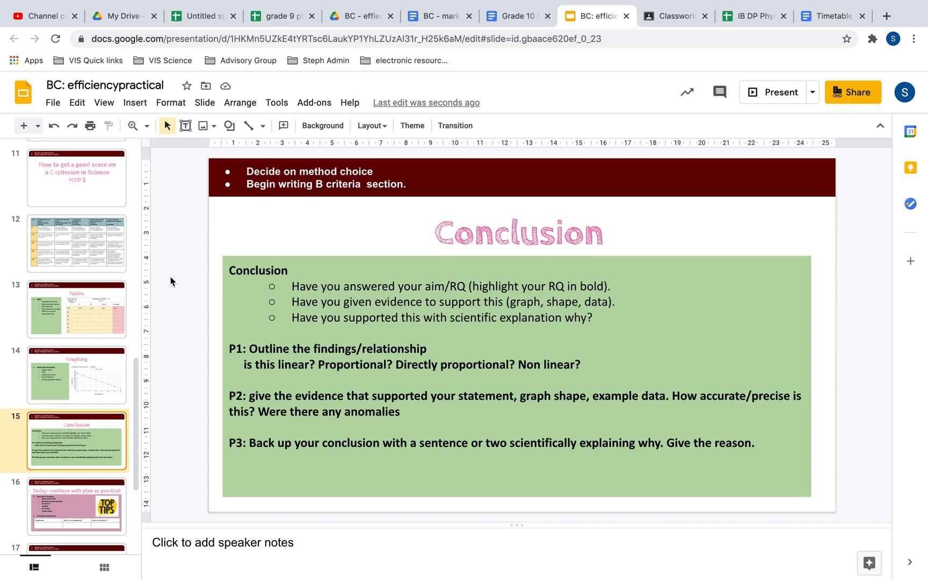
pyautogui.click(77, 243)
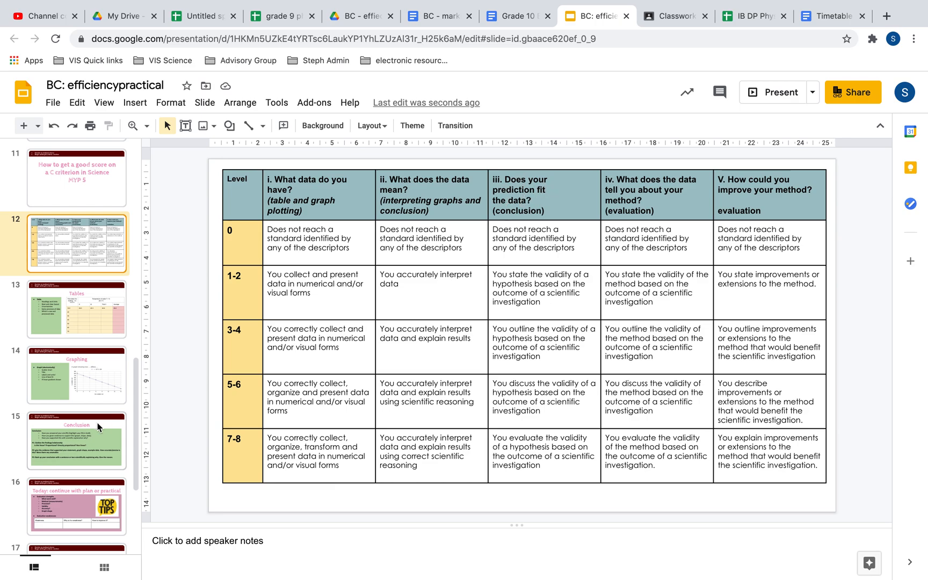
pyautogui.click(76, 440)
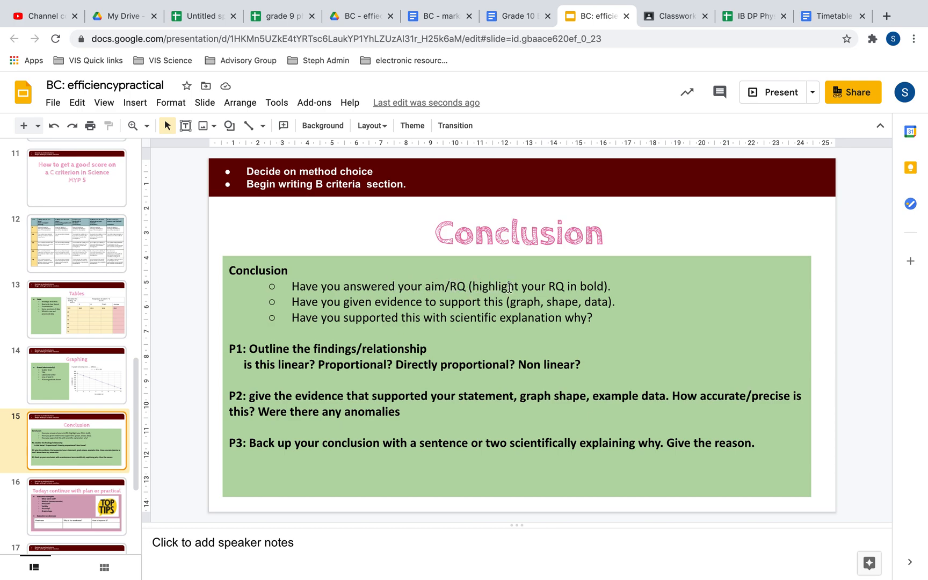
pyautogui.moveTo(308, 364)
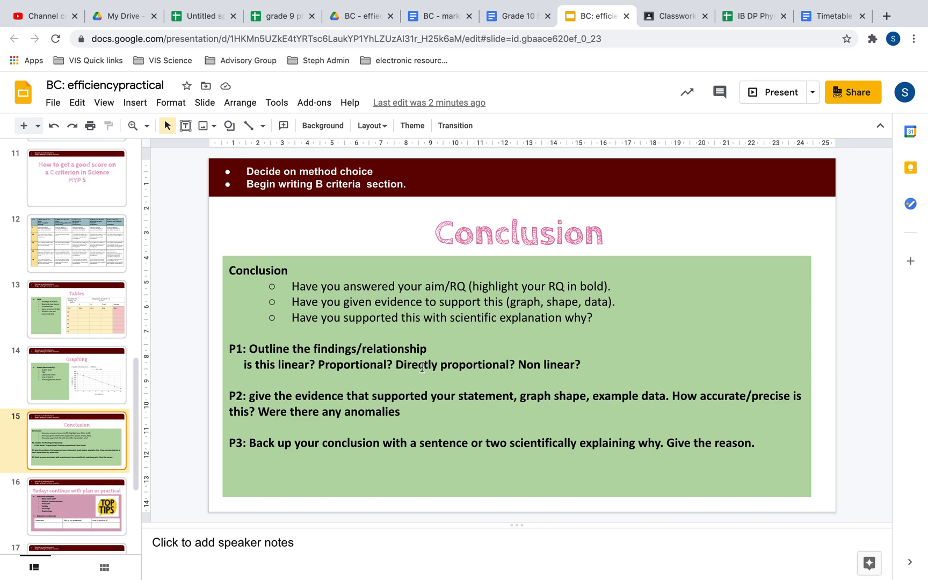
pyautogui.moveTo(367, 291)
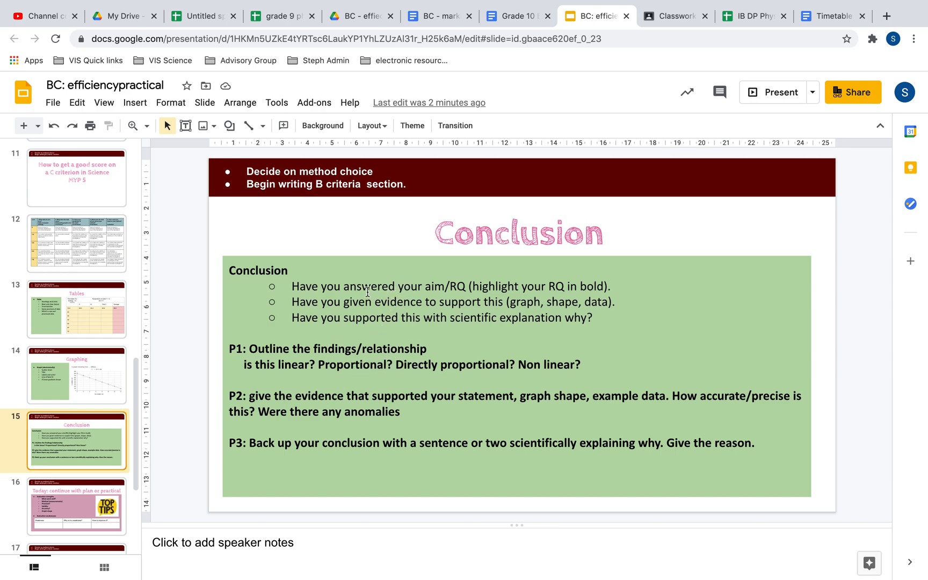
pyautogui.moveTo(275, 368)
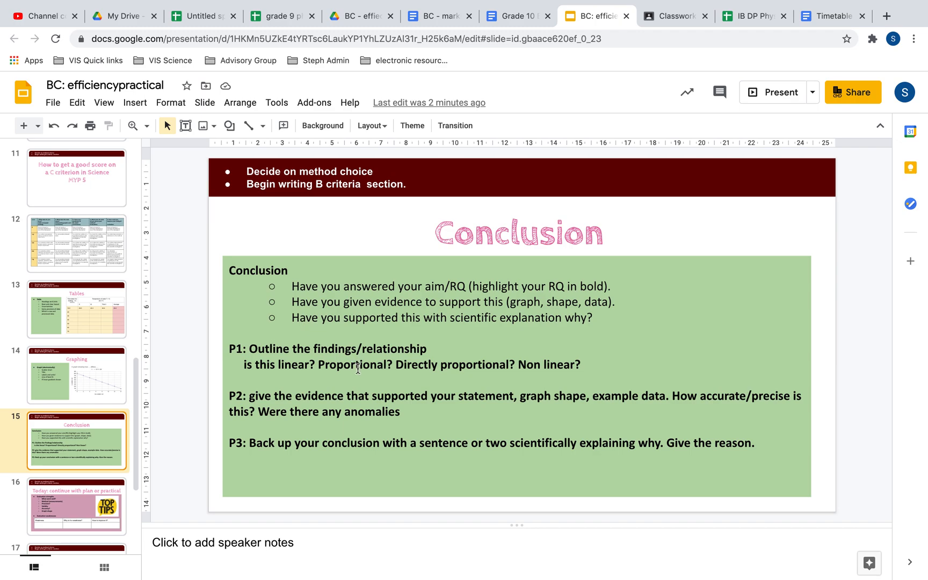
pyautogui.moveTo(347, 381)
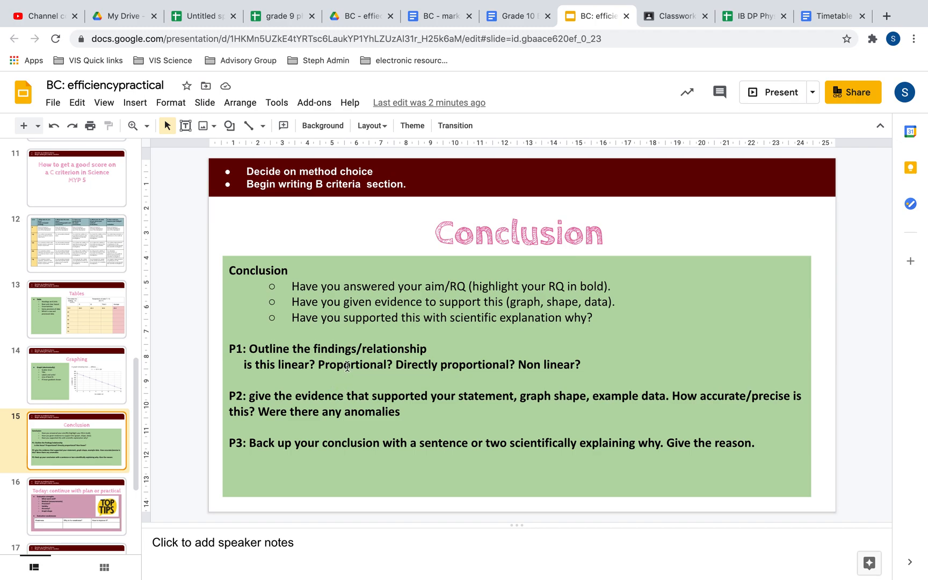
pyautogui.moveTo(396, 364)
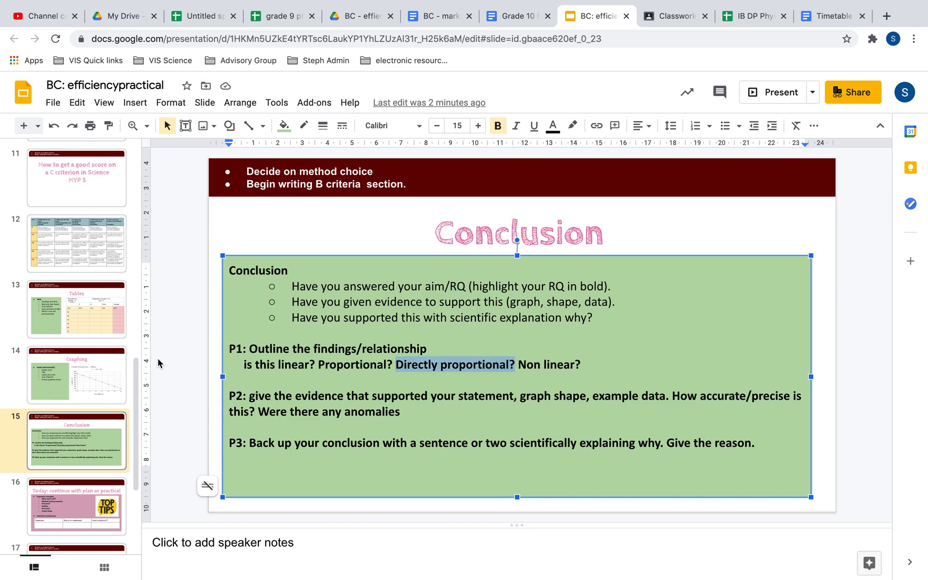
pyautogui.click(77, 374)
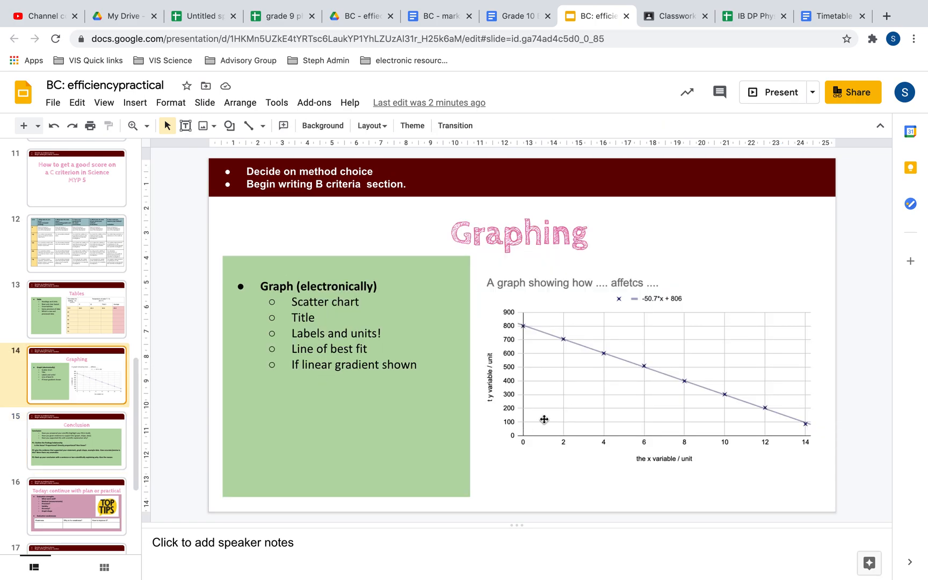
pyautogui.moveTo(540, 435)
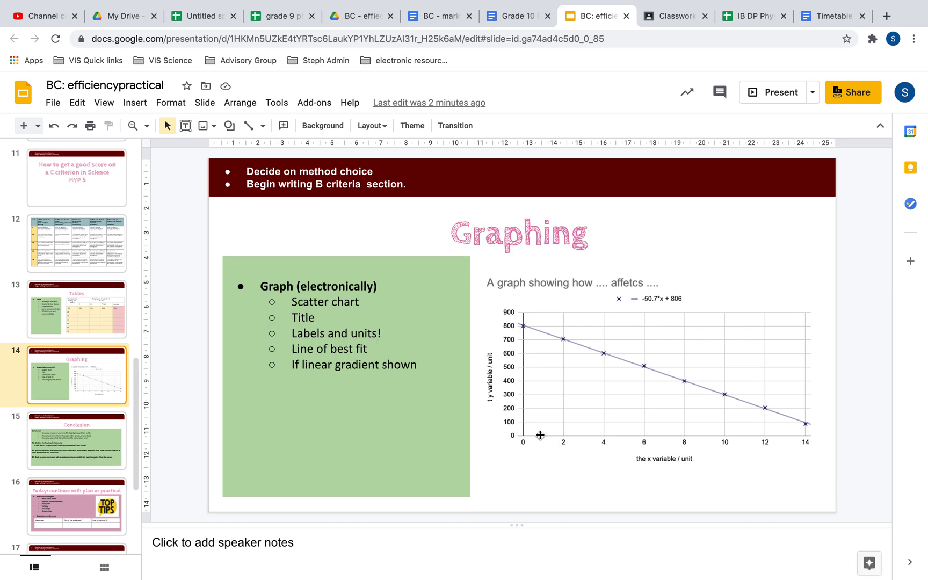
pyautogui.moveTo(523, 436)
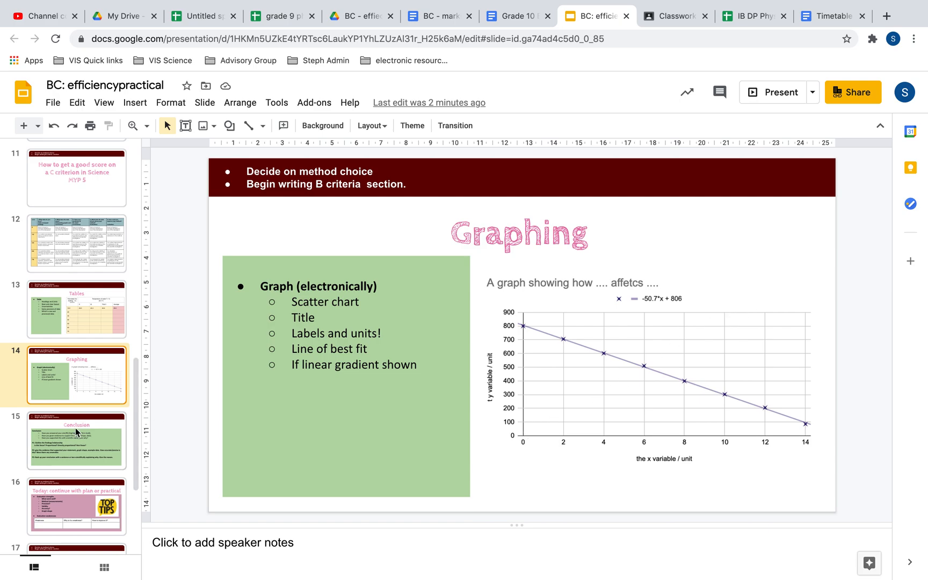
pyautogui.click(76, 440)
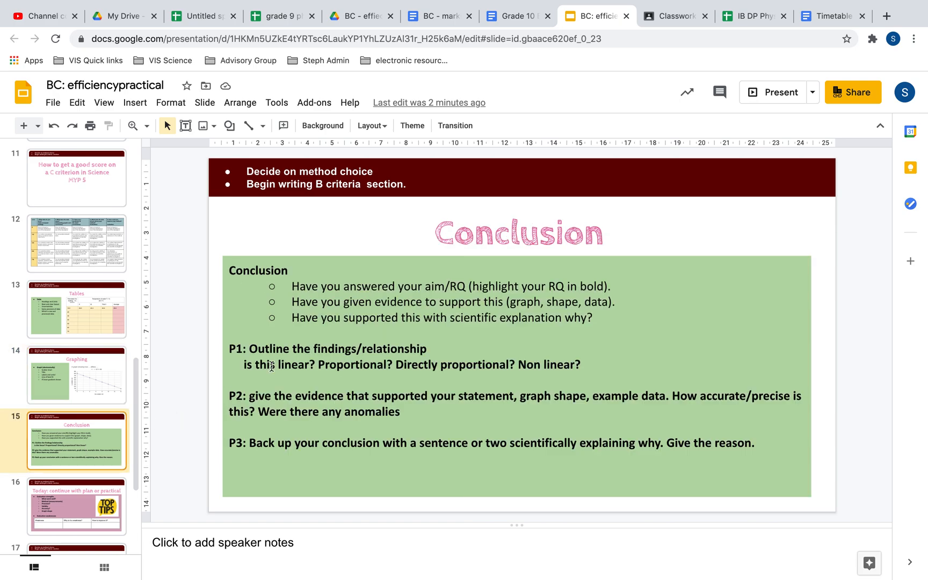
pyautogui.moveTo(526, 365)
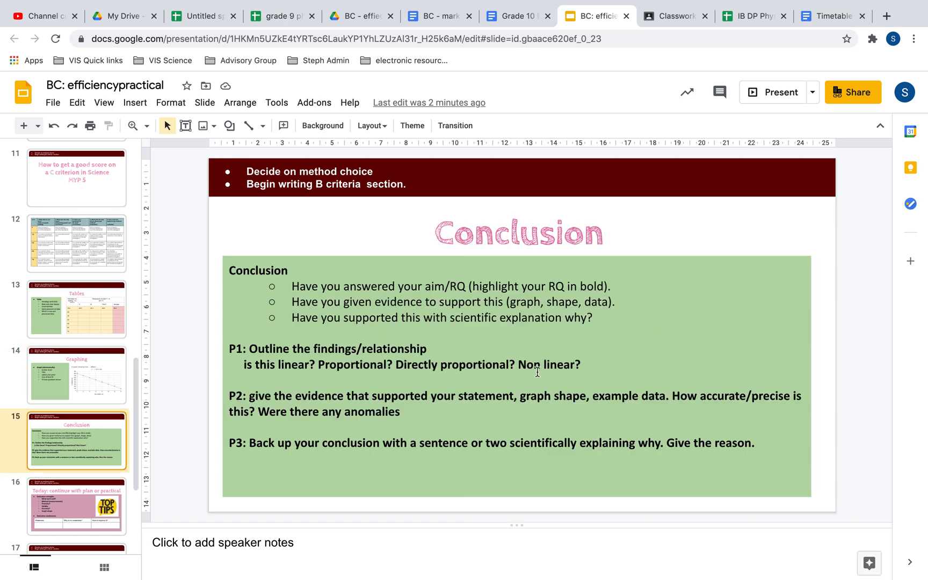
pyautogui.moveTo(529, 350)
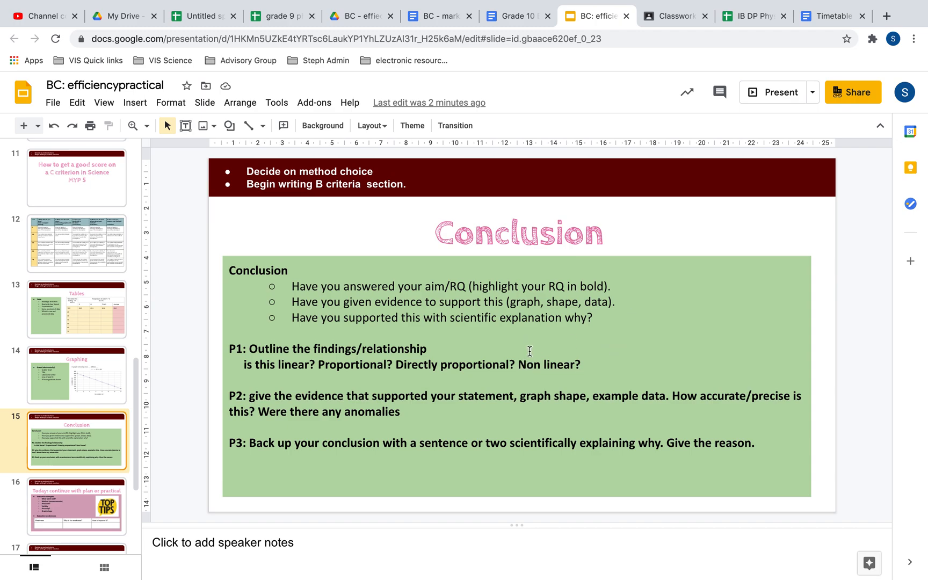
pyautogui.moveTo(598, 340)
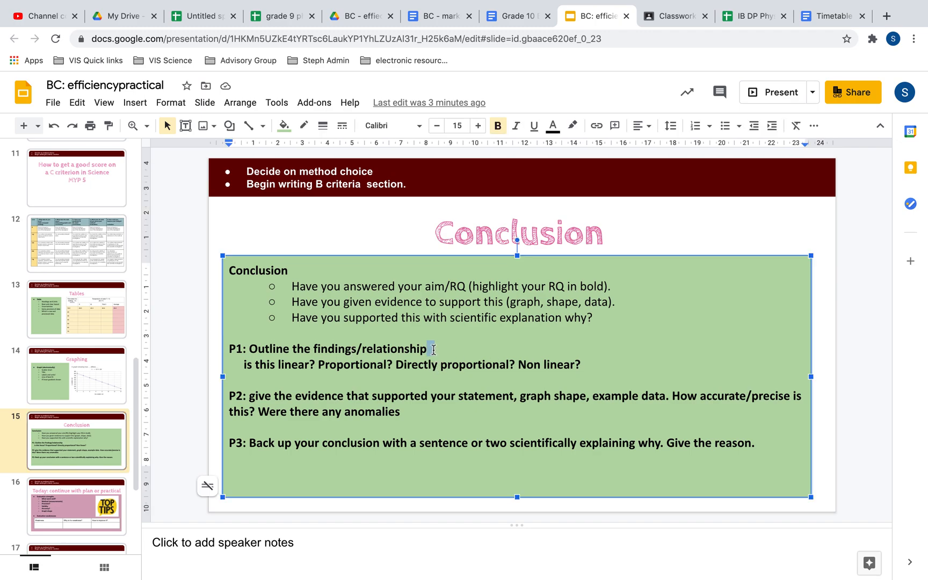
# - Append '/ link back to you hypothesis' after 'relationship' in the P1 line
pyautogui.write('/ link back to you hy')
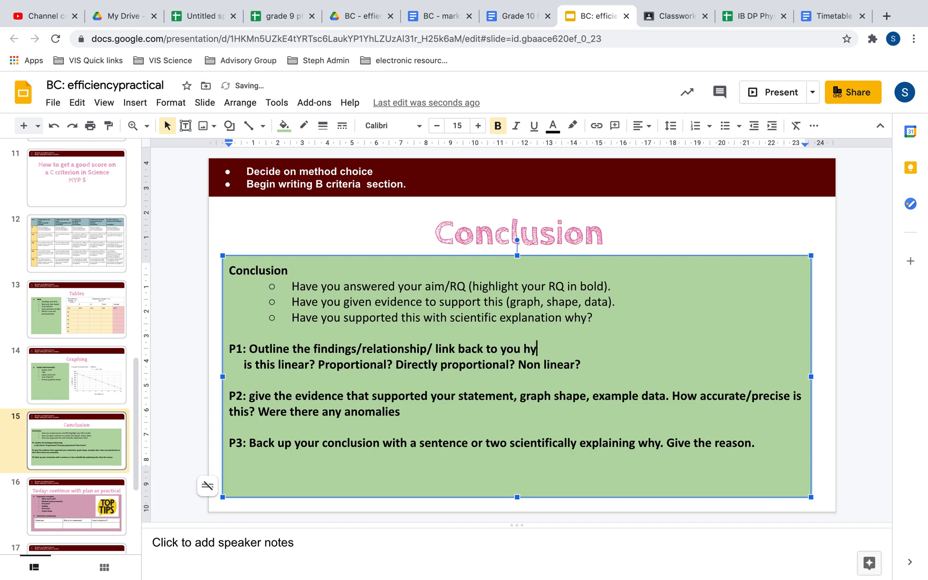
pyautogui.write('pothesis')
pyautogui.click(516, 396)
pyautogui.write('G')
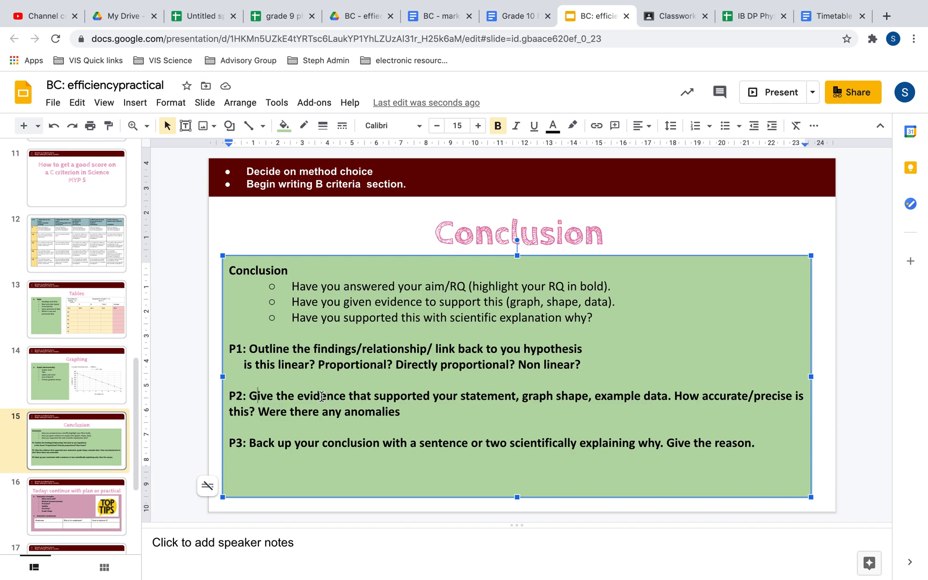
# - View the rubric table and its level 7-8 descriptor, then return to slide 15
pyautogui.click(76, 244)
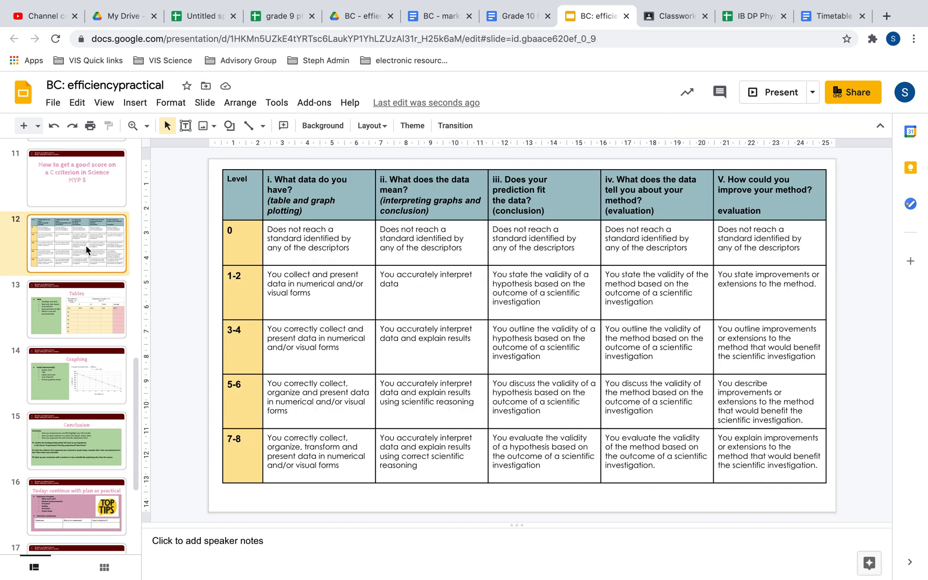
pyautogui.moveTo(533, 195)
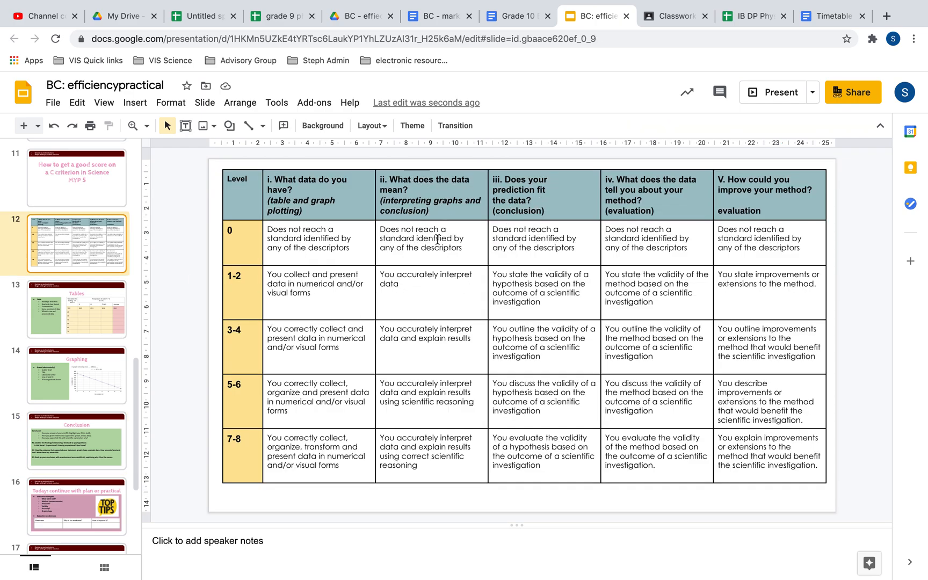
pyautogui.moveTo(441, 433)
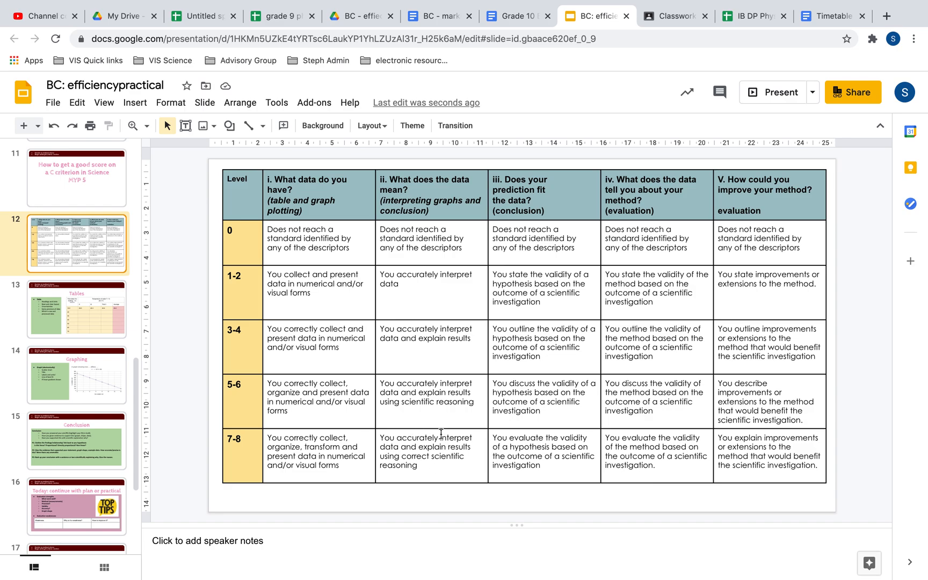
pyautogui.moveTo(410, 443)
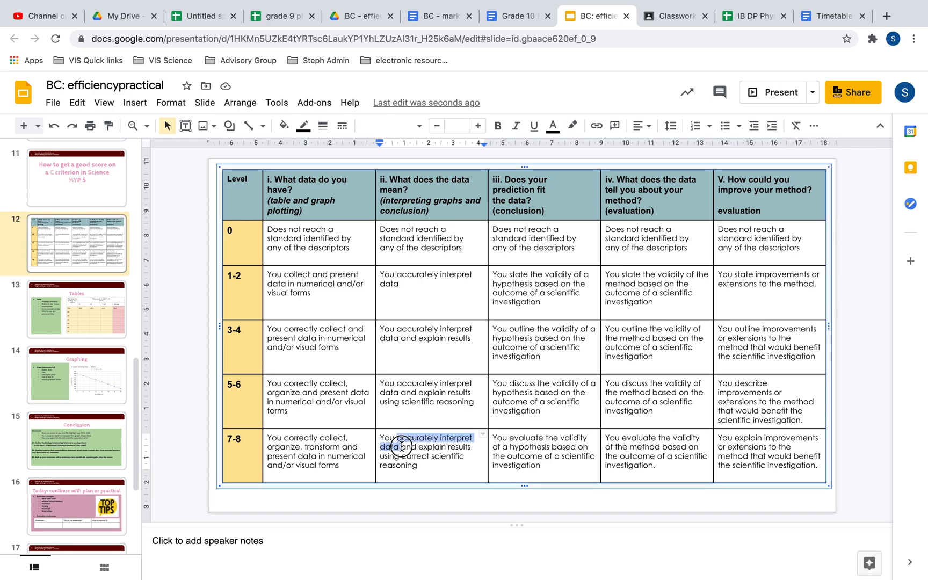
pyautogui.click(416, 454)
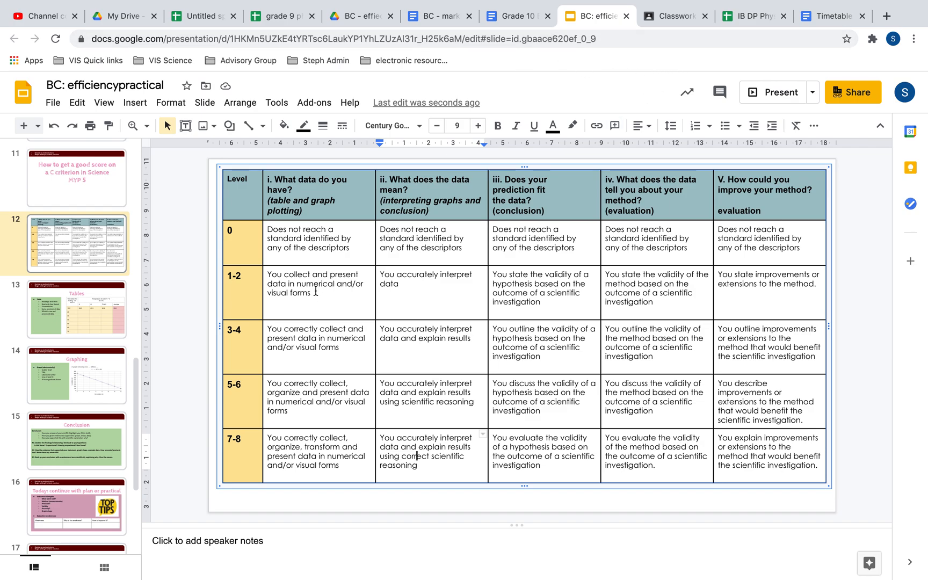
pyautogui.click(77, 440)
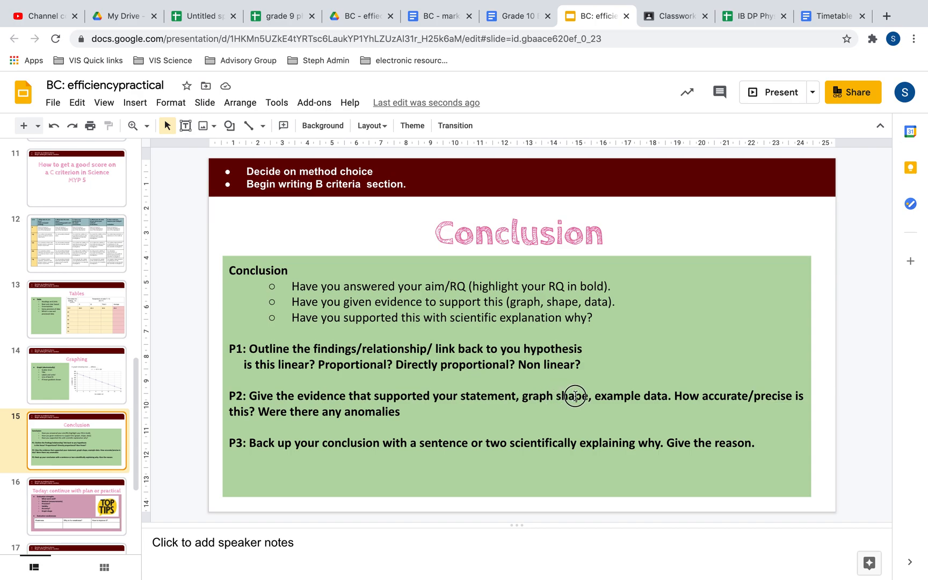
pyautogui.doubleClick(555, 396)
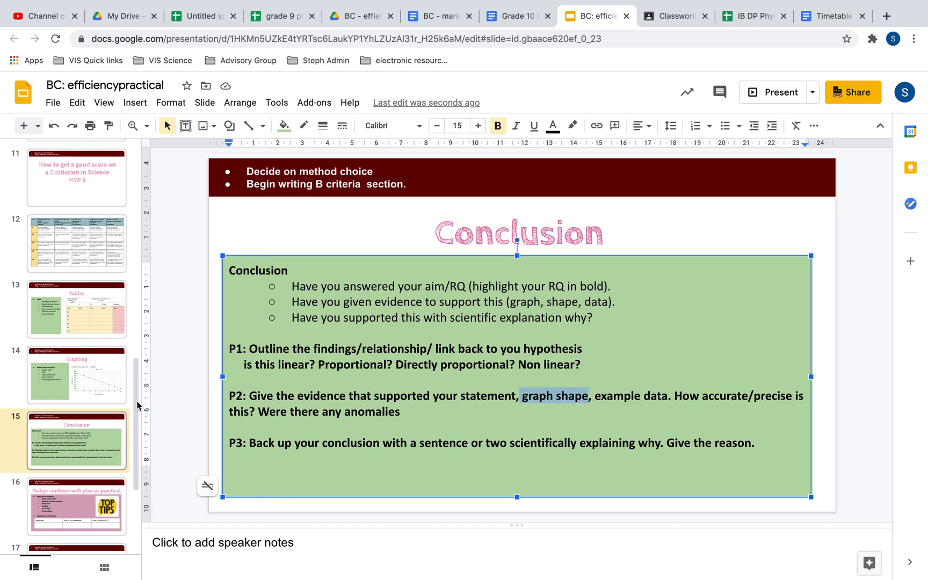
pyautogui.click(76, 375)
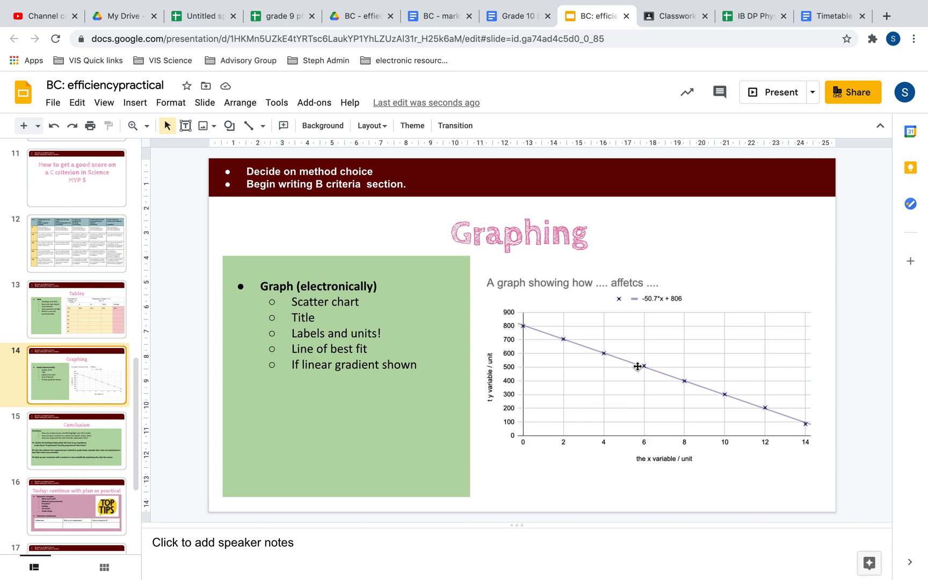
pyautogui.moveTo(673, 305)
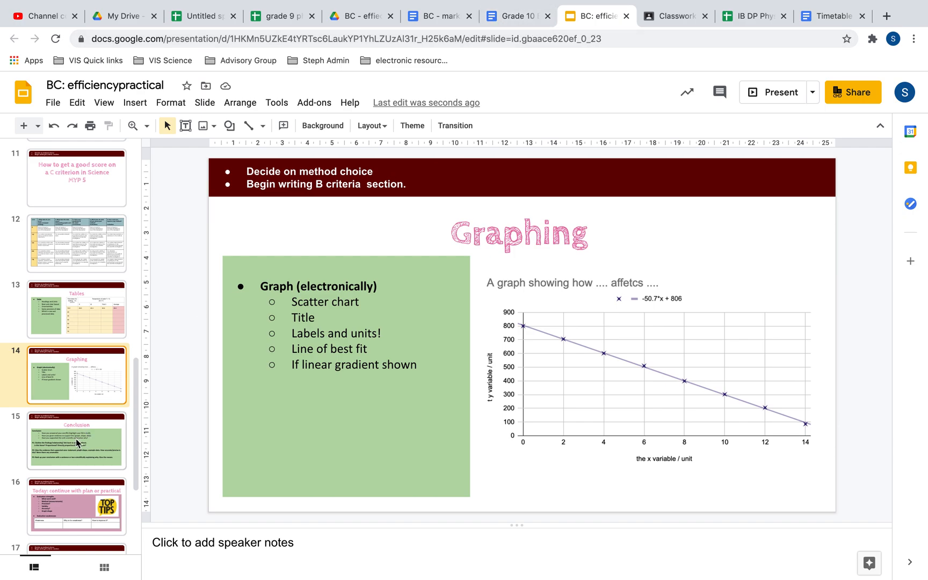
pyautogui.click(76, 440)
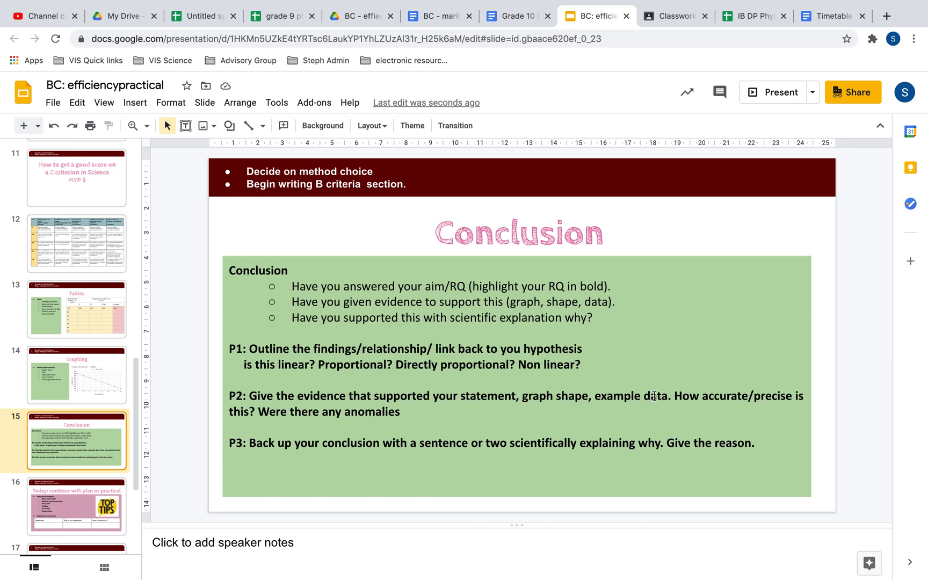
pyautogui.moveTo(590, 416)
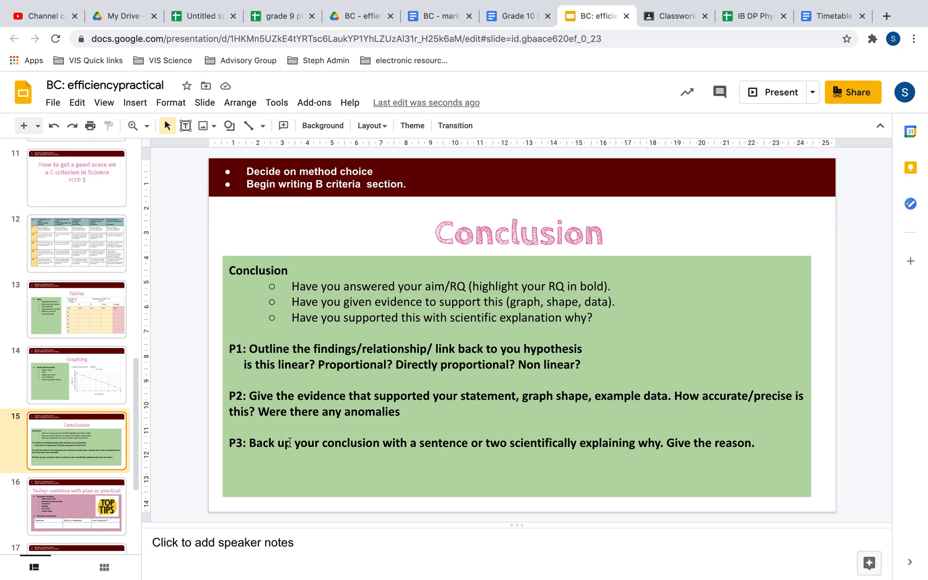
pyautogui.click(76, 375)
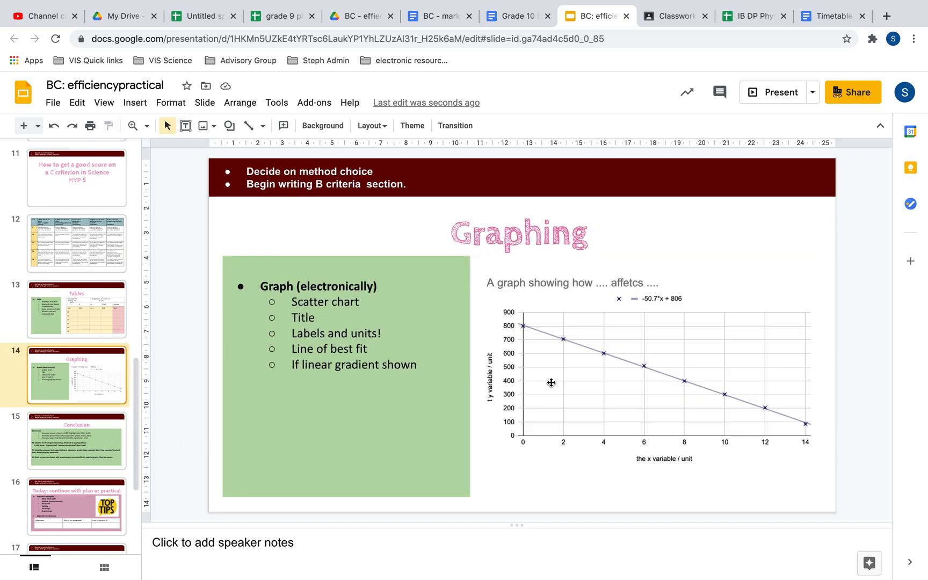
pyautogui.moveTo(686, 371)
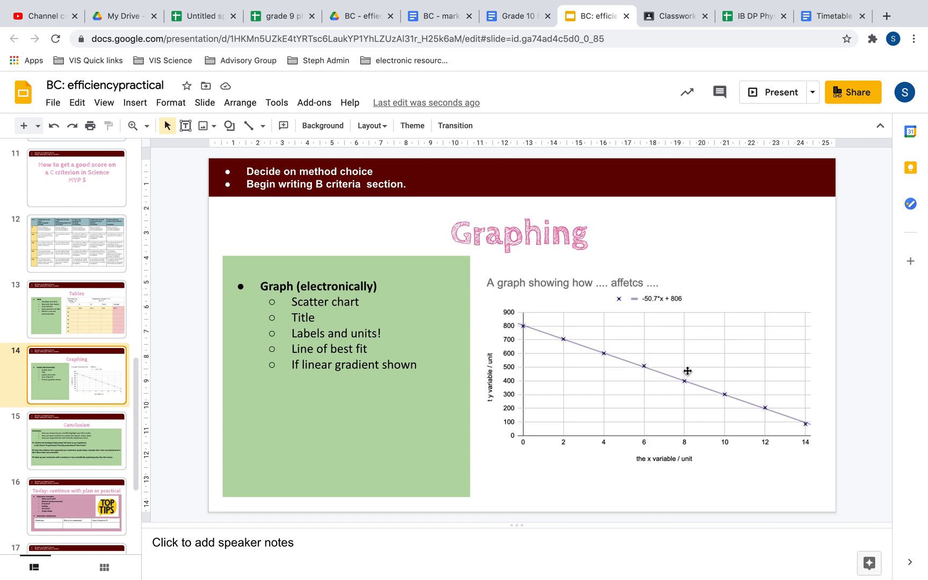
pyautogui.moveTo(161, 381)
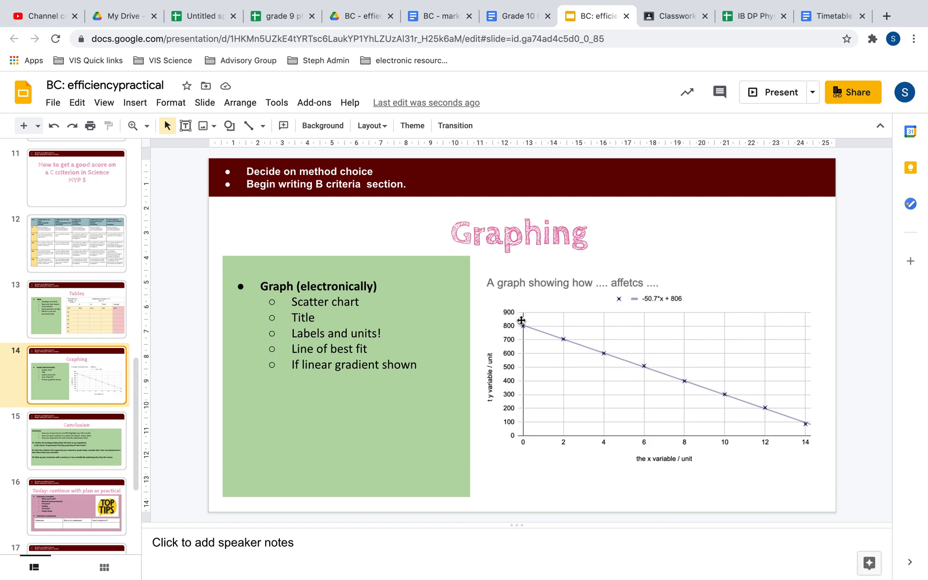
pyautogui.moveTo(825, 429)
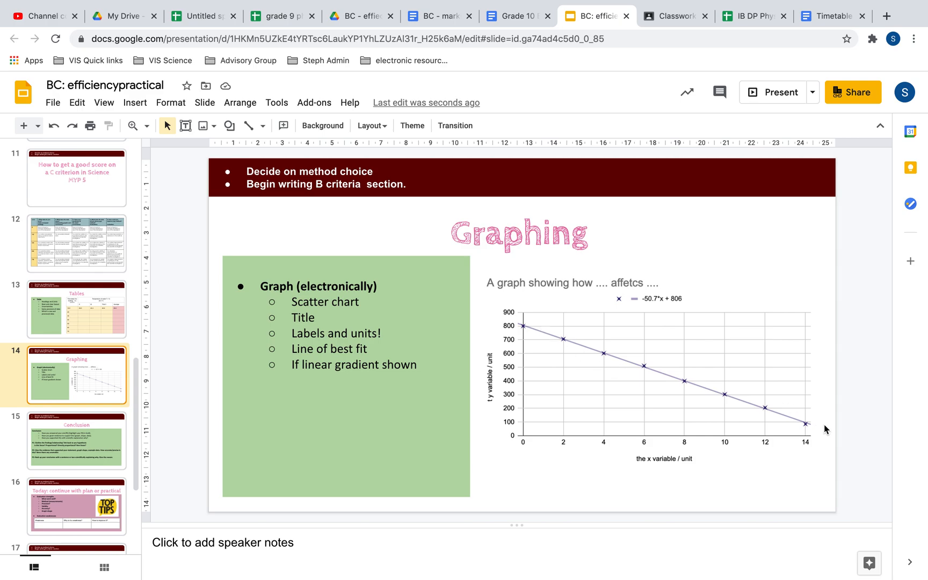
pyautogui.moveTo(552, 341)
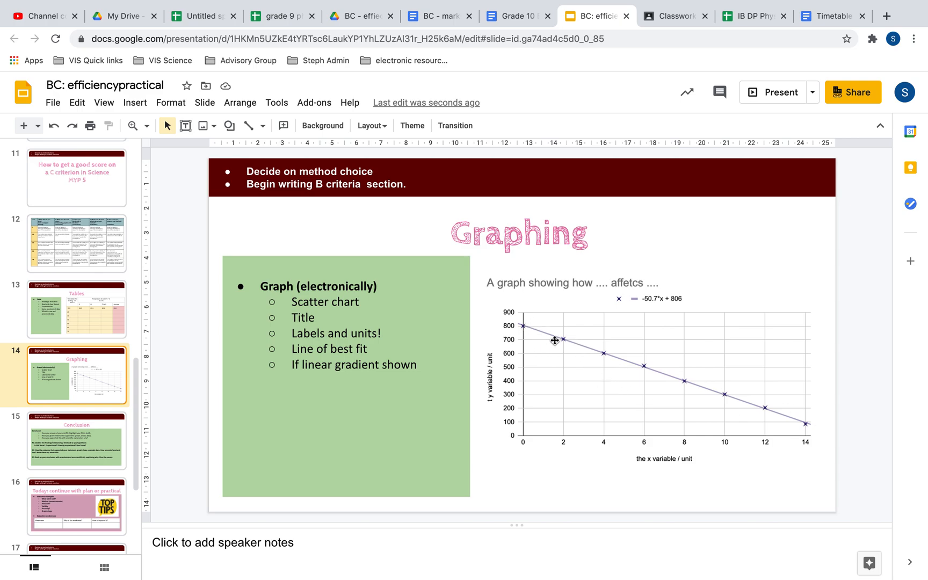
pyautogui.moveTo(782, 428)
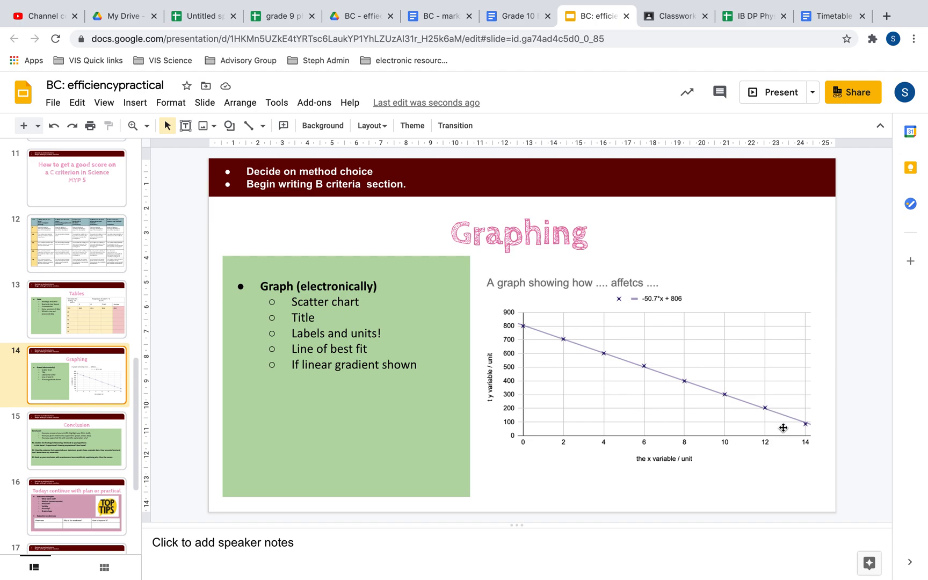
pyautogui.moveTo(81, 451)
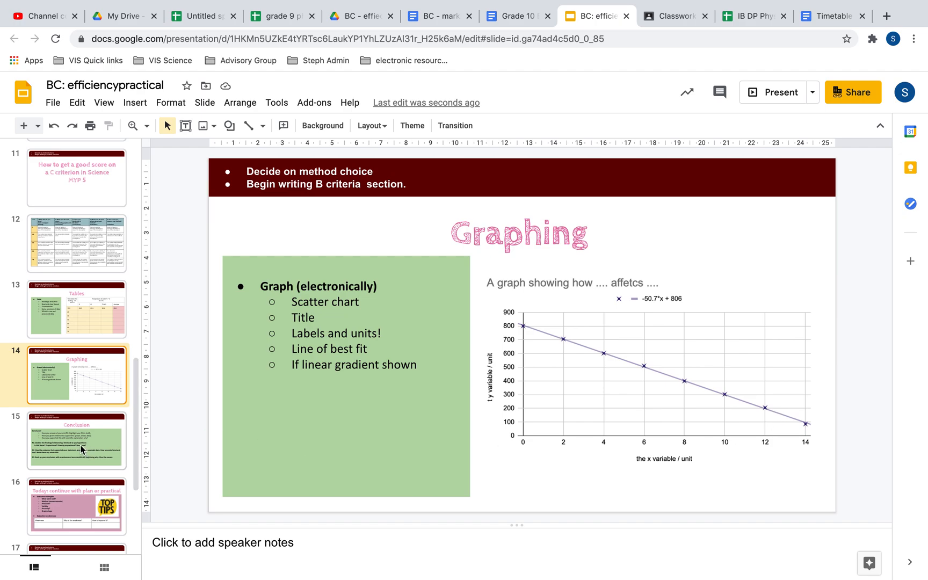
pyautogui.moveTo(456, 406)
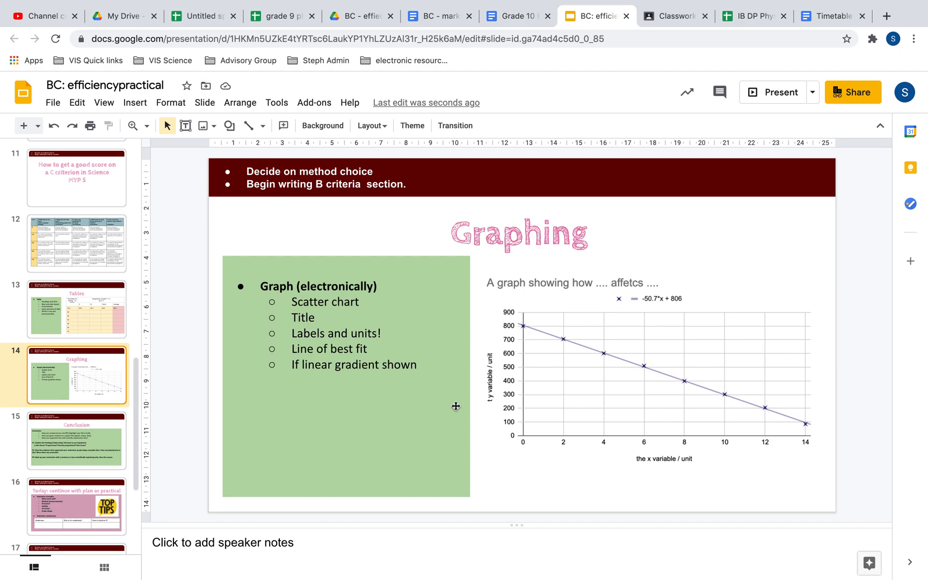
pyautogui.moveTo(649, 388)
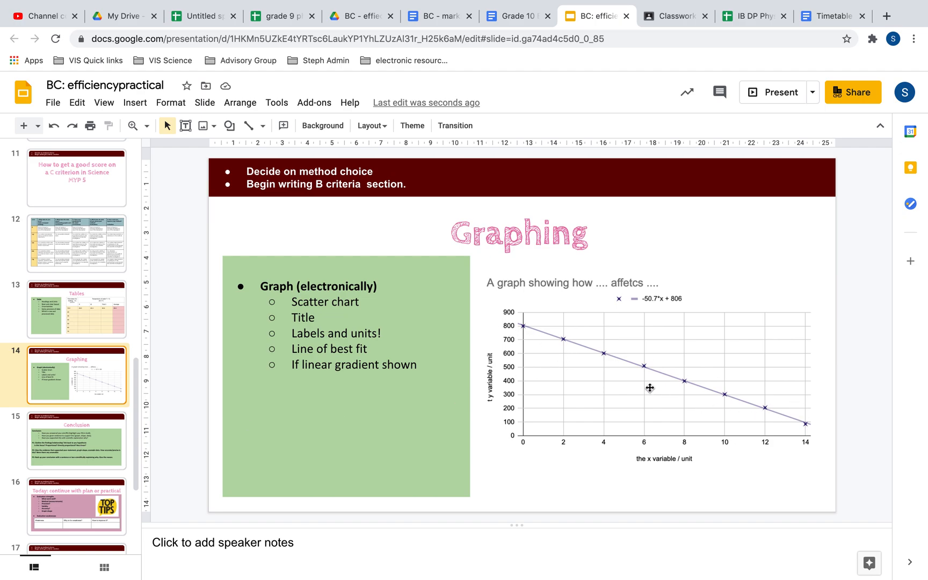
pyautogui.moveTo(565, 342)
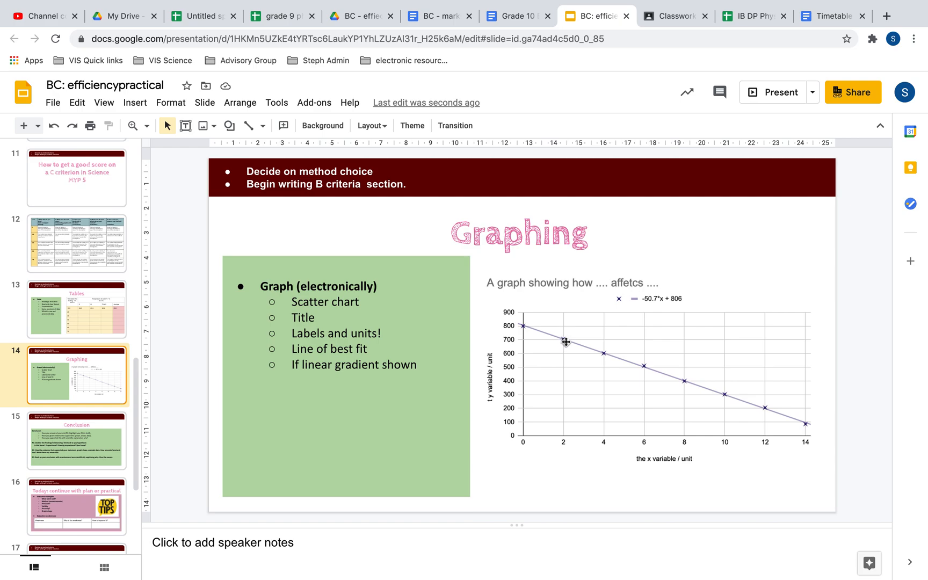
pyautogui.moveTo(91, 396)
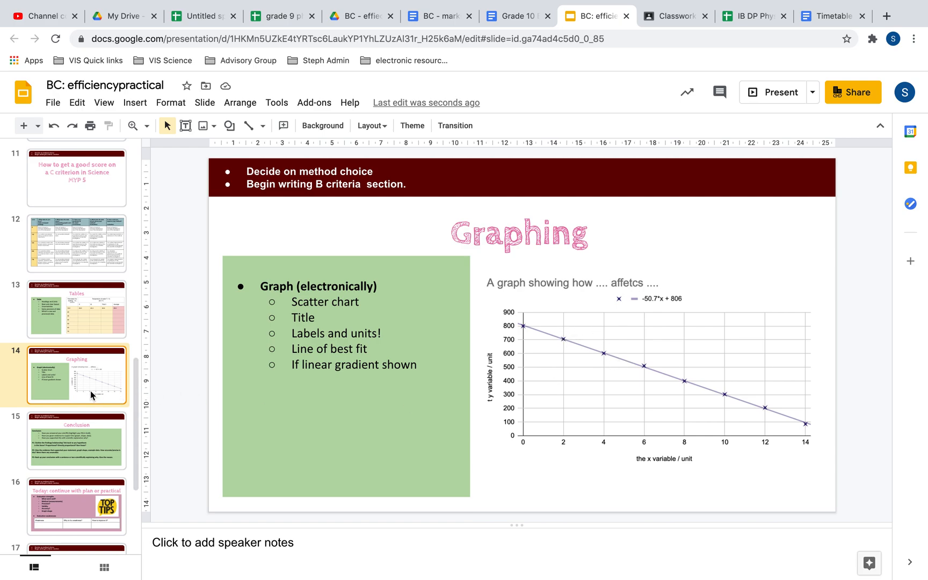
pyautogui.click(76, 441)
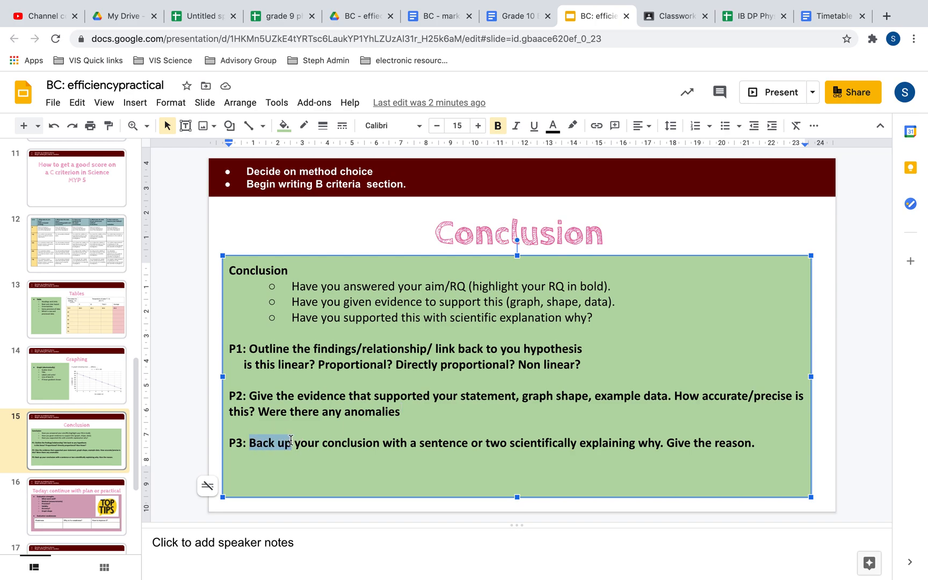
pyautogui.moveTo(112, 320)
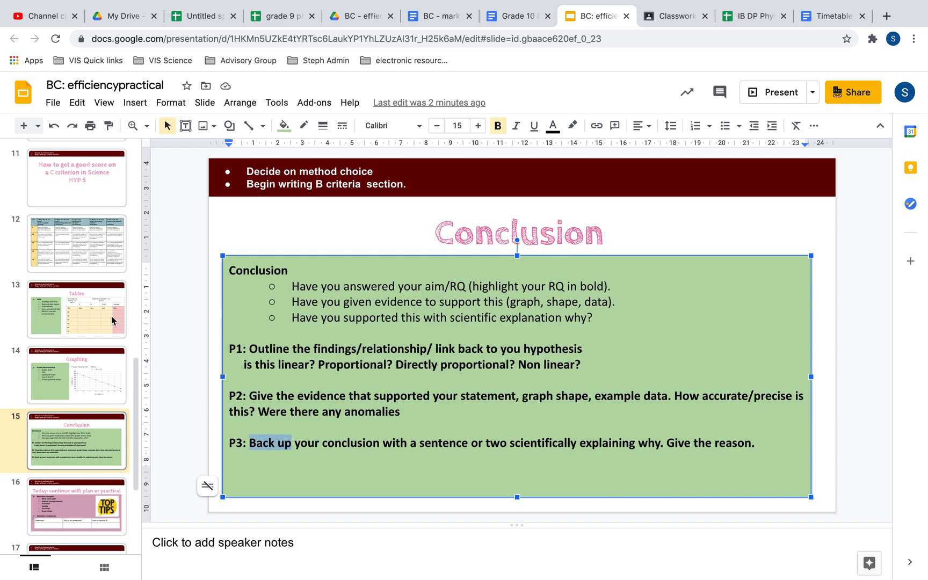
# - Open slide 12 from the filmstrip to show the level descriptor rubric table
pyautogui.click(76, 243)
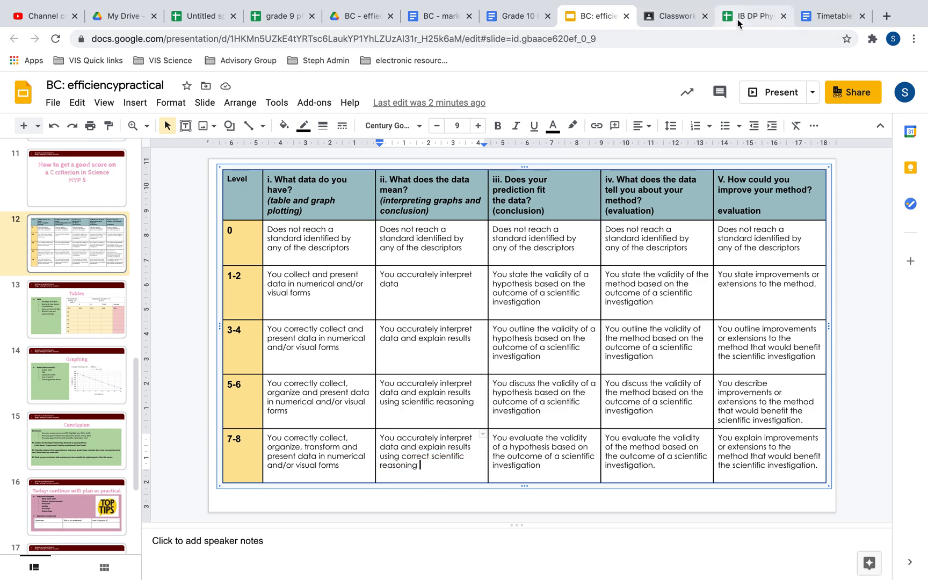
pyautogui.moveTo(668, 16)
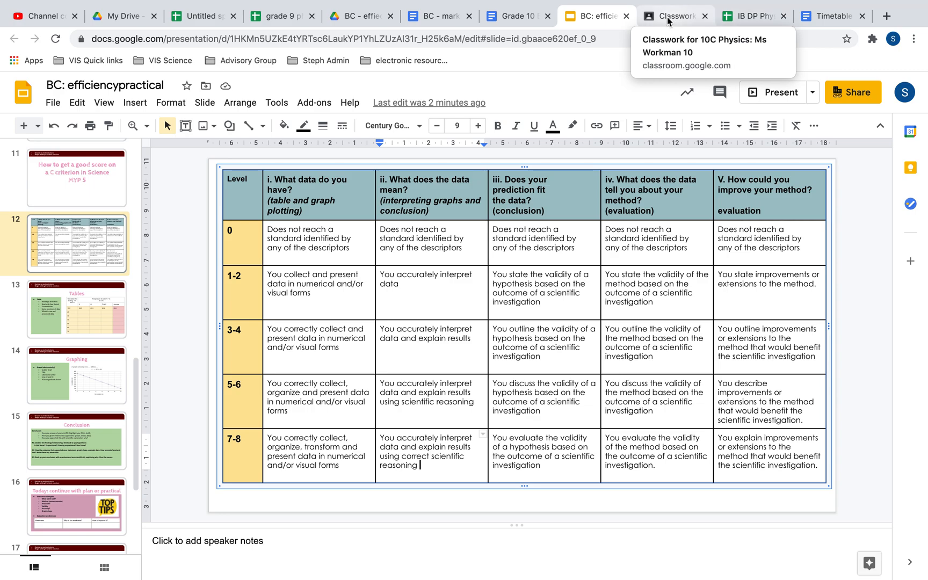
pyautogui.moveTo(565, 44)
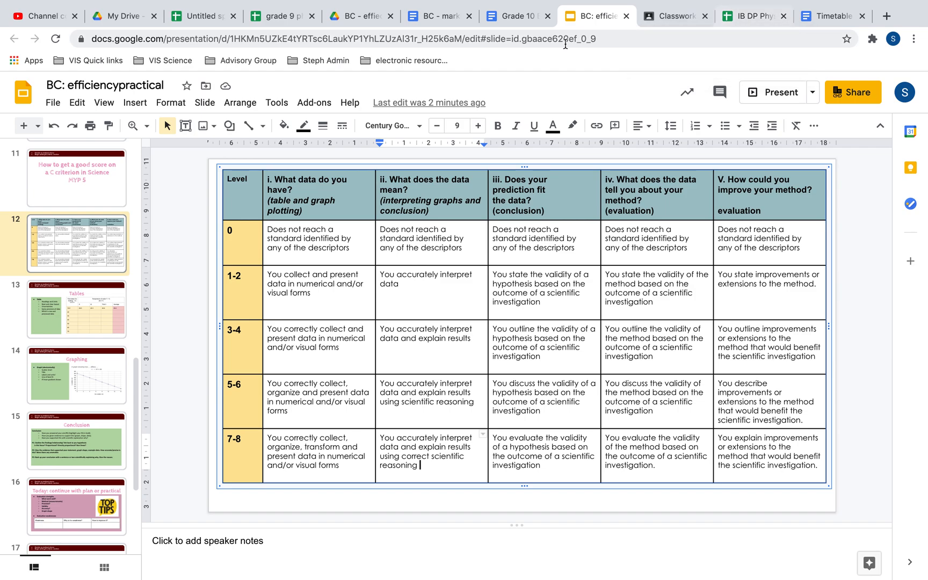
pyautogui.click(76, 441)
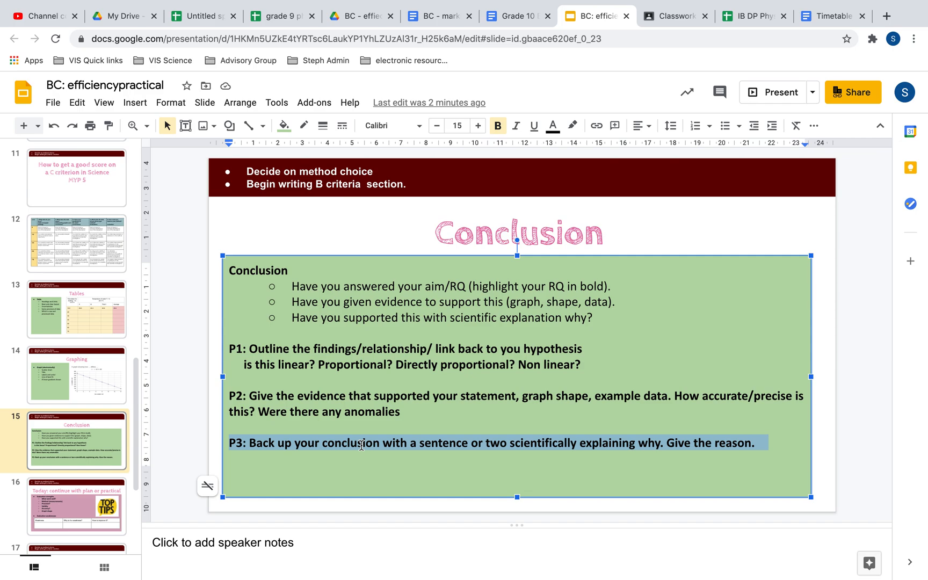
pyautogui.moveTo(362, 392)
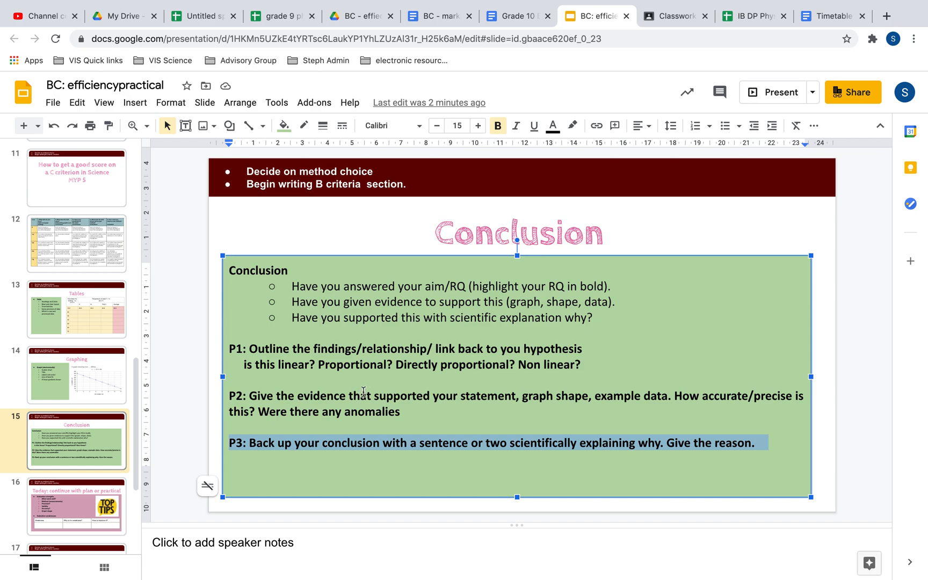
pyautogui.moveTo(382, 391)
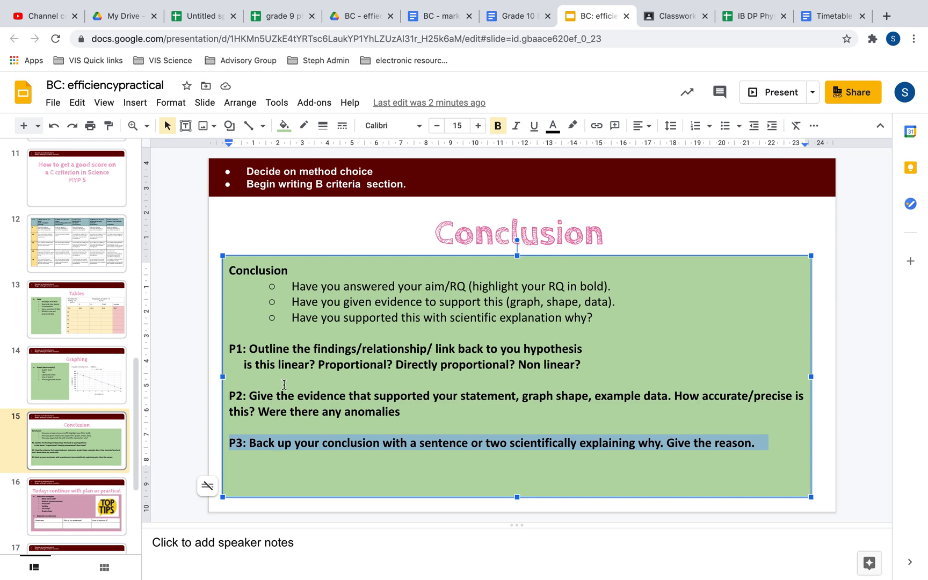
pyautogui.moveTo(269, 358)
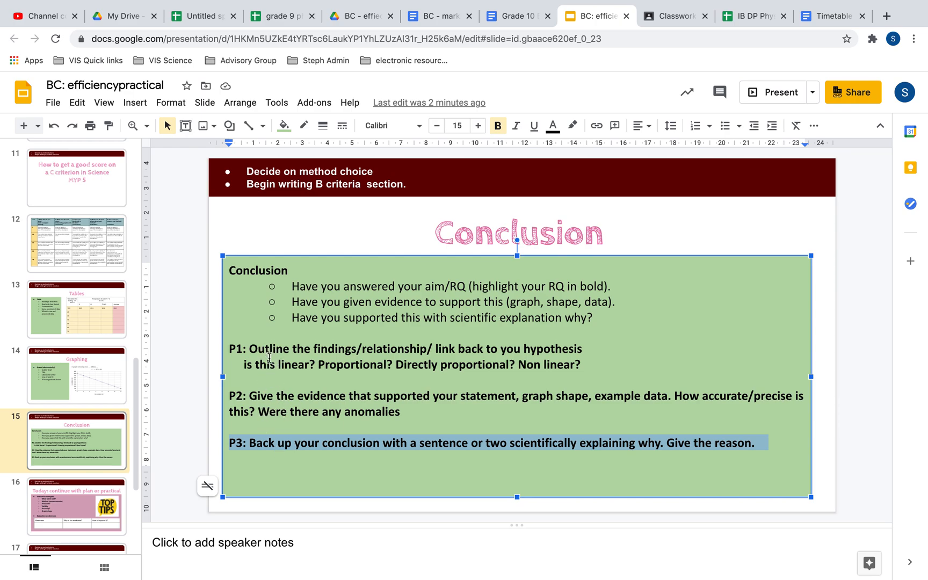
pyautogui.moveTo(315, 445)
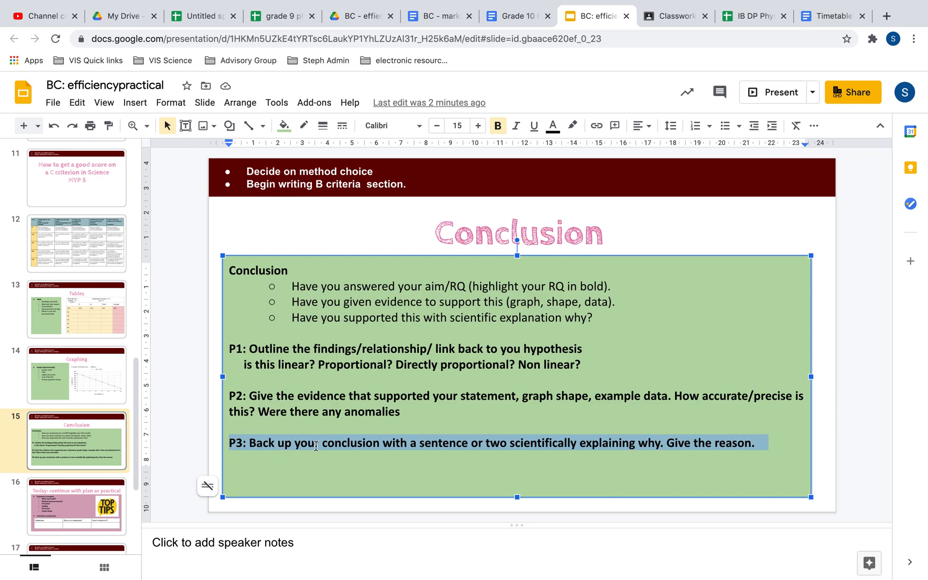
pyautogui.moveTo(303, 444)
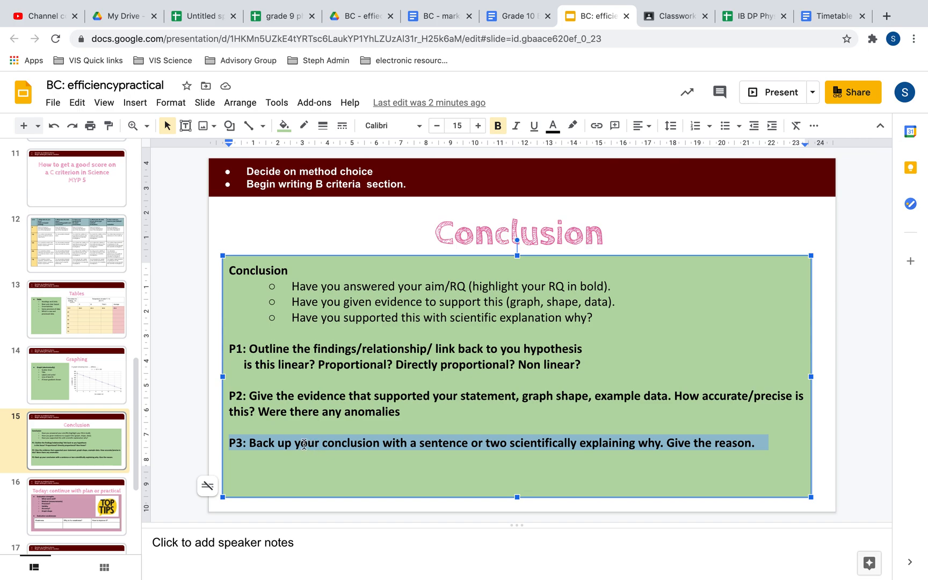
pyautogui.moveTo(313, 447)
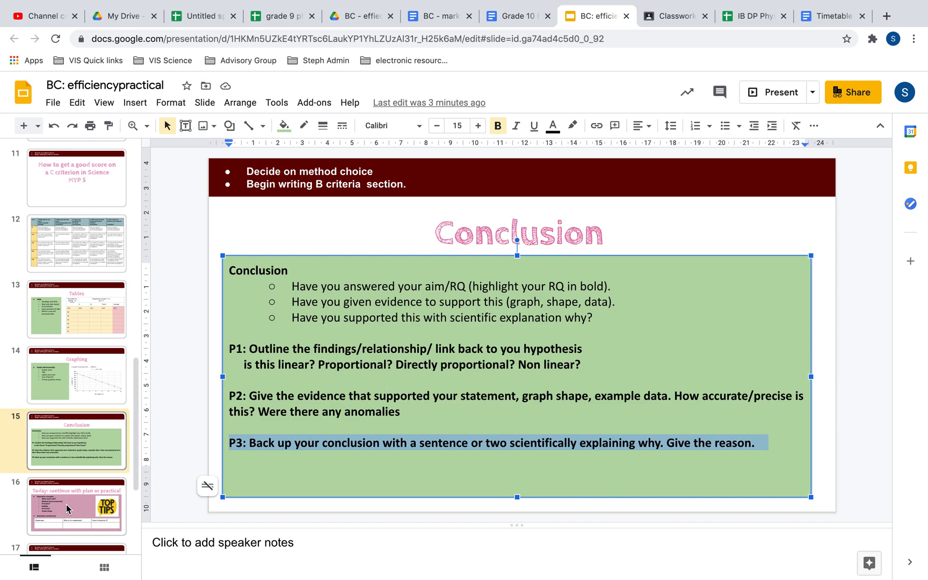
# - Replace slide 16's title 'Today: continue with plan or practical' with 'Evaluation - not a reflection.'
pyautogui.click(76, 506)
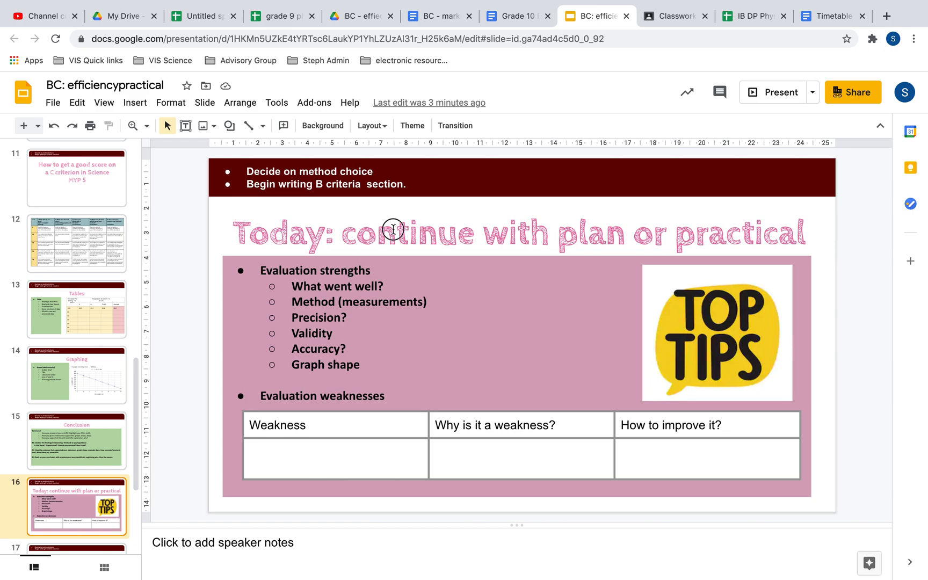
pyautogui.click(394, 230)
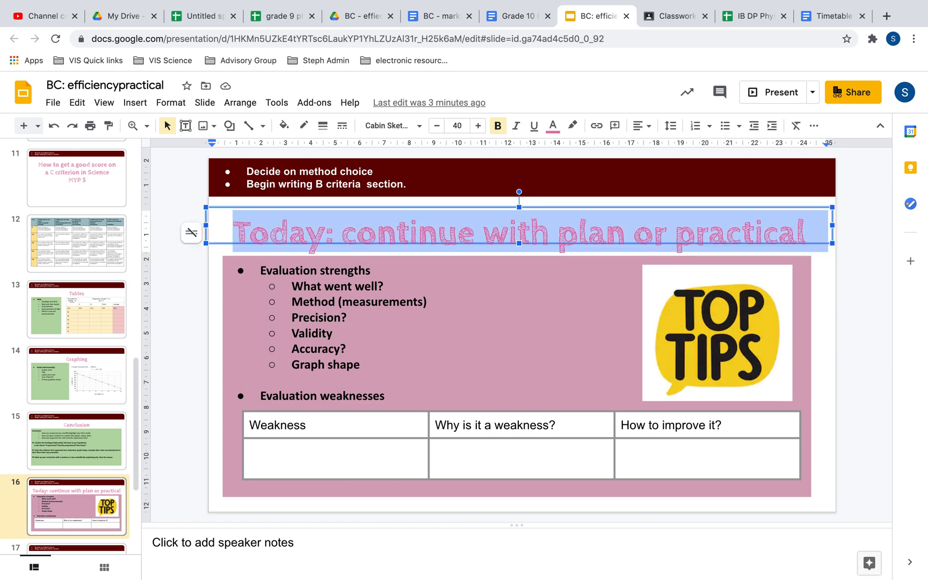
pyautogui.write('evl')
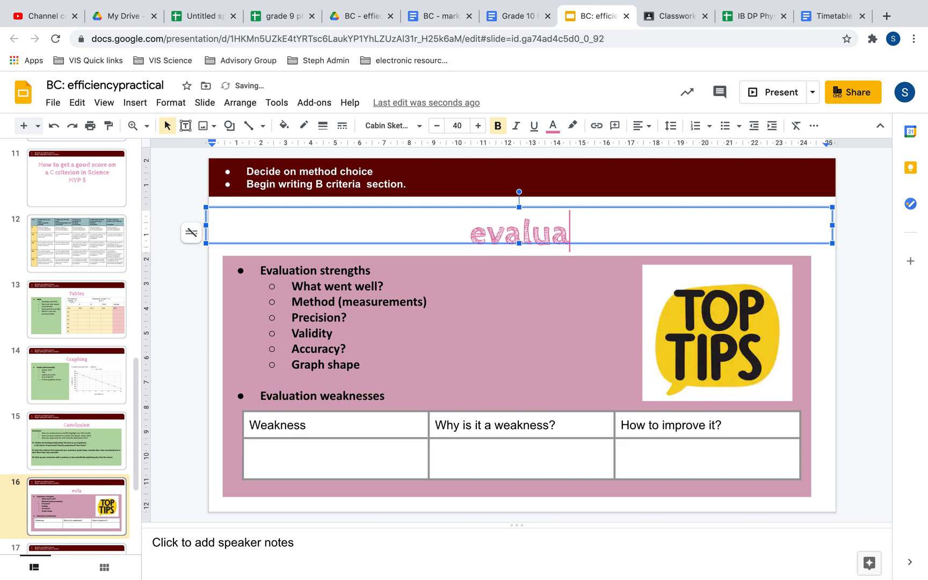
pyautogui.write('tion')
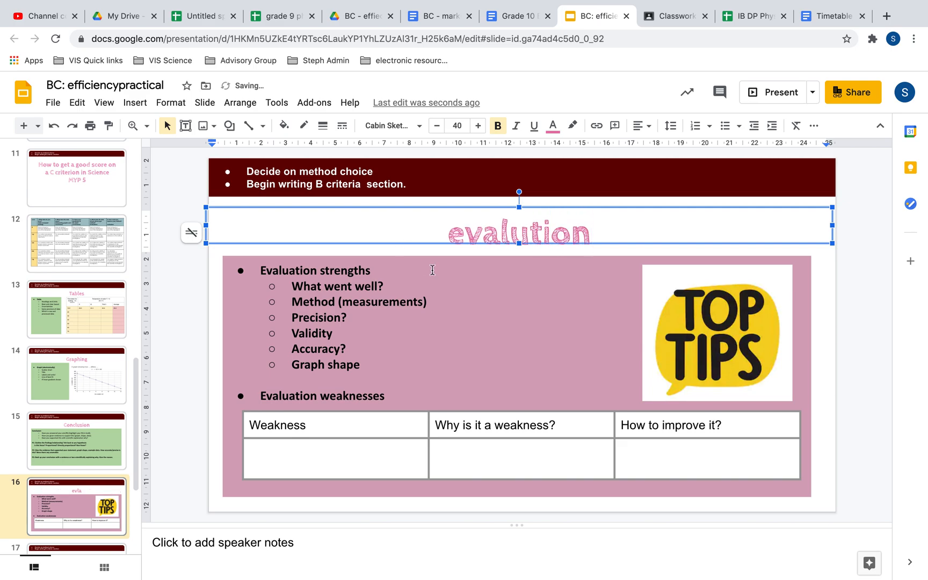
pyautogui.click(464, 233)
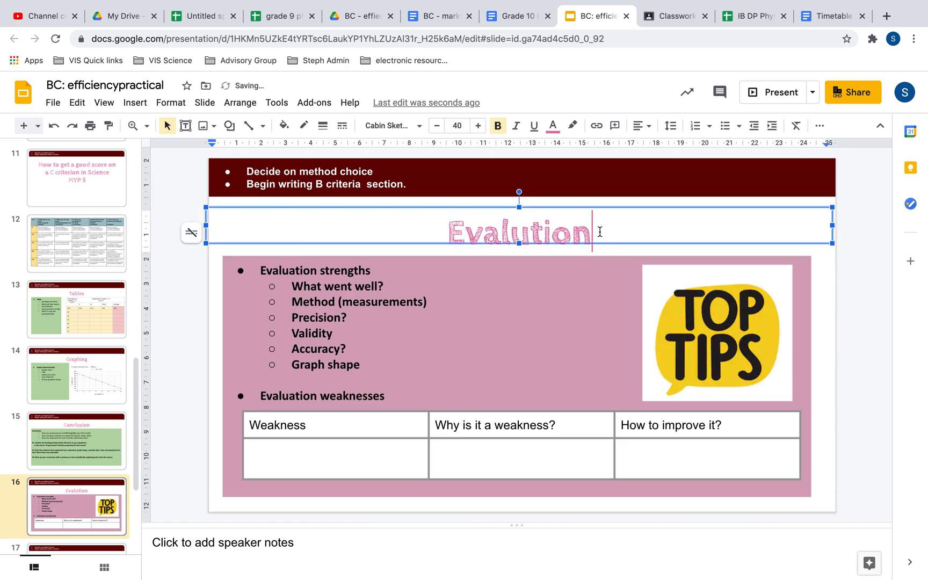
pyautogui.write('- not a refle')
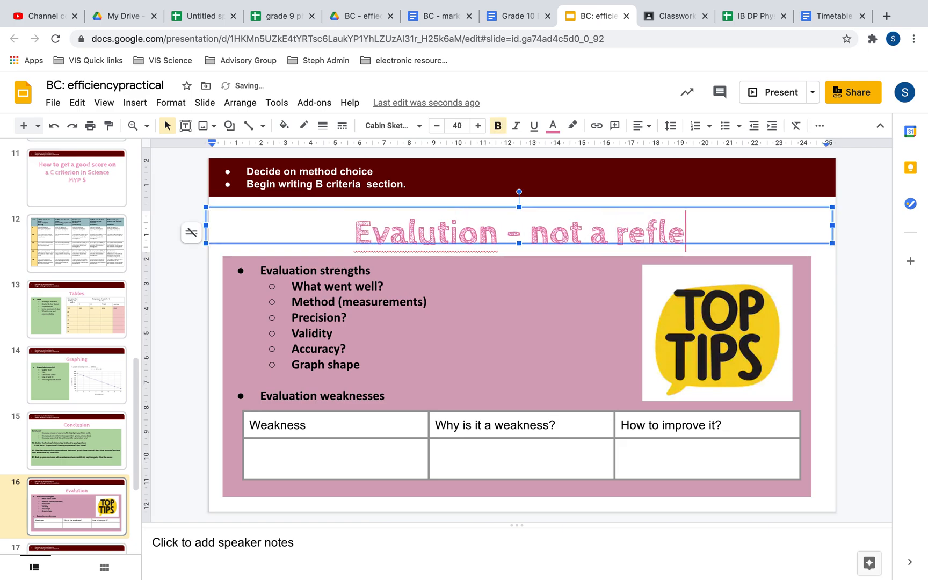
pyautogui.write('ction.')
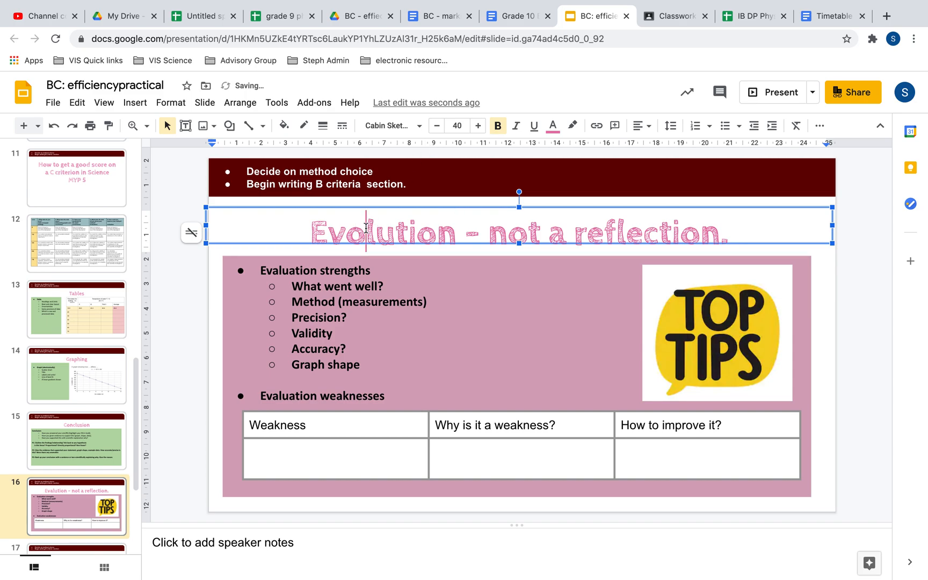
pyautogui.click(480, 295)
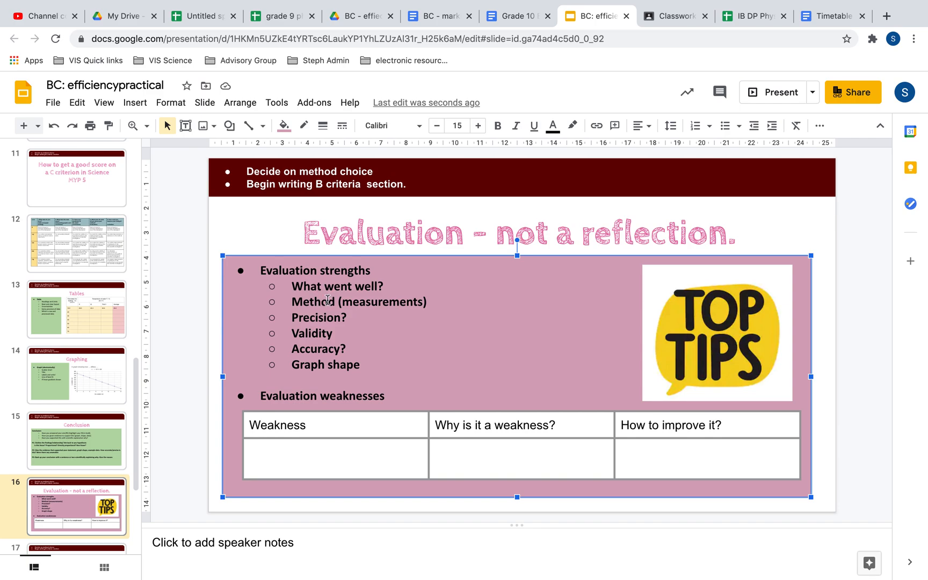
pyautogui.moveTo(294, 301)
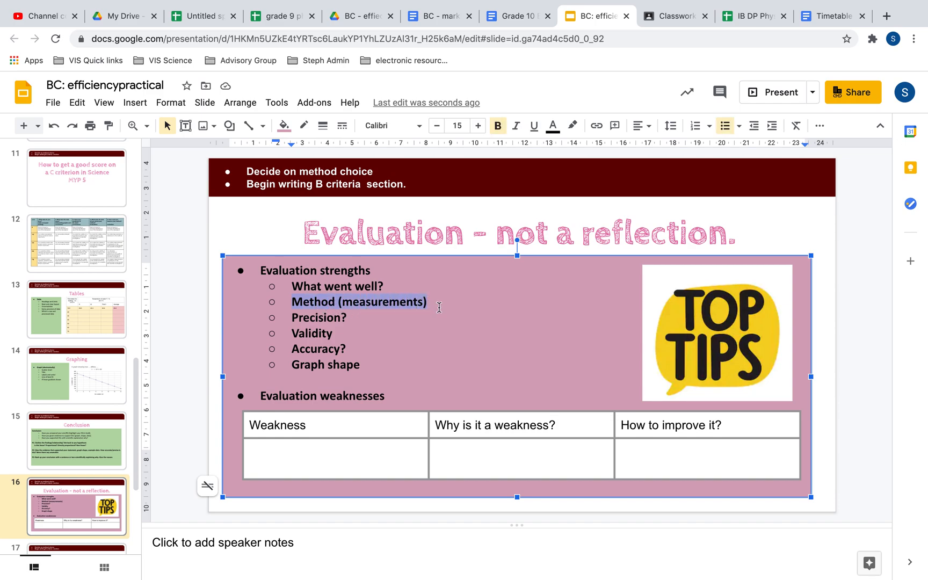
pyautogui.click(318, 301)
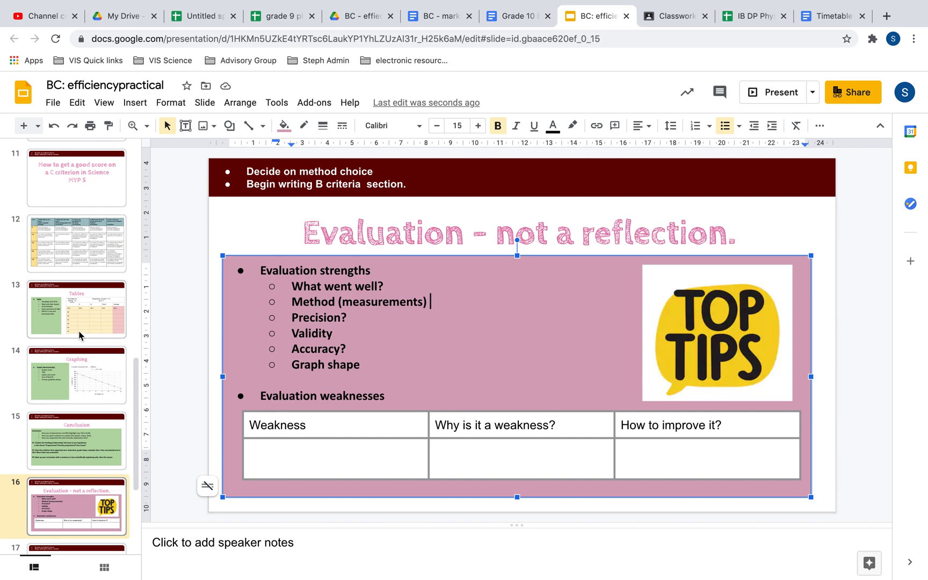
pyautogui.click(76, 308)
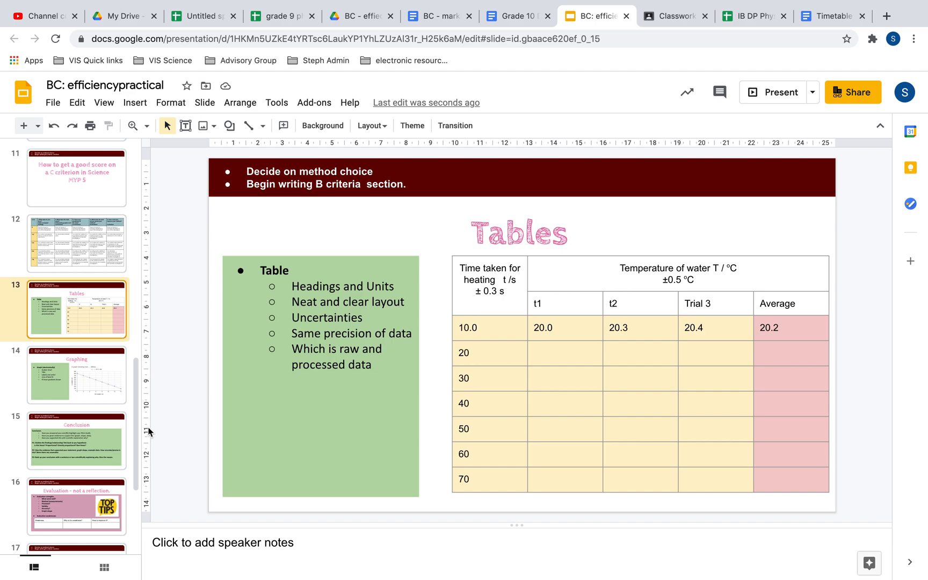
pyautogui.click(76, 505)
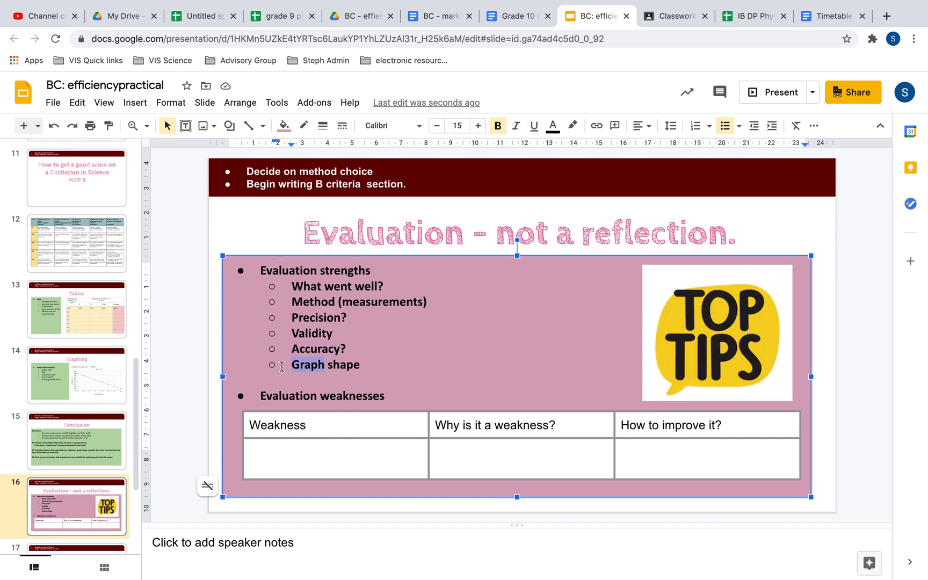
pyautogui.click(76, 375)
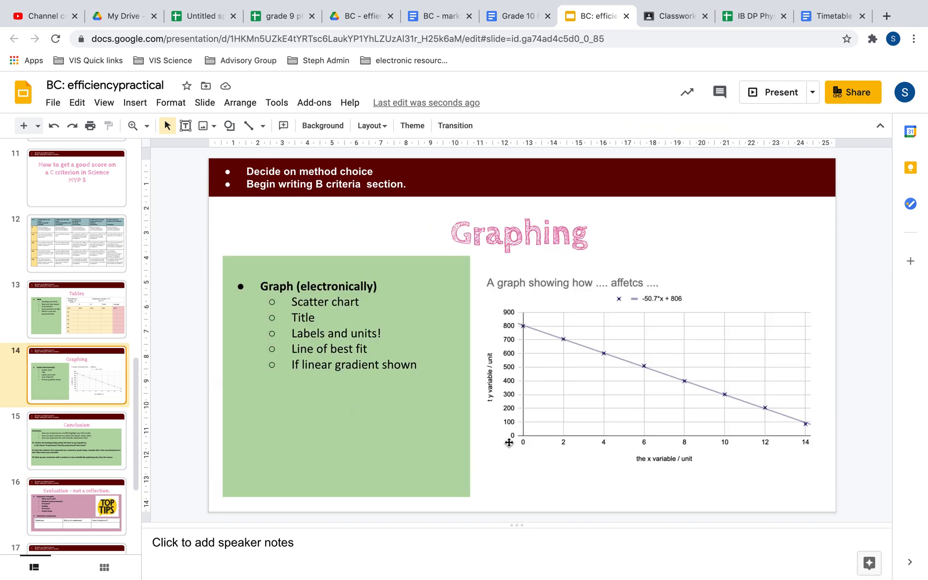
pyautogui.moveTo(668, 374)
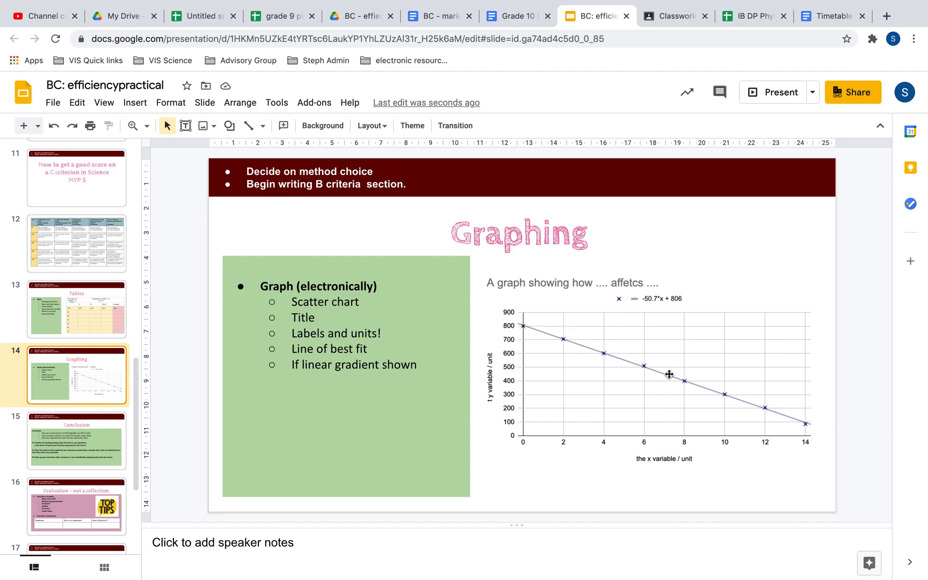
pyautogui.moveTo(810, 418)
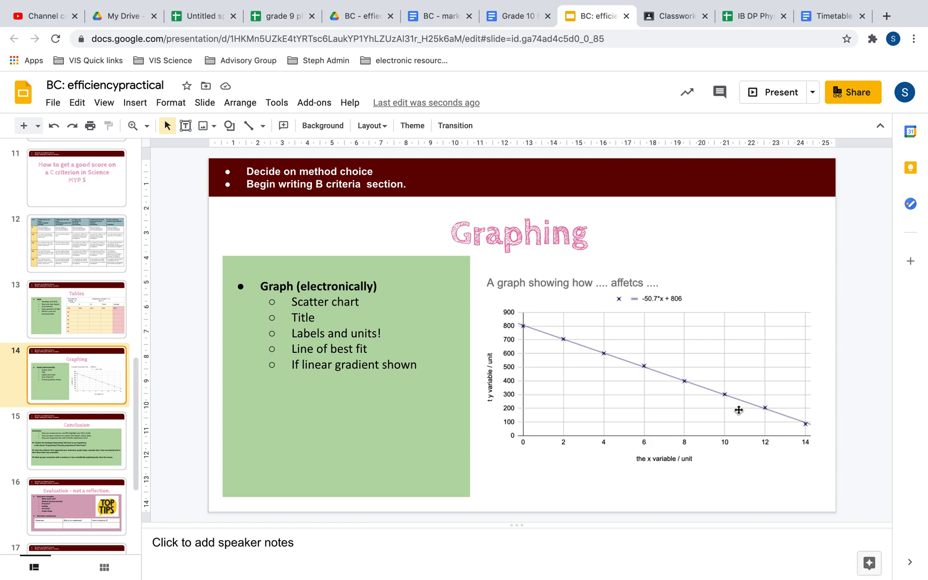
pyautogui.moveTo(605, 355)
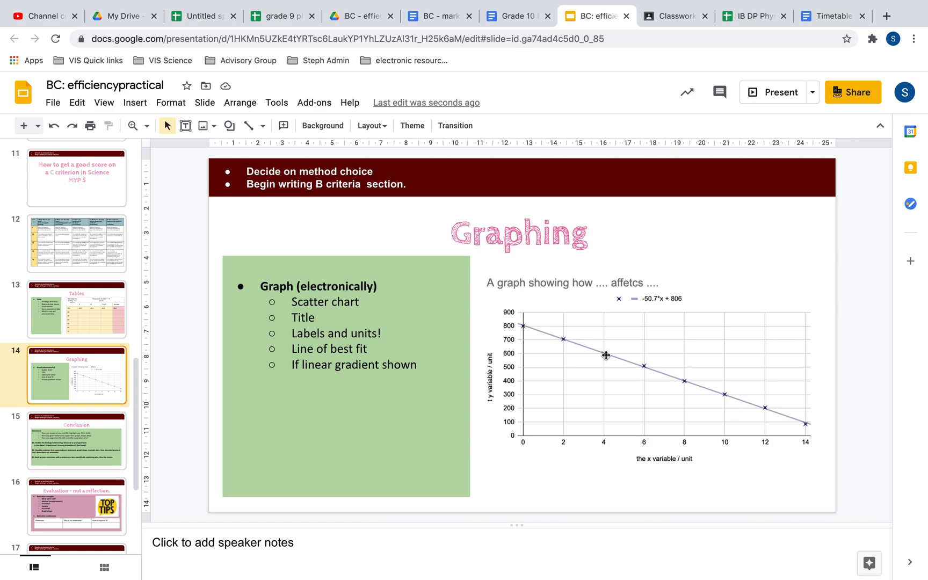
pyautogui.click(76, 506)
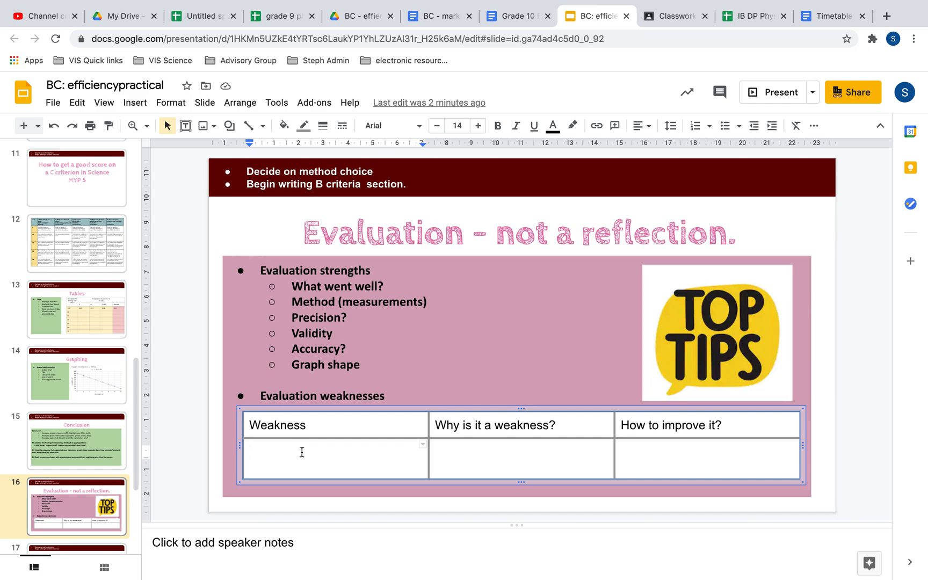
pyautogui.moveTo(297, 386)
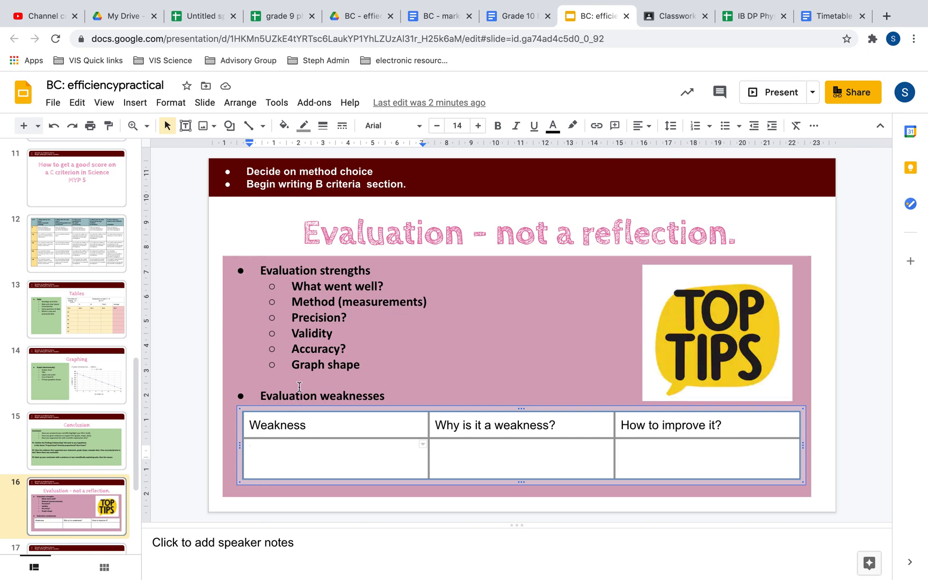
pyautogui.moveTo(298, 327)
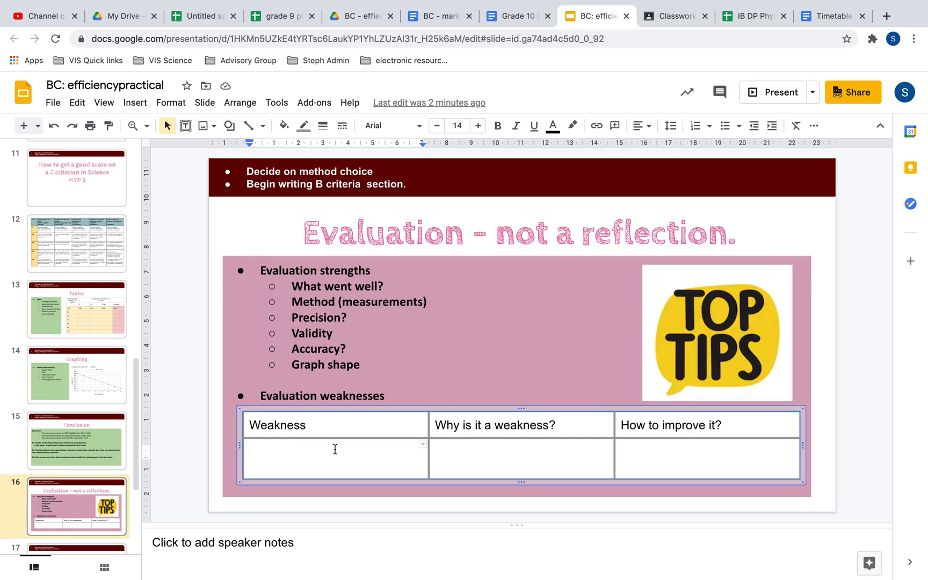
pyautogui.moveTo(489, 456)
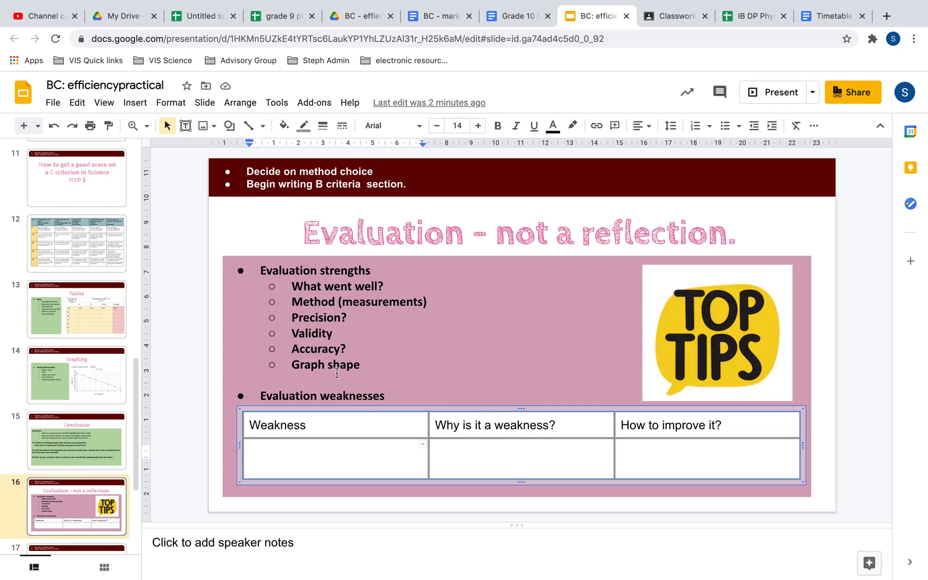
pyautogui.moveTo(317, 365)
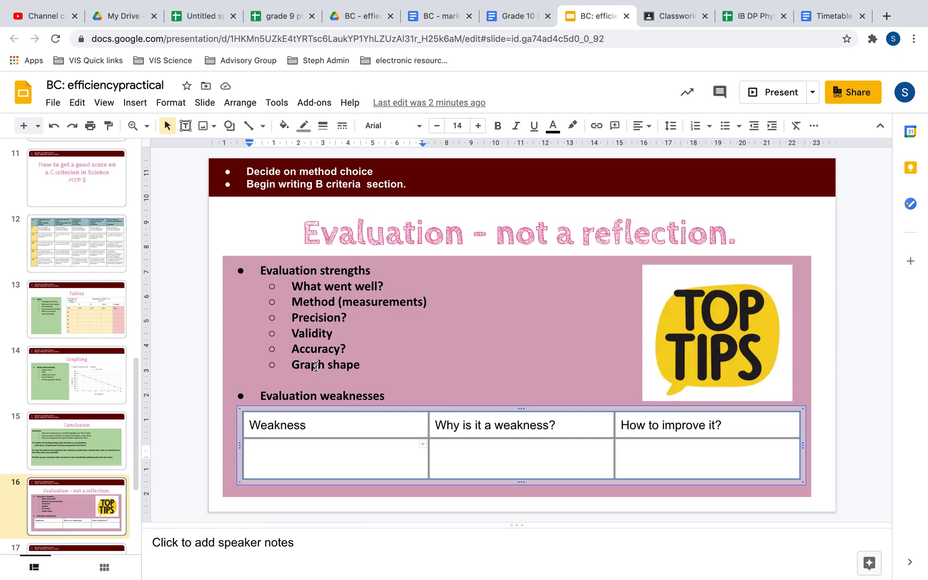
pyautogui.moveTo(476, 460)
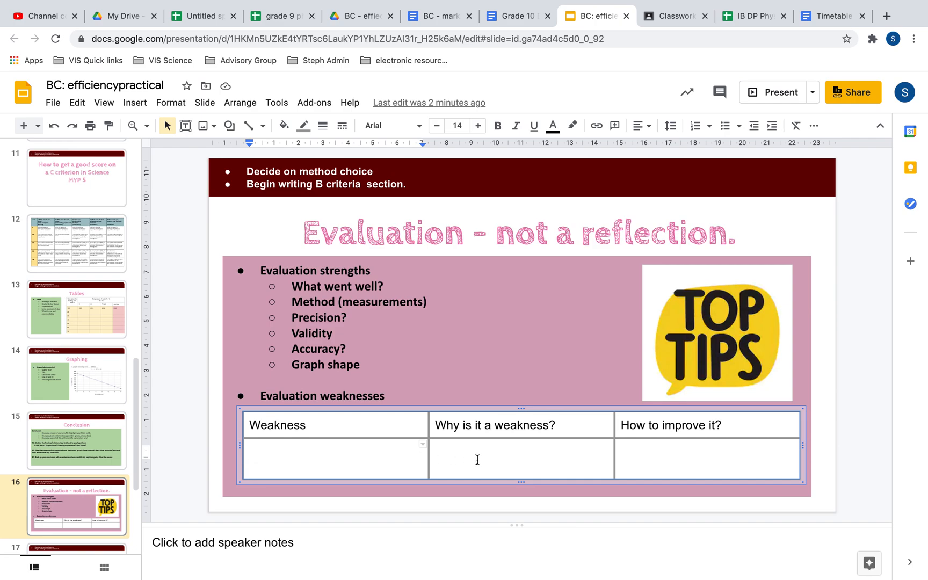
pyautogui.moveTo(728, 459)
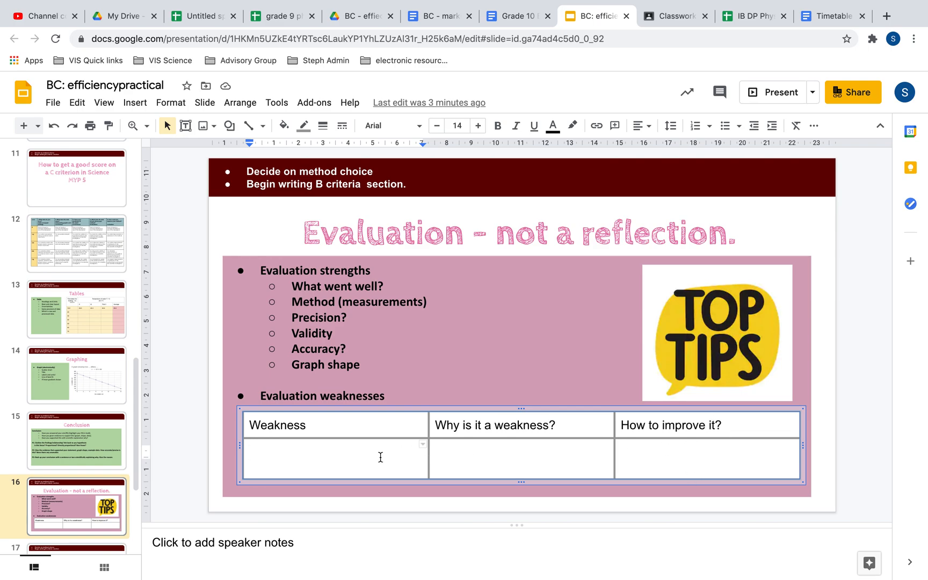
pyautogui.moveTo(358, 457)
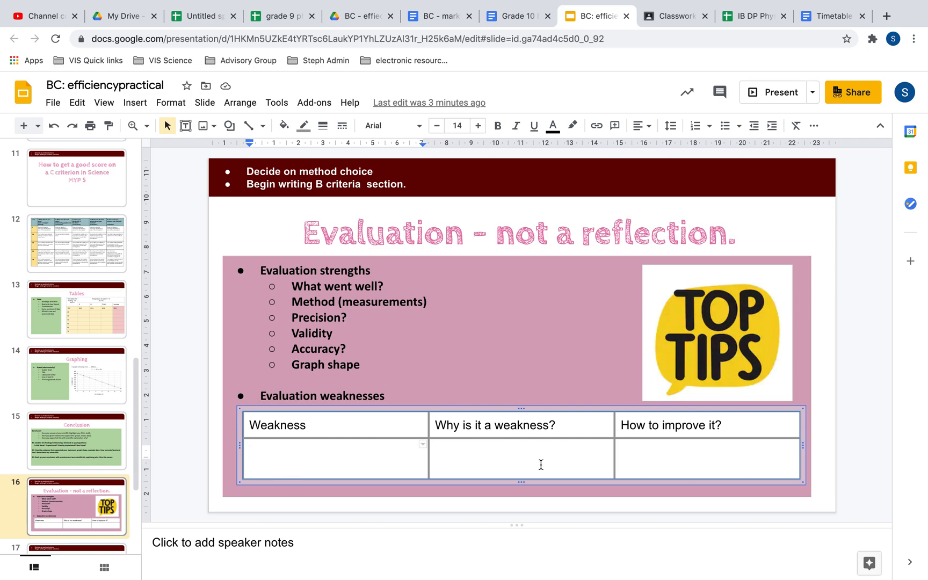
pyautogui.moveTo(487, 418)
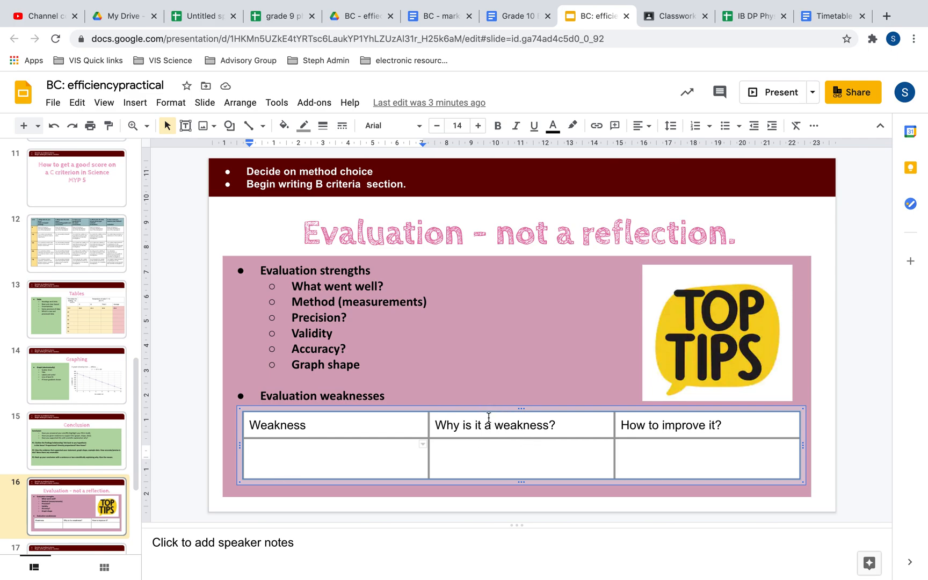
pyautogui.moveTo(686, 457)
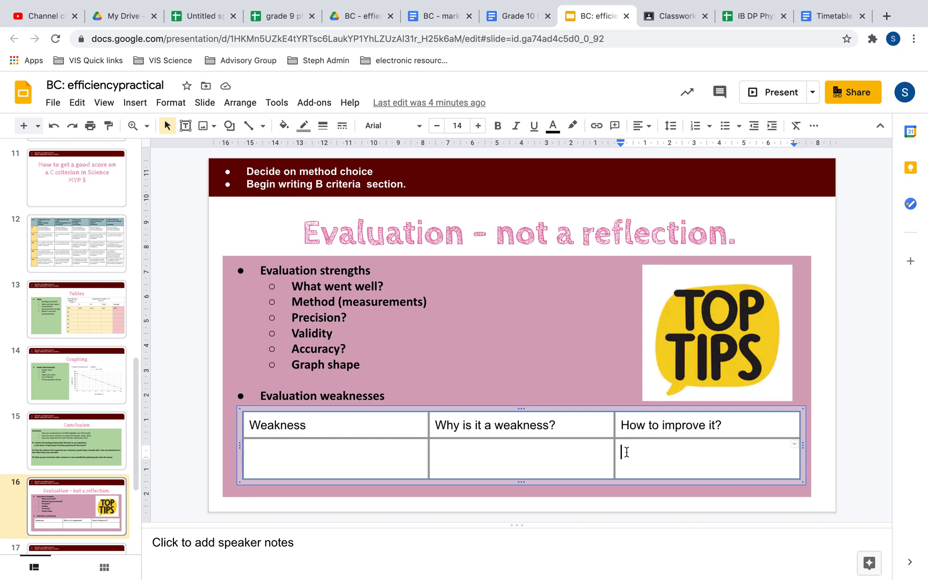
pyautogui.moveTo(701, 460)
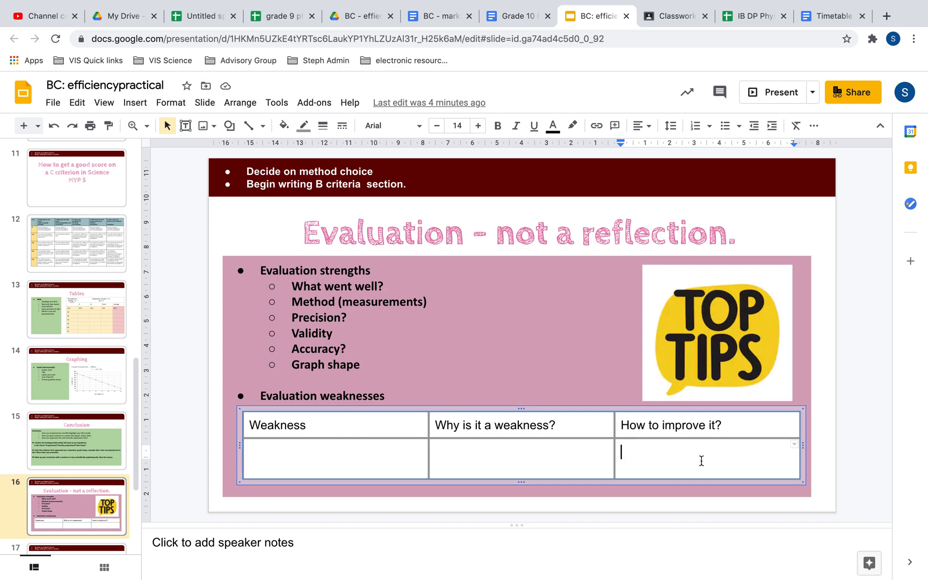
pyautogui.moveTo(372, 314)
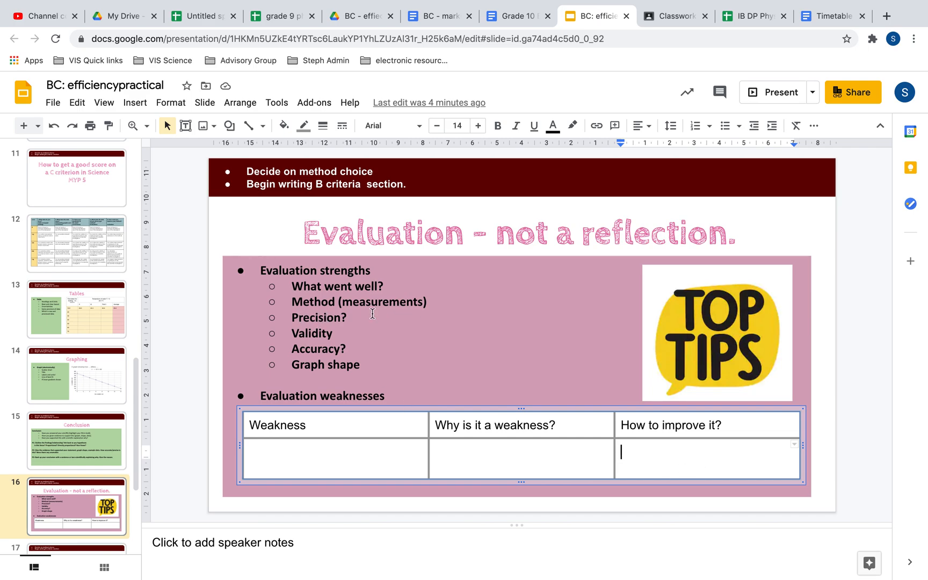
pyautogui.moveTo(648, 453)
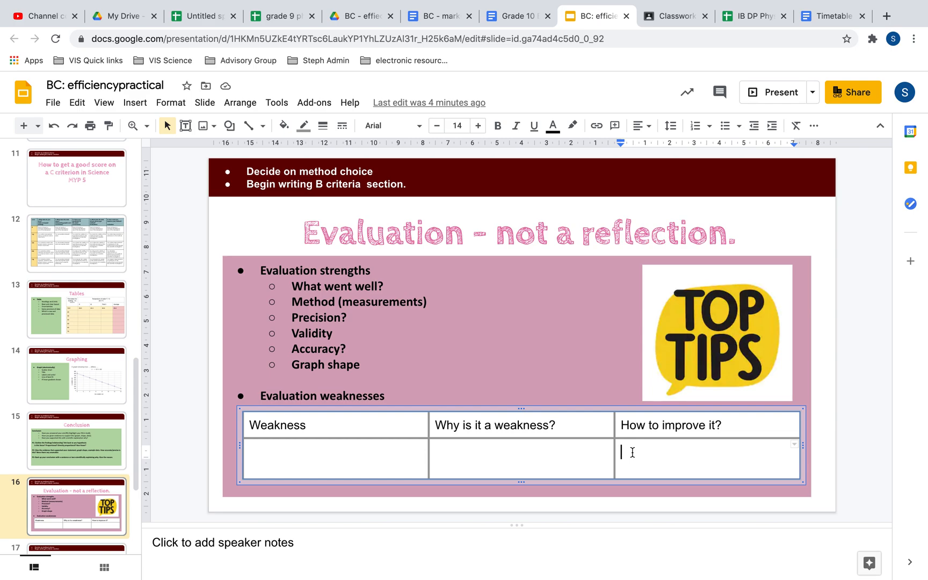
pyautogui.moveTo(640, 447)
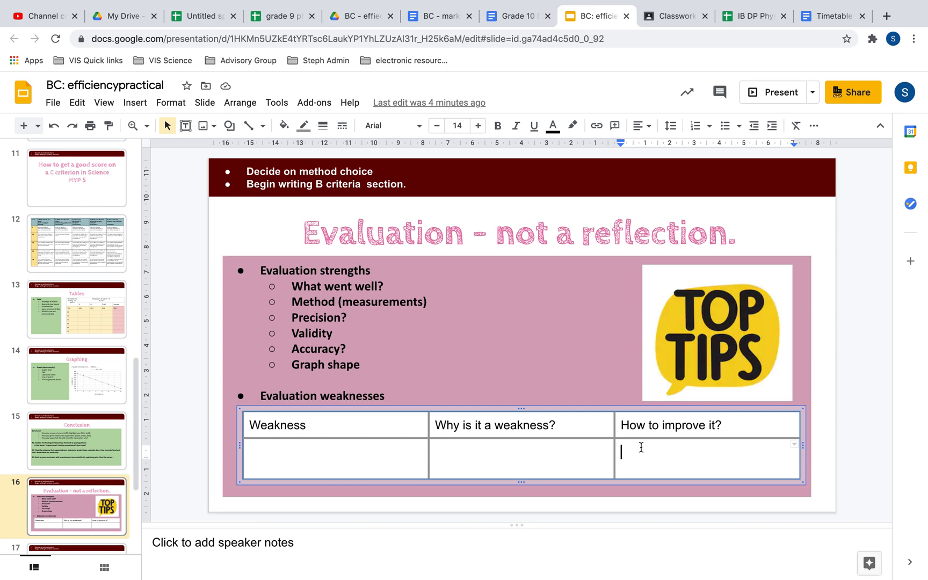
pyautogui.moveTo(659, 450)
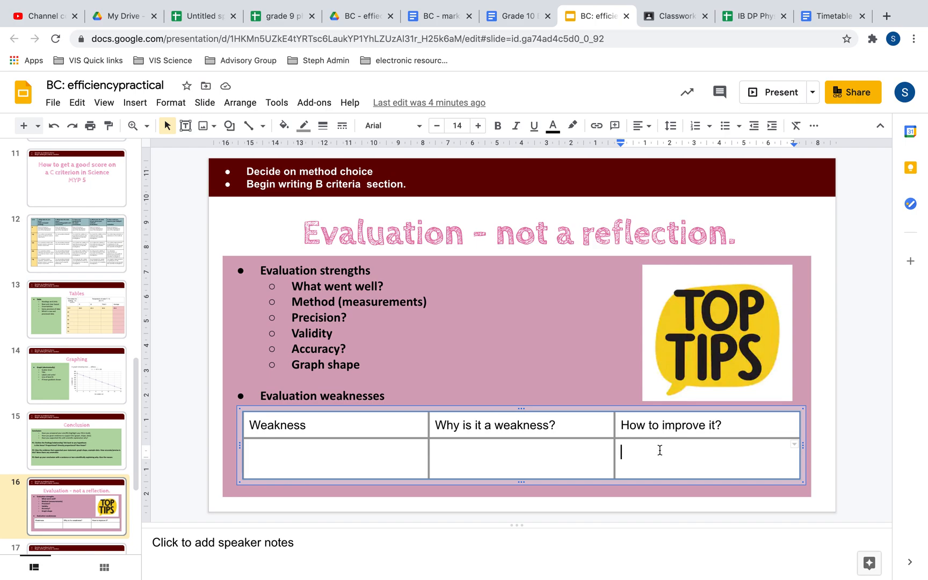
pyautogui.moveTo(715, 458)
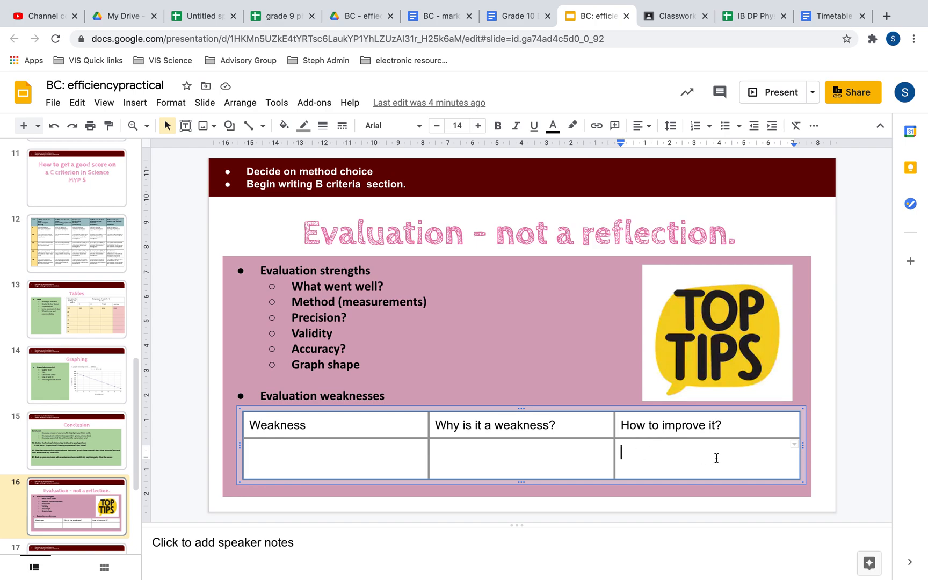
pyautogui.moveTo(313, 465)
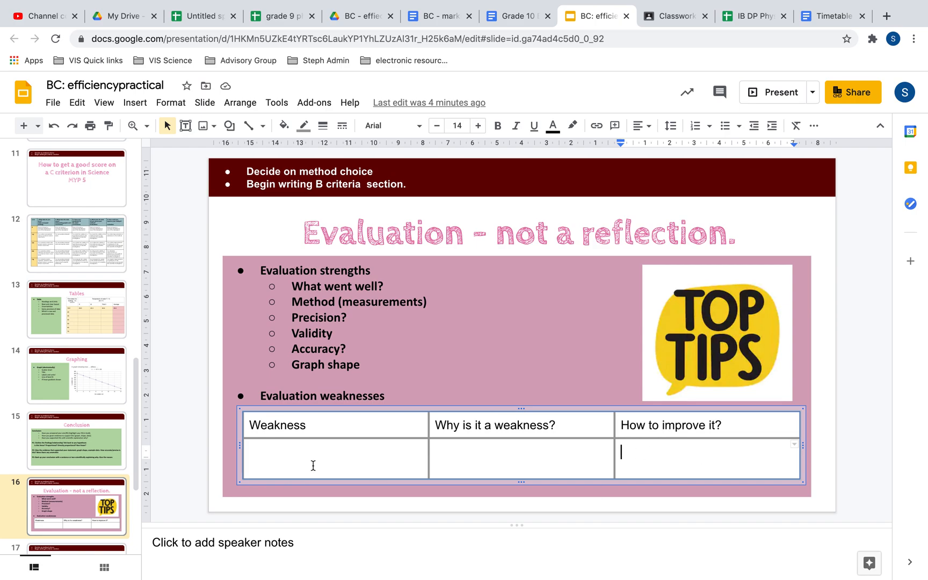
pyautogui.moveTo(693, 433)
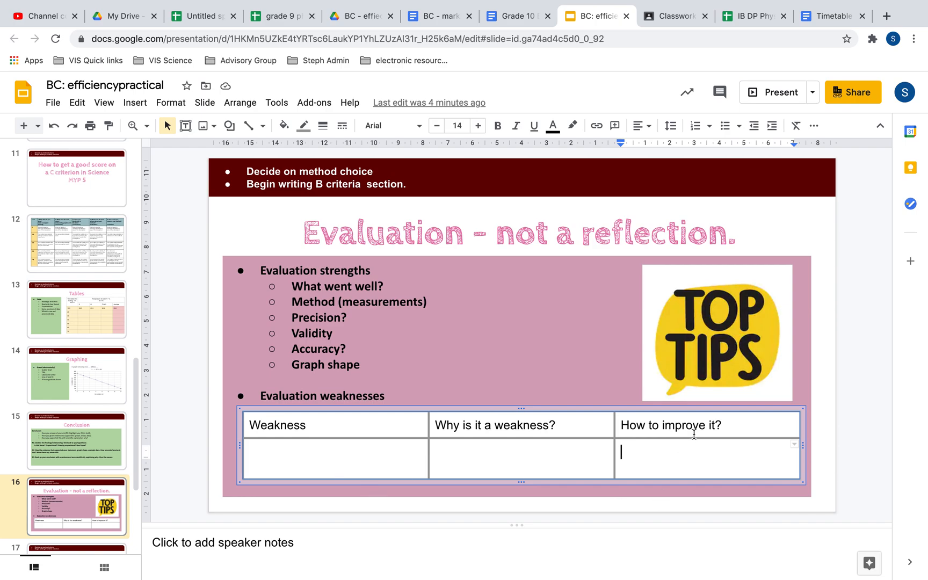
pyautogui.moveTo(712, 463)
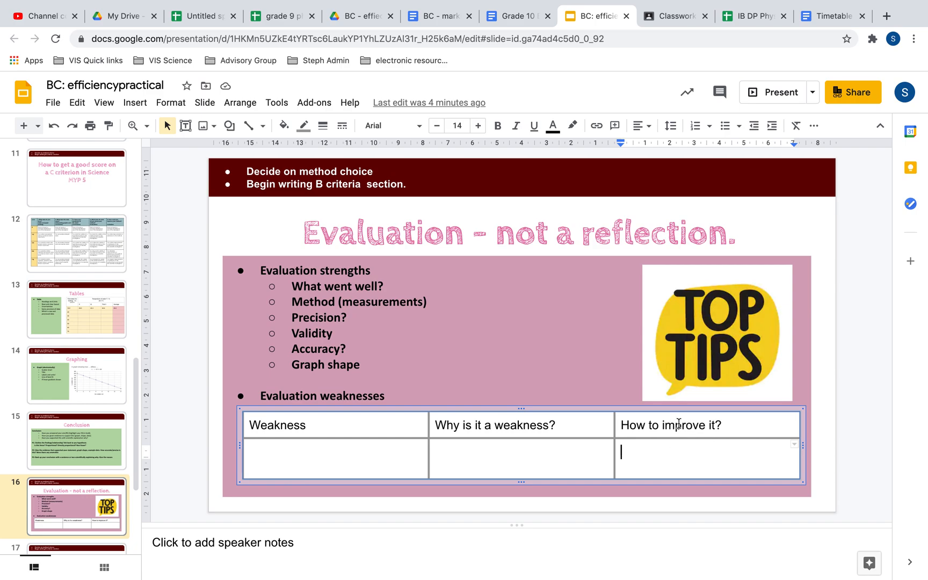
pyautogui.moveTo(669, 445)
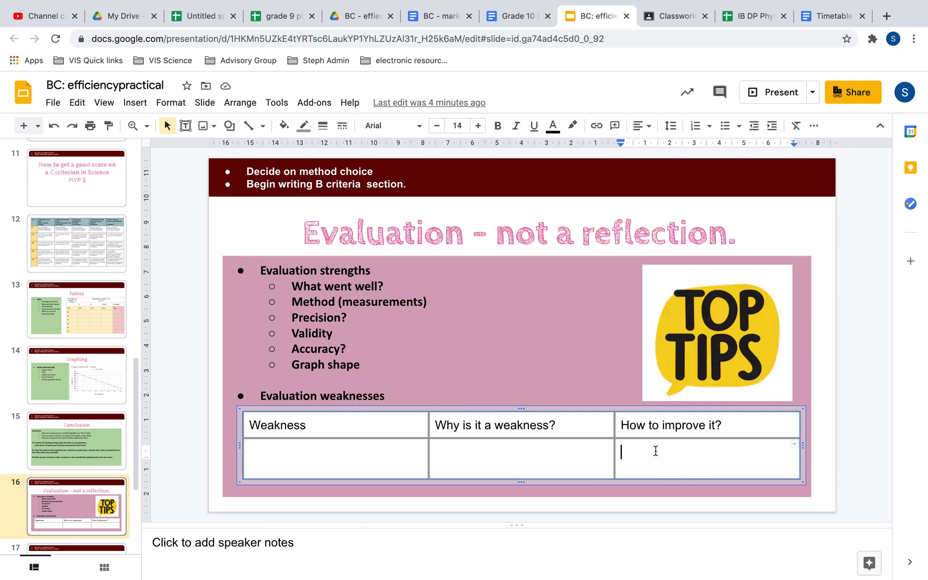
pyautogui.moveTo(431, 16)
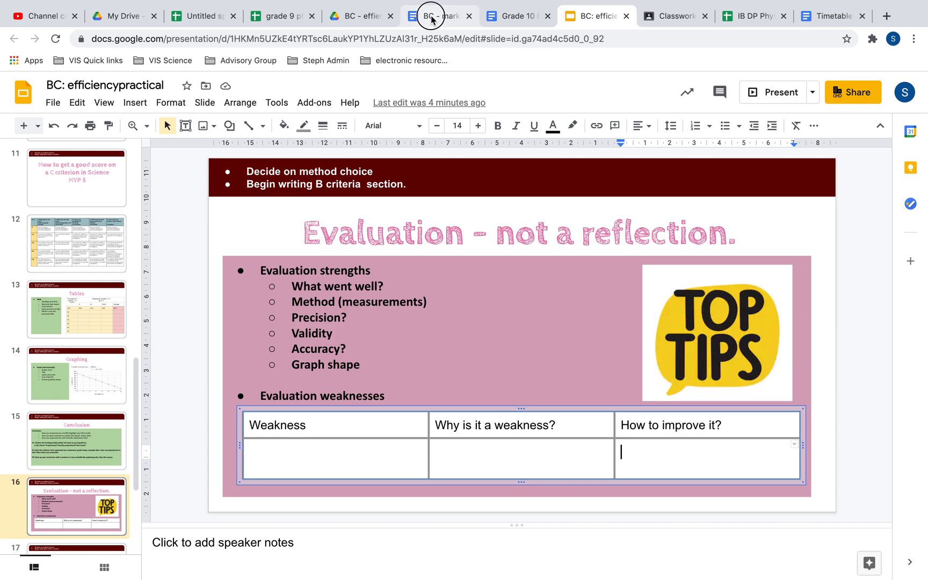
# - Switch to the Grade 10 BC write-up template and add a line below the Calculations bullet
pyautogui.click(438, 15)
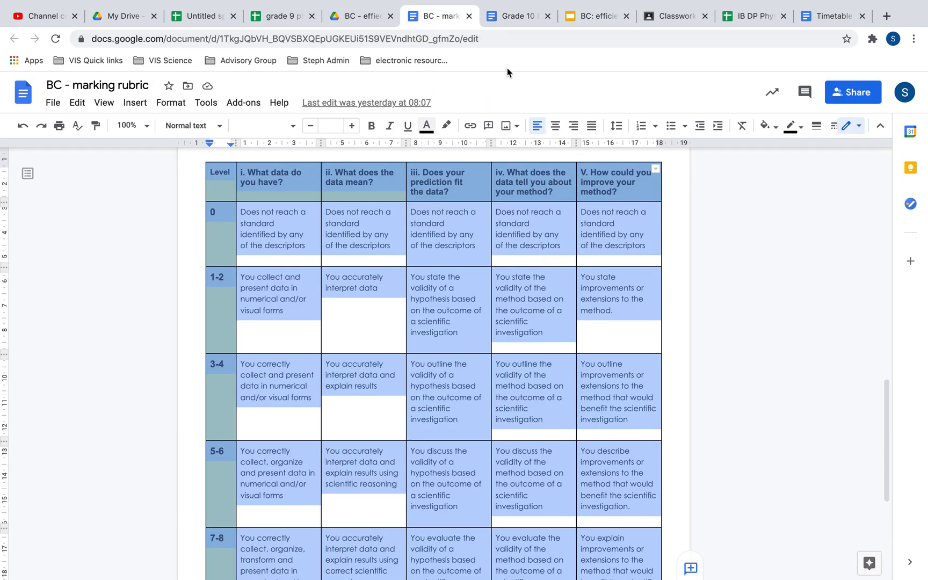
pyautogui.click(517, 16)
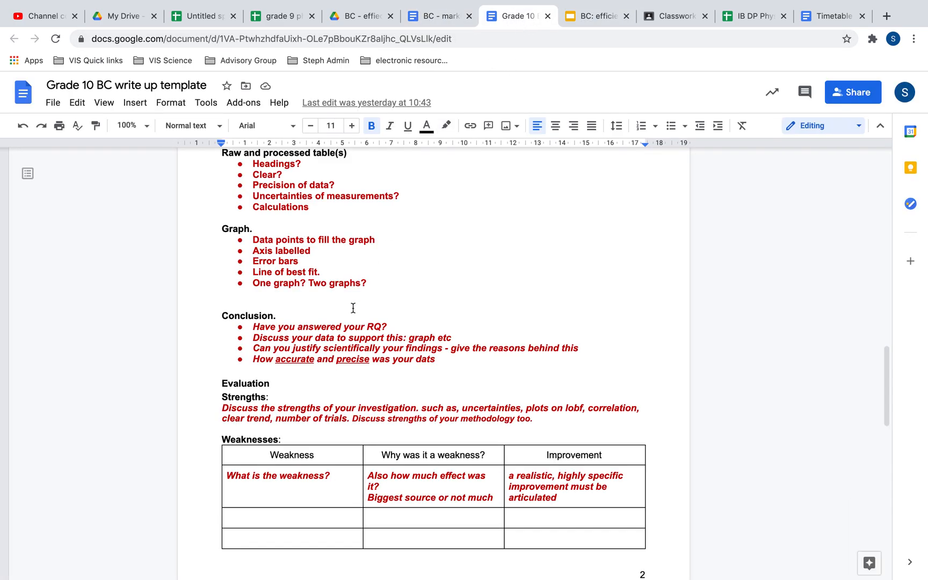
pyautogui.scroll(3)
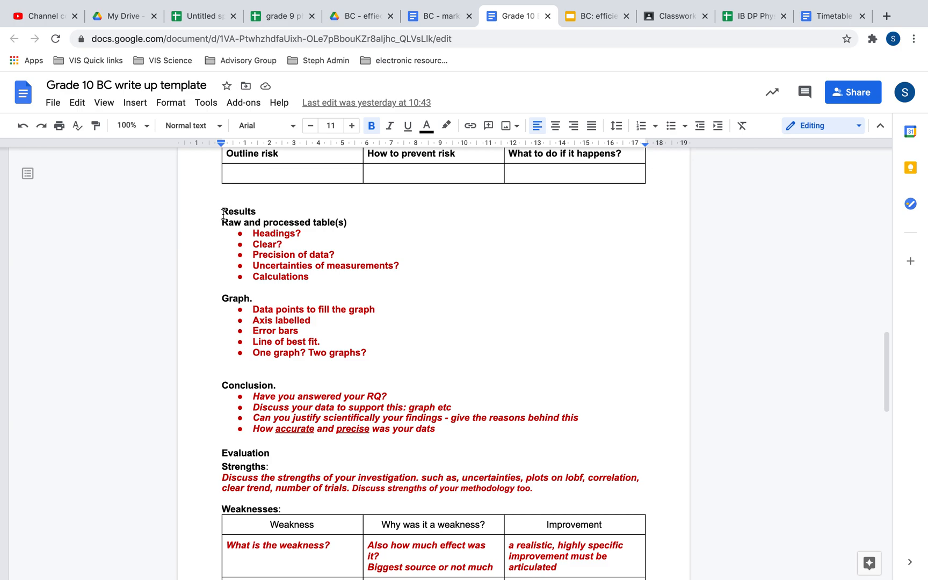
pyautogui.scroll(3)
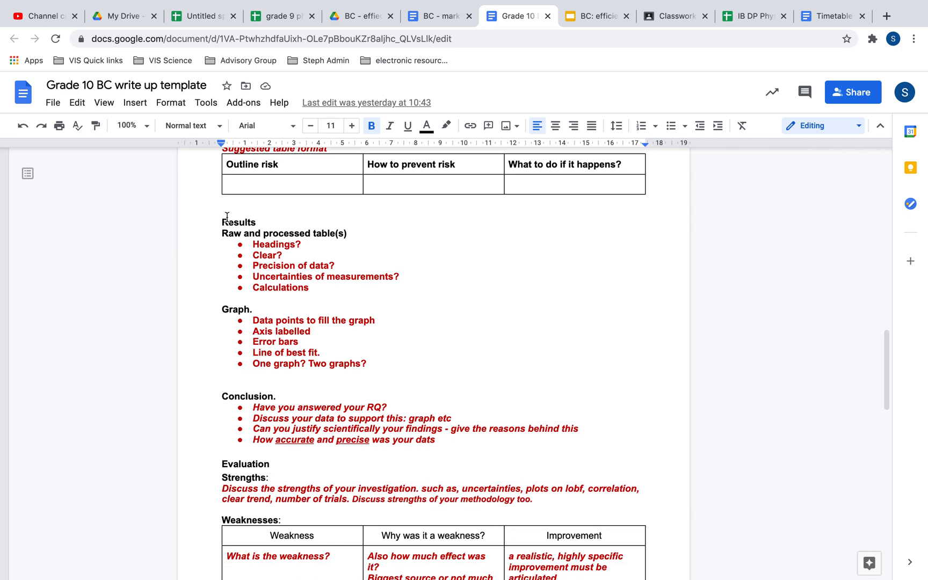
pyautogui.moveTo(276, 232)
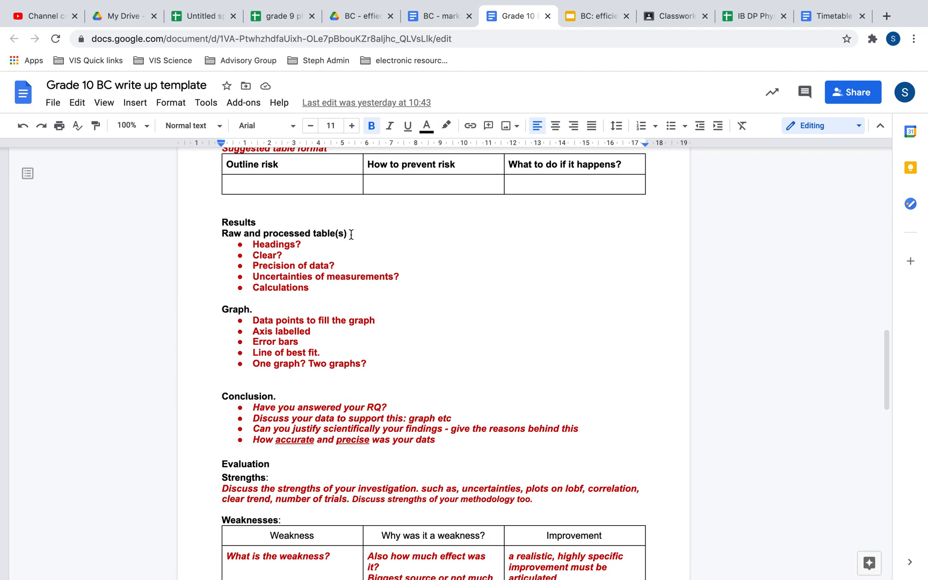
pyautogui.press('enter')
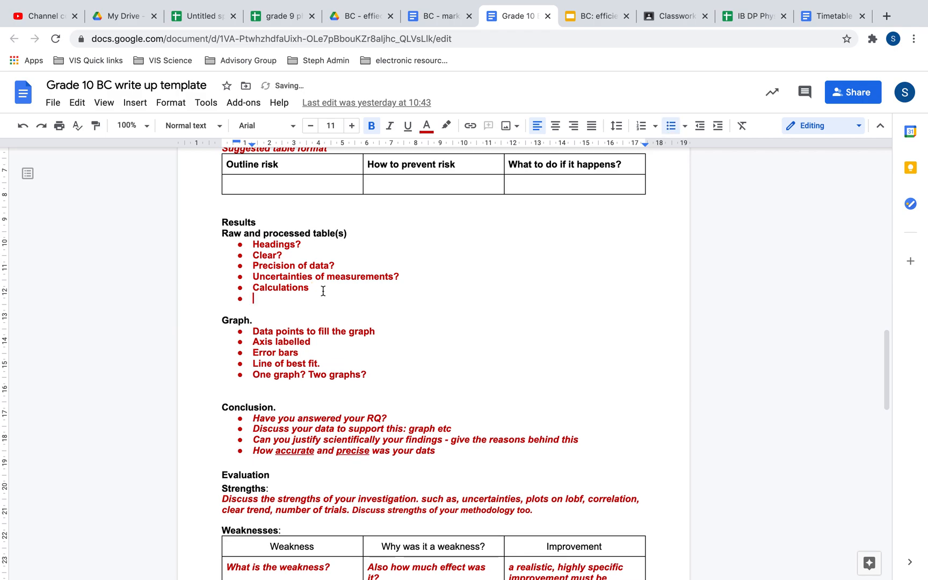
# - Type the 'Table 1:' caption, then open the Tables slide in the presentation
pyautogui.write('Table')
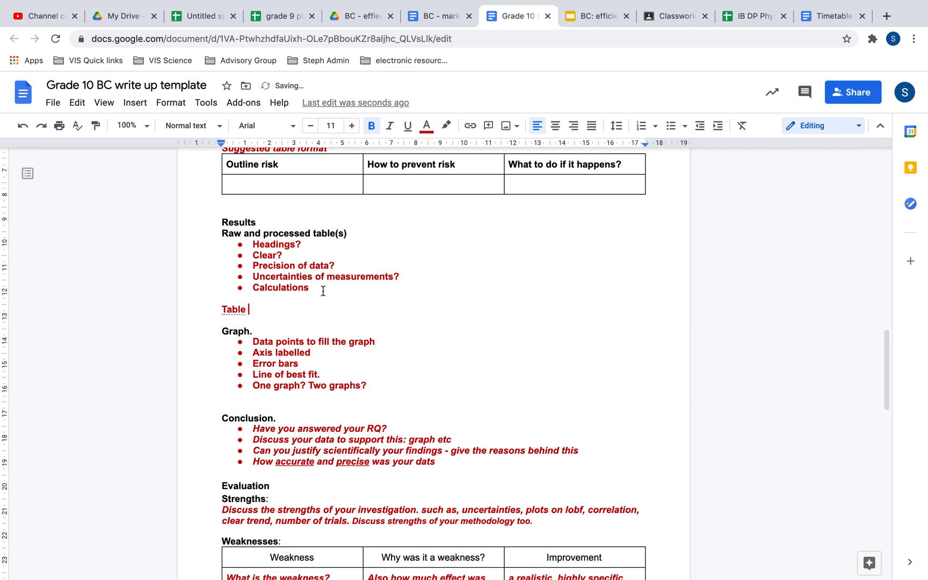
pyautogui.write('1:')
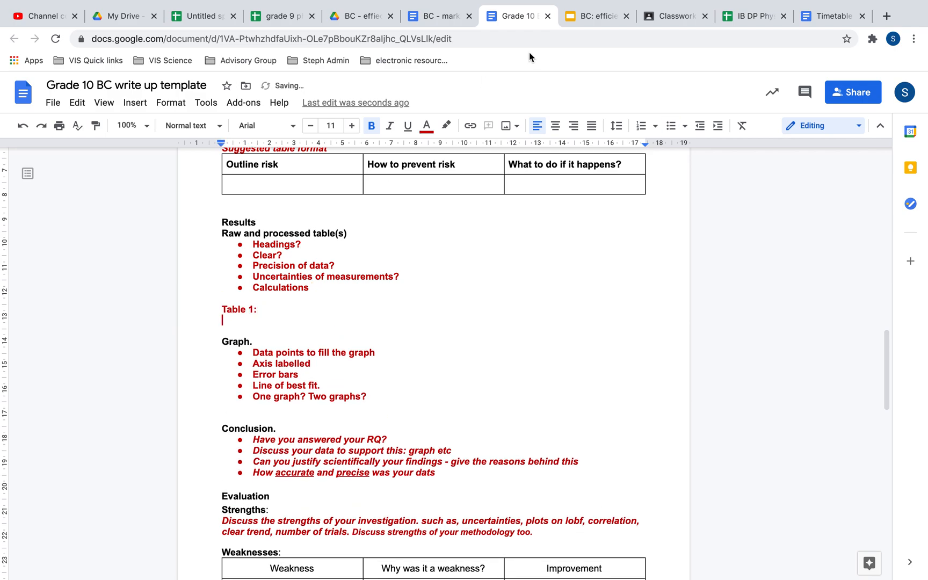
pyautogui.click(596, 17)
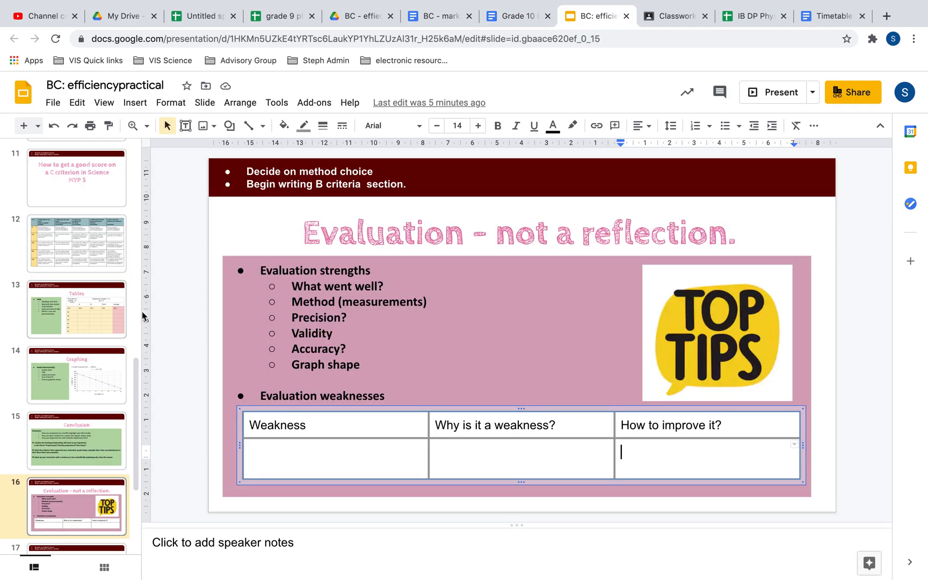
pyautogui.click(76, 308)
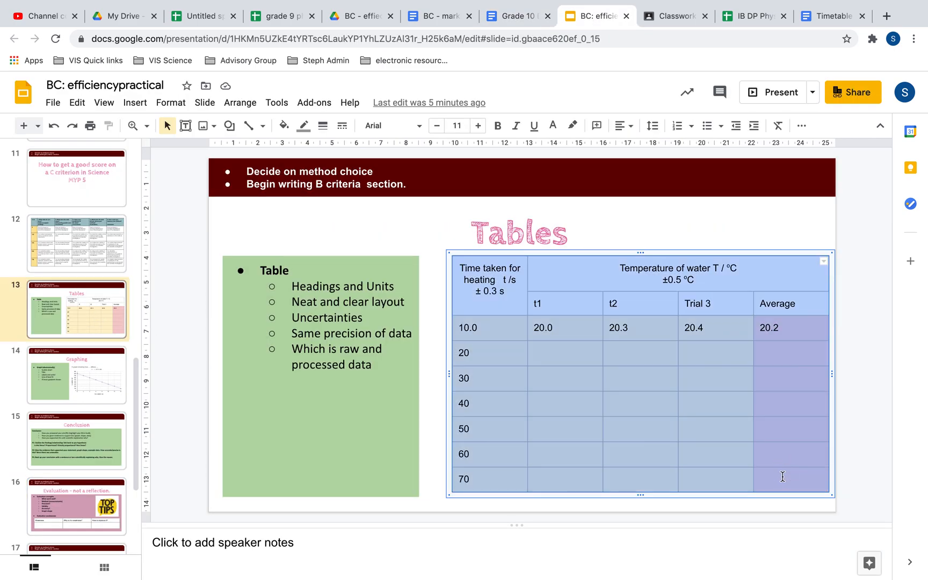
pyautogui.click(512, 16)
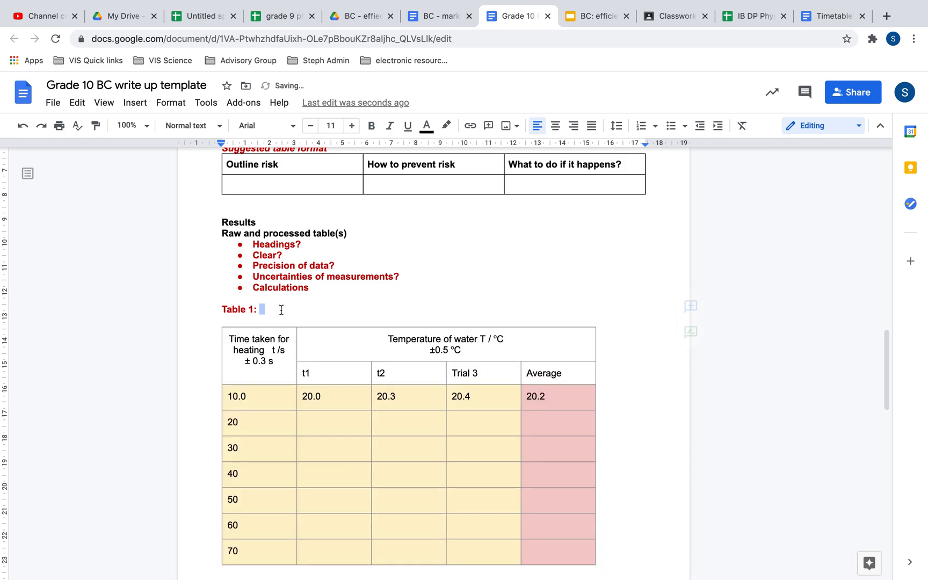
# - Complete the caption as 'Table 1: a table to temperature and time'
pyautogui.write('a table to')
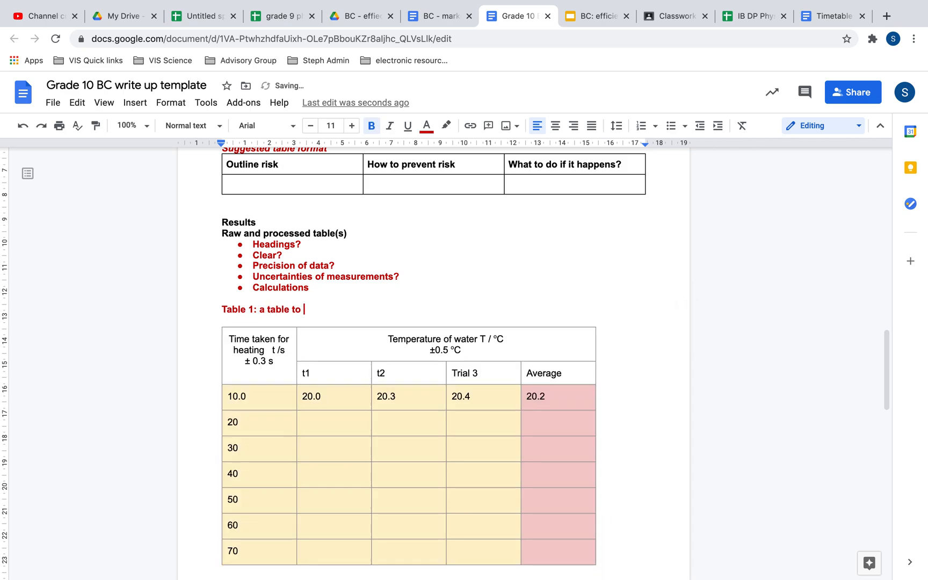
pyautogui.write('temperature')
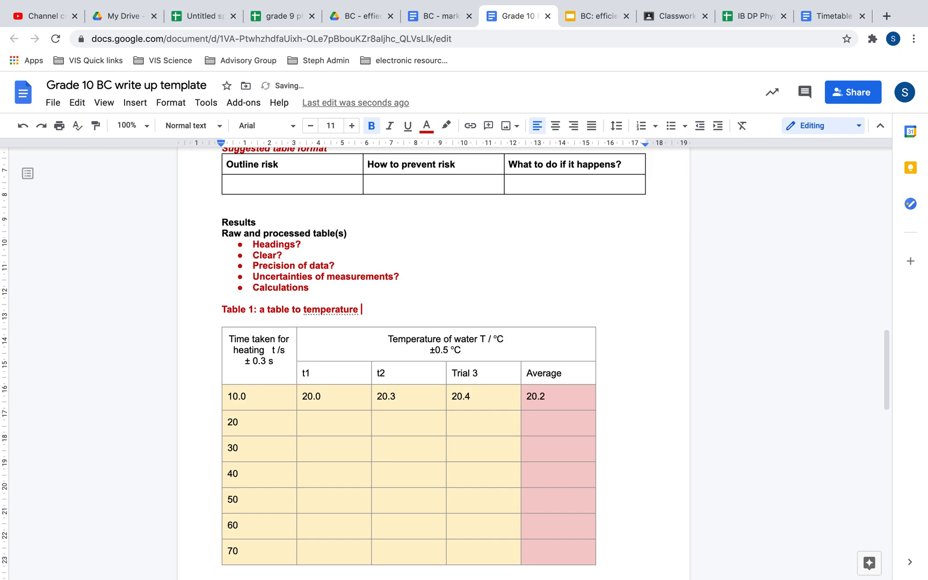
pyautogui.write('an')
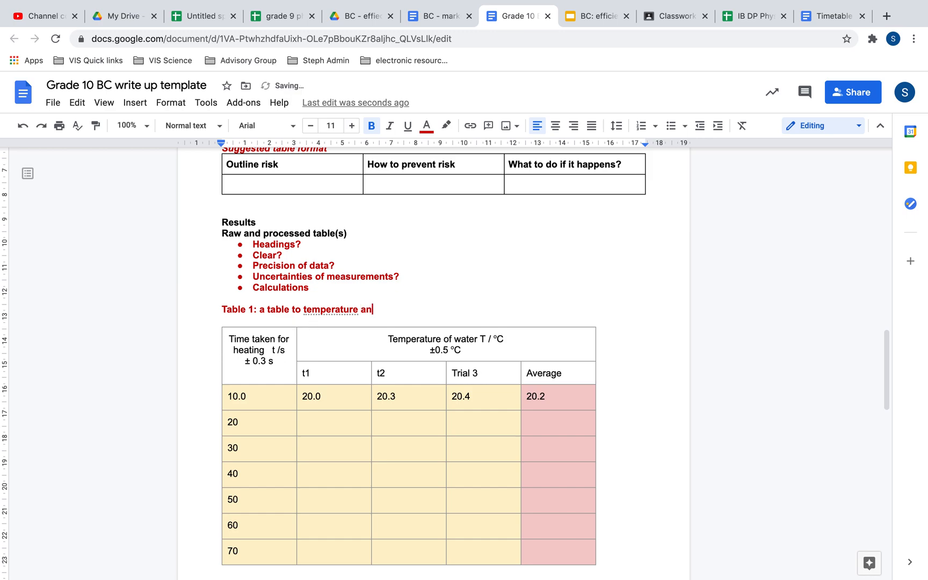
pyautogui.write('d')
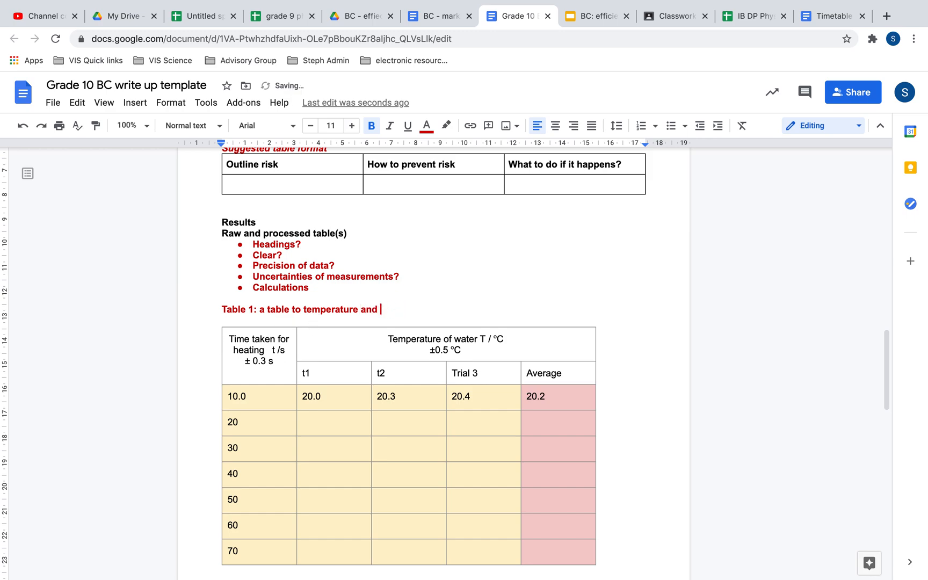
pyautogui.write('time')
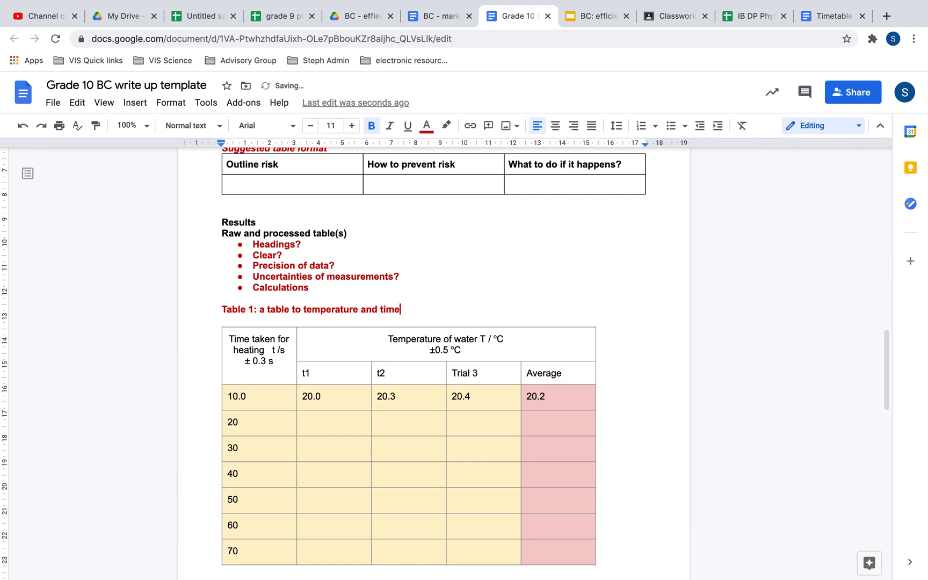
pyautogui.scroll(-3)
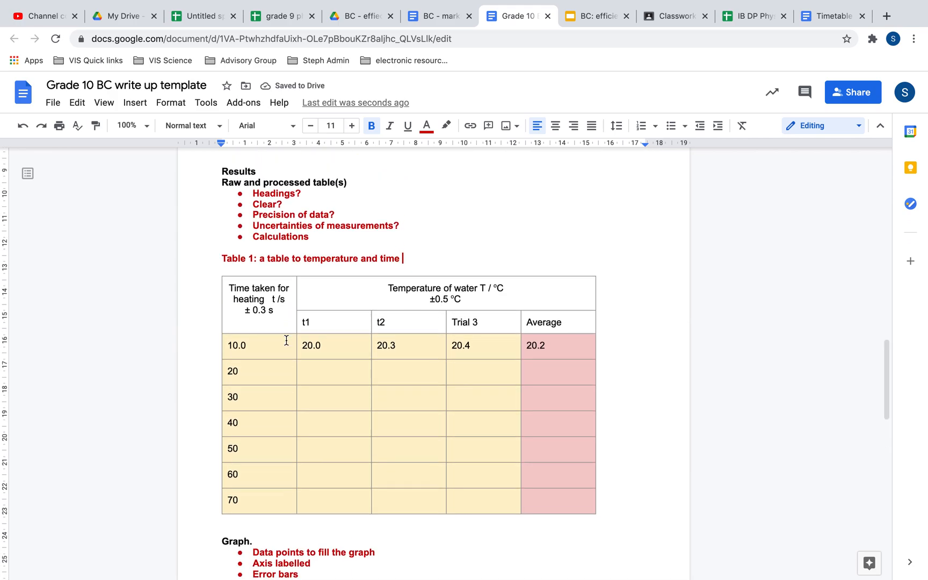
# - Below the table, type the label 'Example calculation: average temperature:'
pyautogui.scroll(-3)
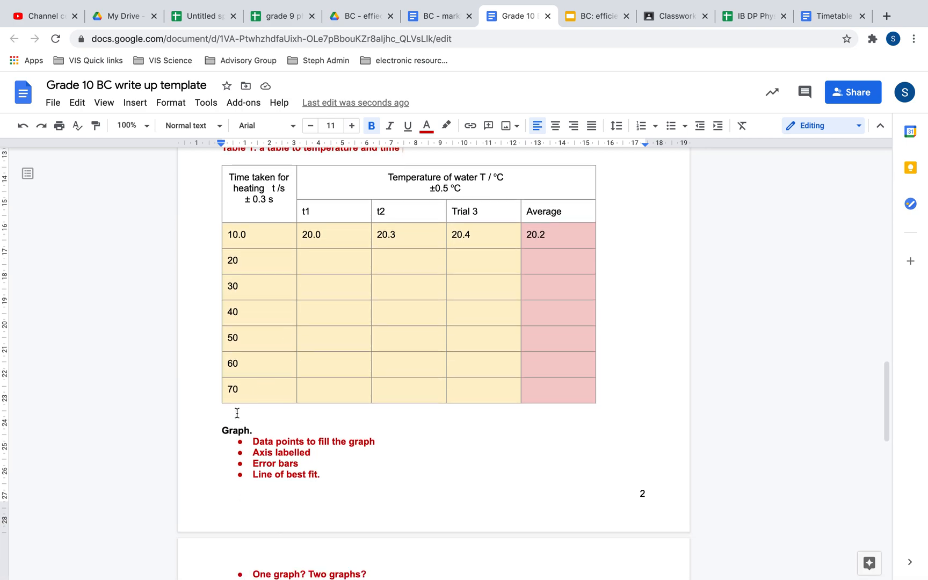
pyautogui.write('ex')
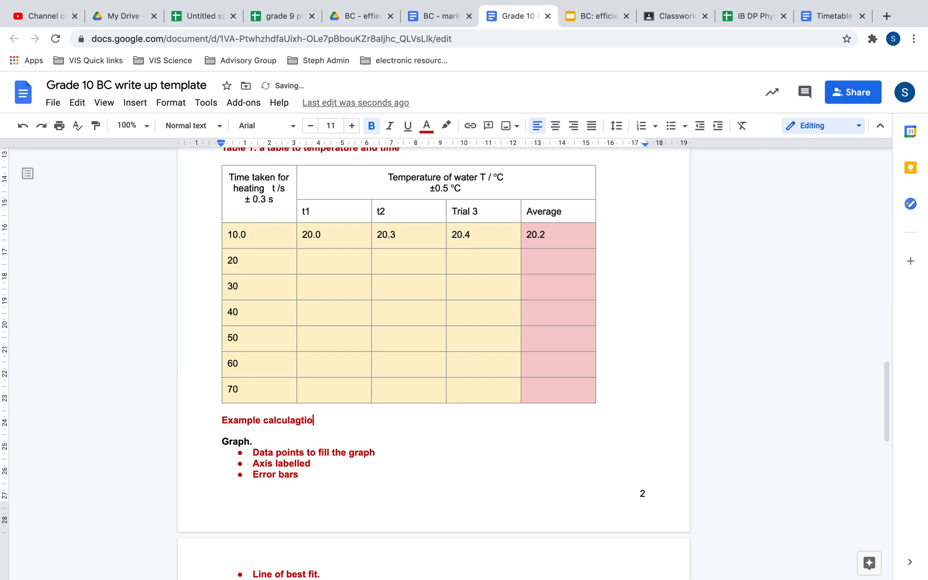
pyautogui.press('Backspace')
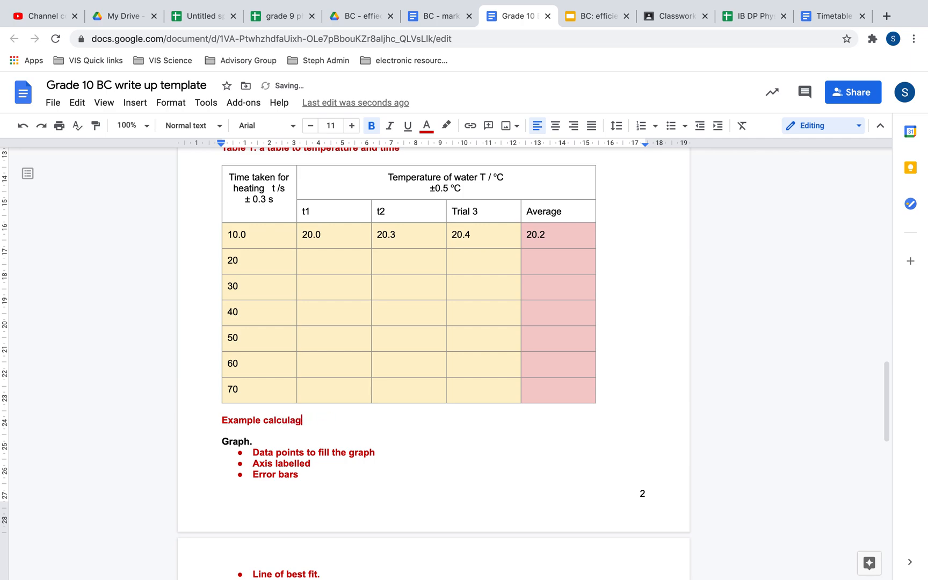
pyautogui.write('ti')
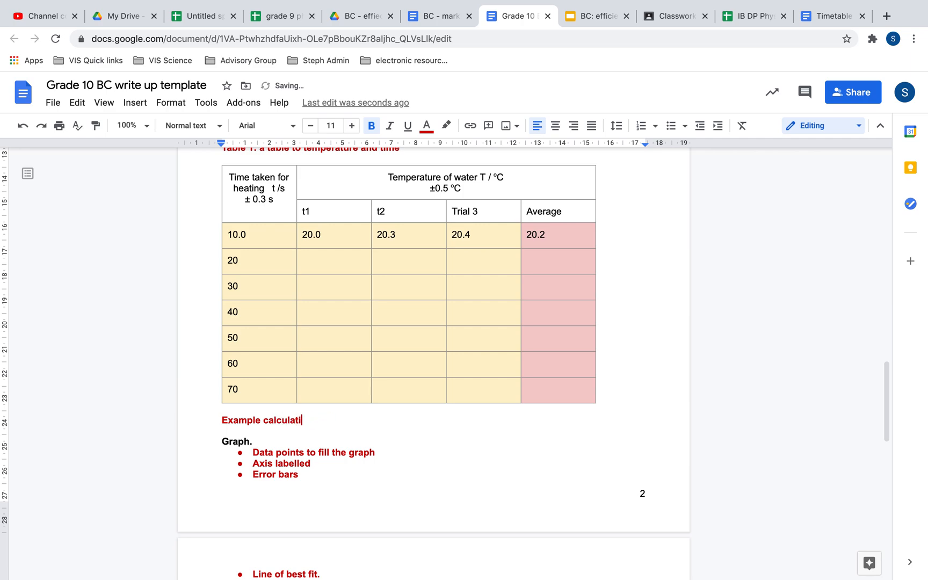
pyautogui.write('on:')
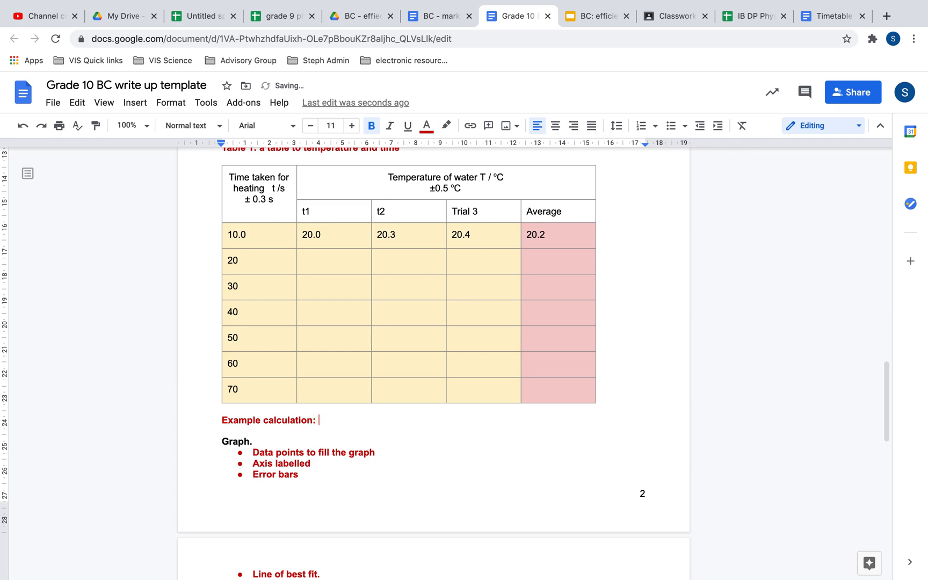
pyautogui.write('avera')
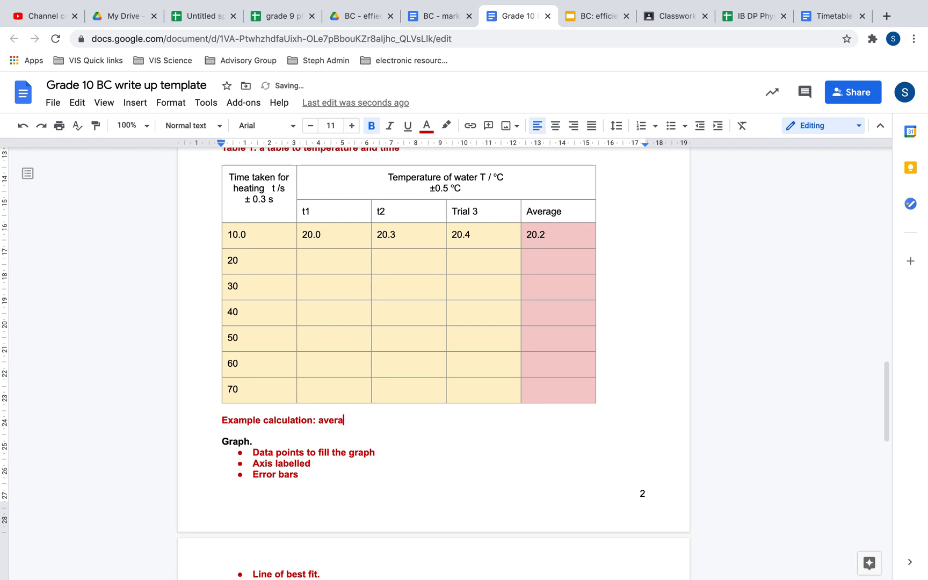
pyautogui.write('ge temperatu')
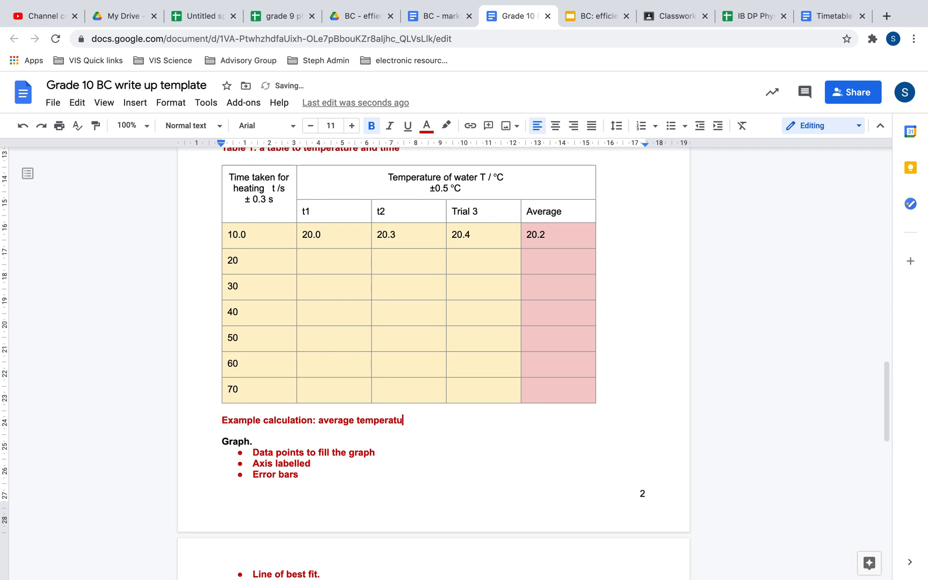
pyautogui.write('re:')
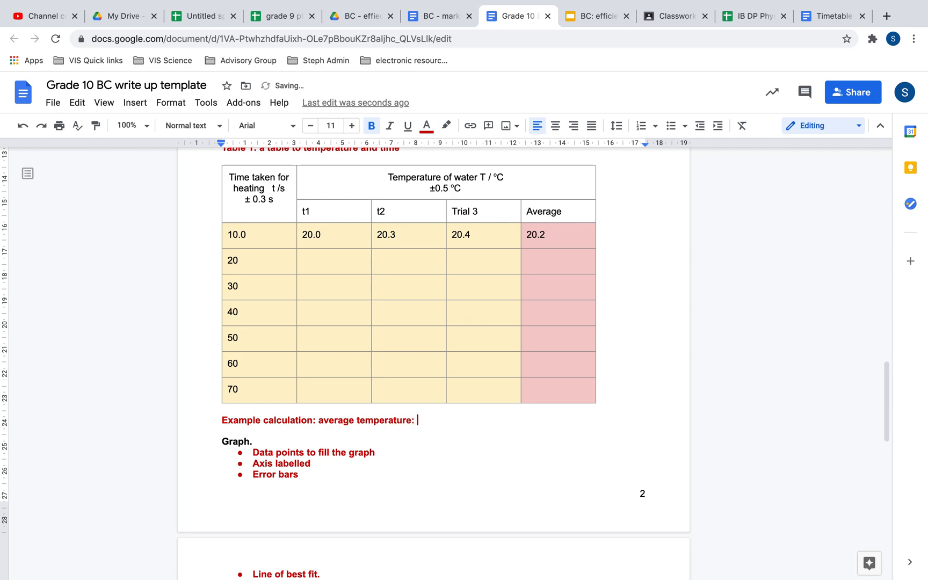
# - Add the formula '(20.0 + 20.3 + 20.4)/3 = 20.2 °C' after the label
pyautogui.write('(')
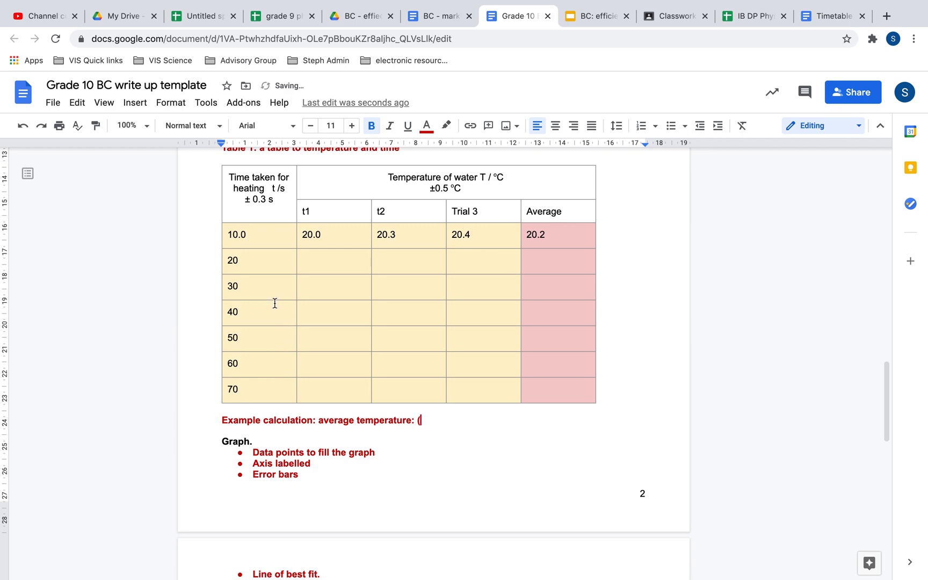
pyautogui.write('20.0 +')
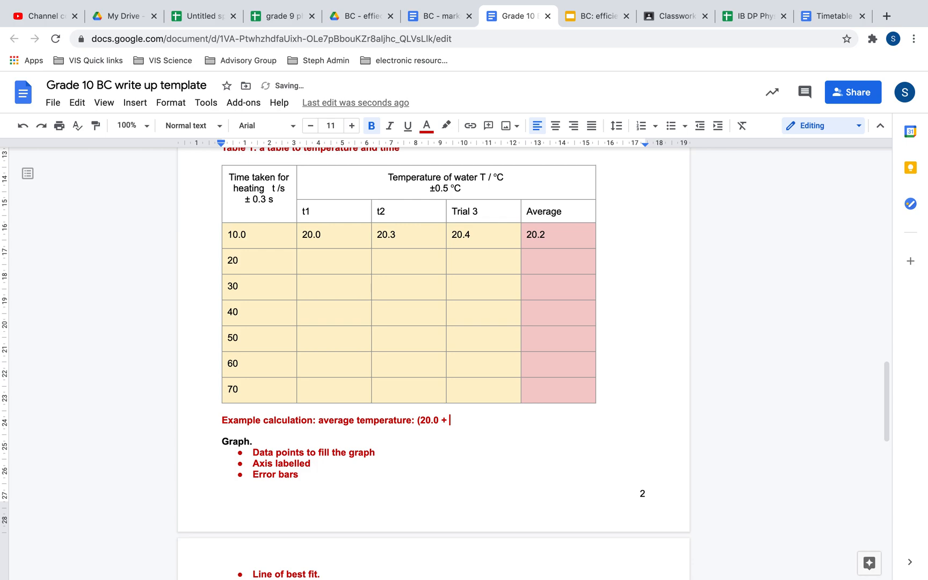
pyautogui.write('20')
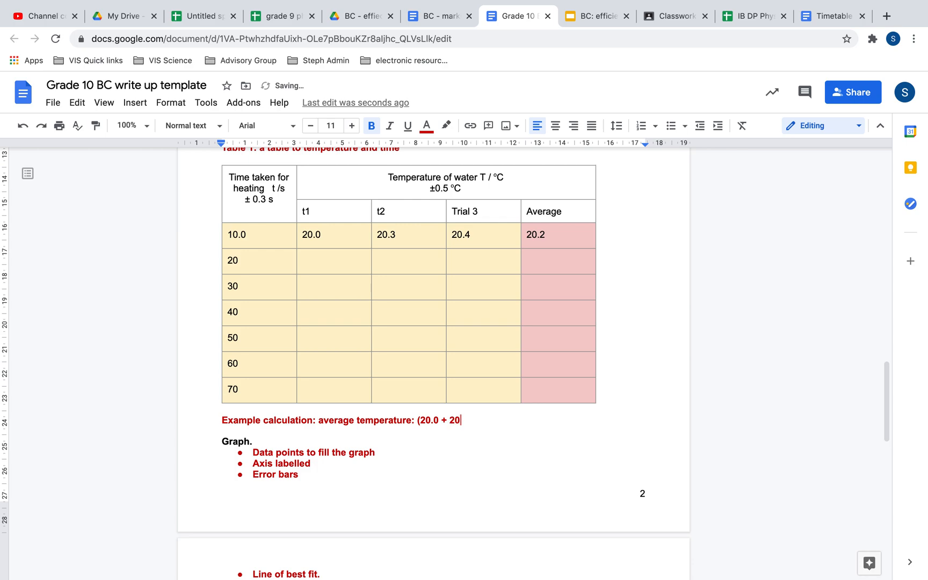
pyautogui.write('.3 +')
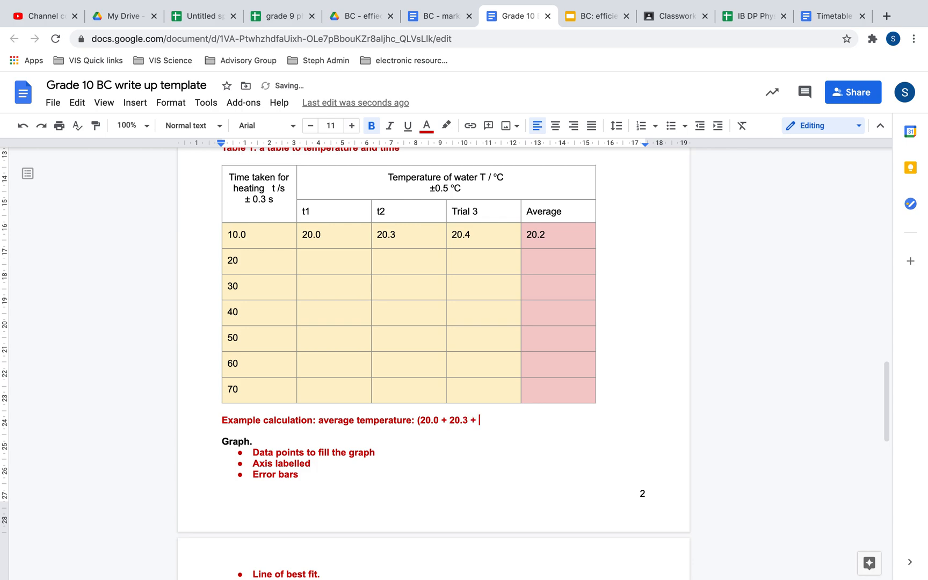
pyautogui.write('20.4')
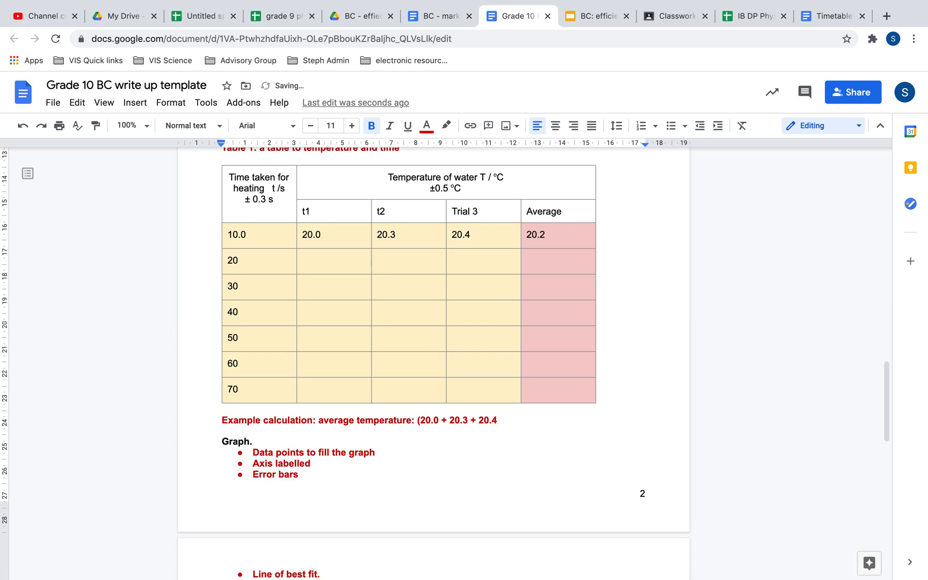
pyautogui.write(')/3')
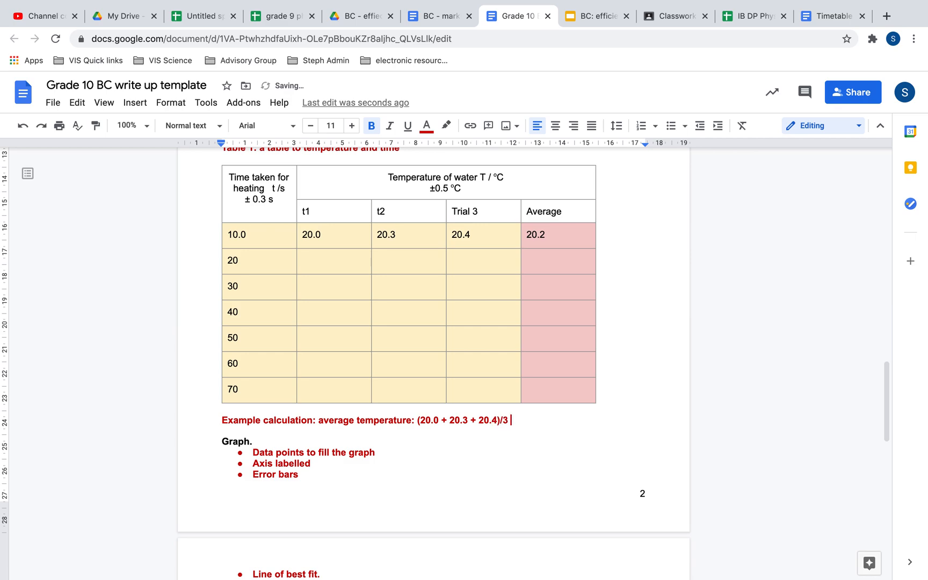
pyautogui.write('= 20.')
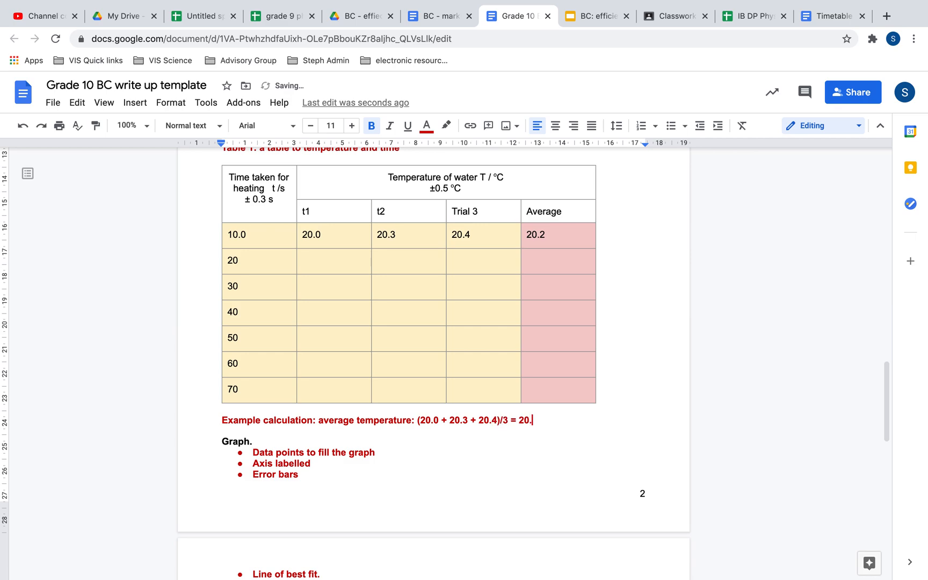
pyautogui.write('2')
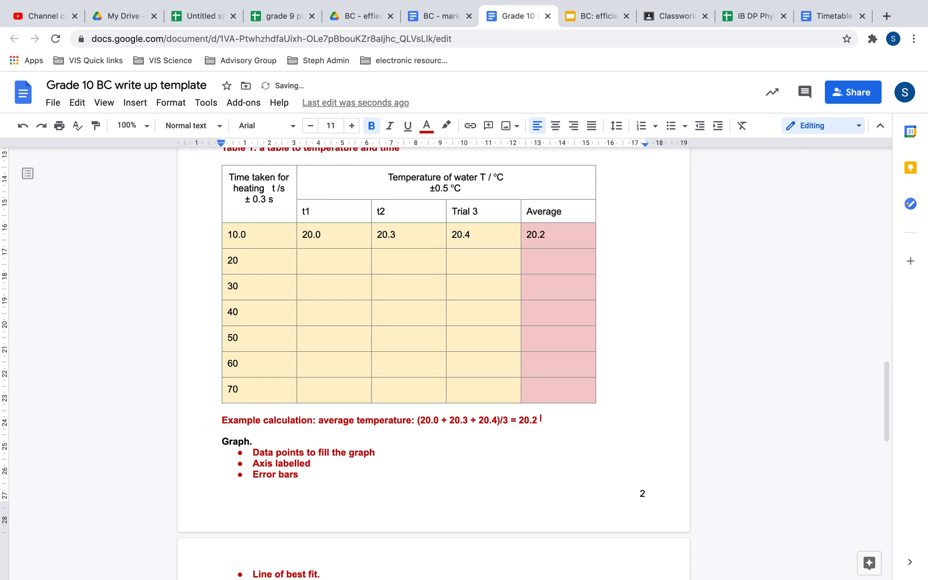
pyautogui.write('°C')
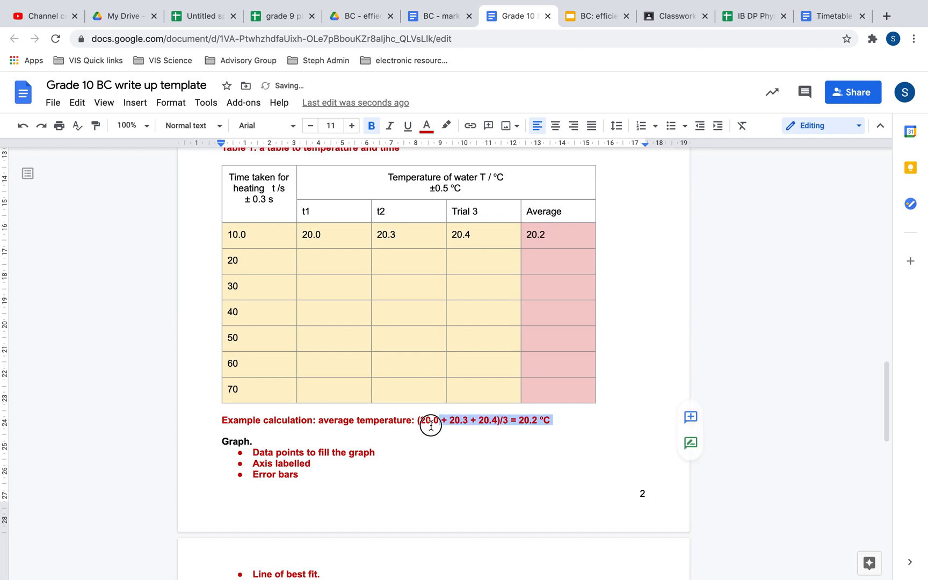
# - Click on the example calculation line below the table
pyautogui.click(134, 102)
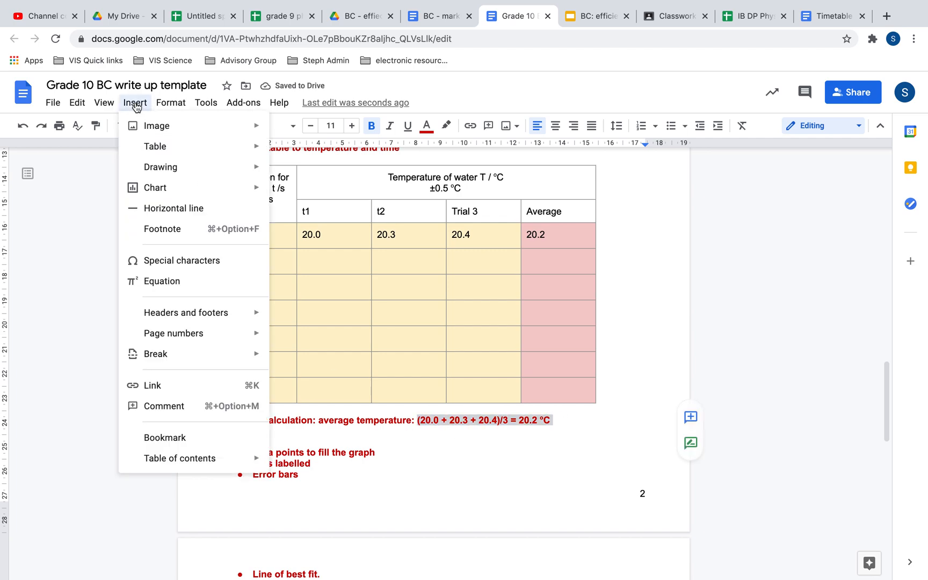
pyautogui.moveTo(162, 281)
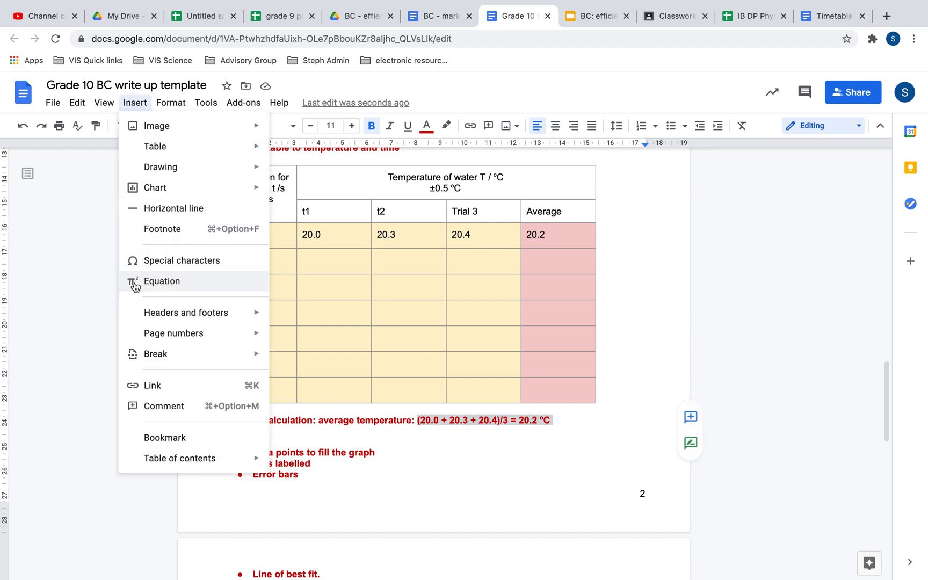
pyautogui.moveTo(148, 284)
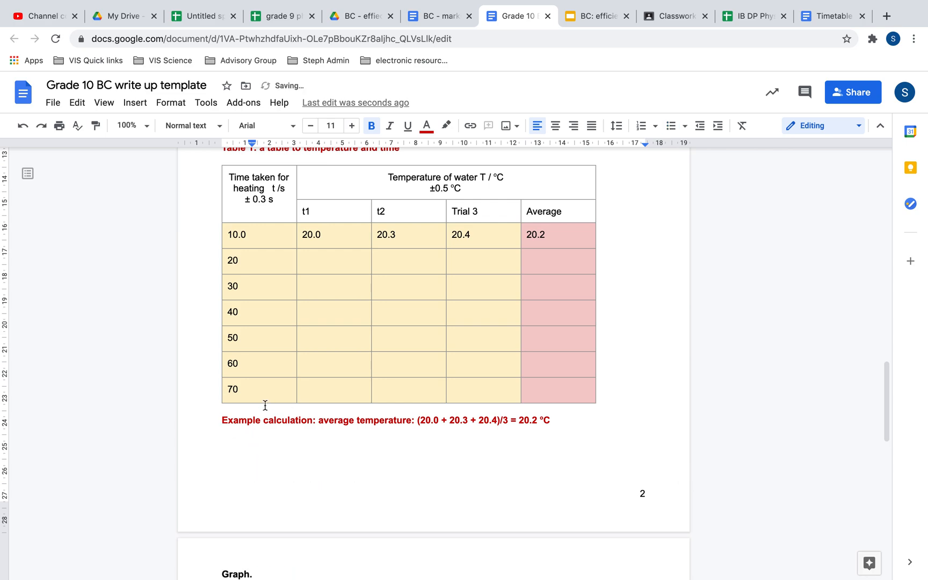
# - Review the Conclusion and Evaluation sections, then return to the efficiencypractical rubric slides
pyautogui.scroll(-3)
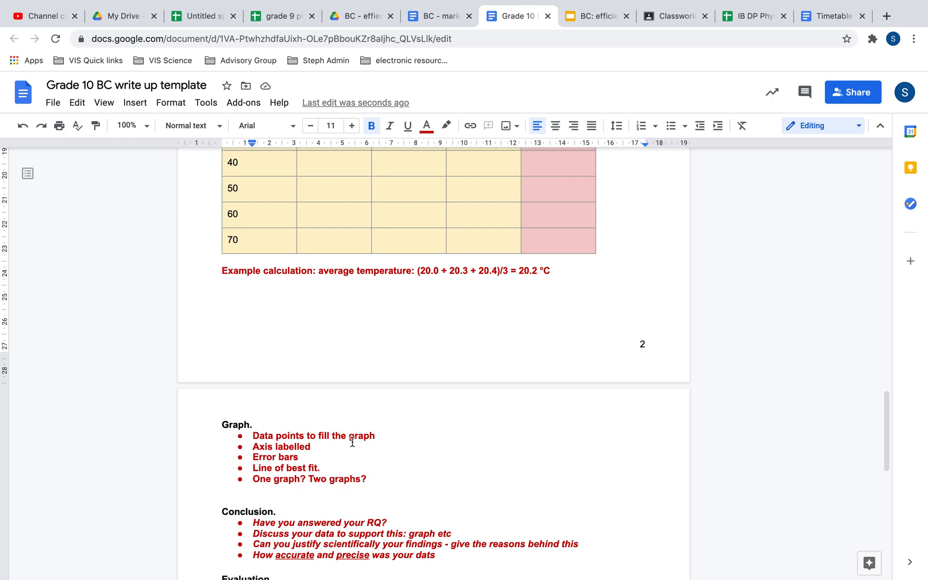
pyautogui.scroll(-3)
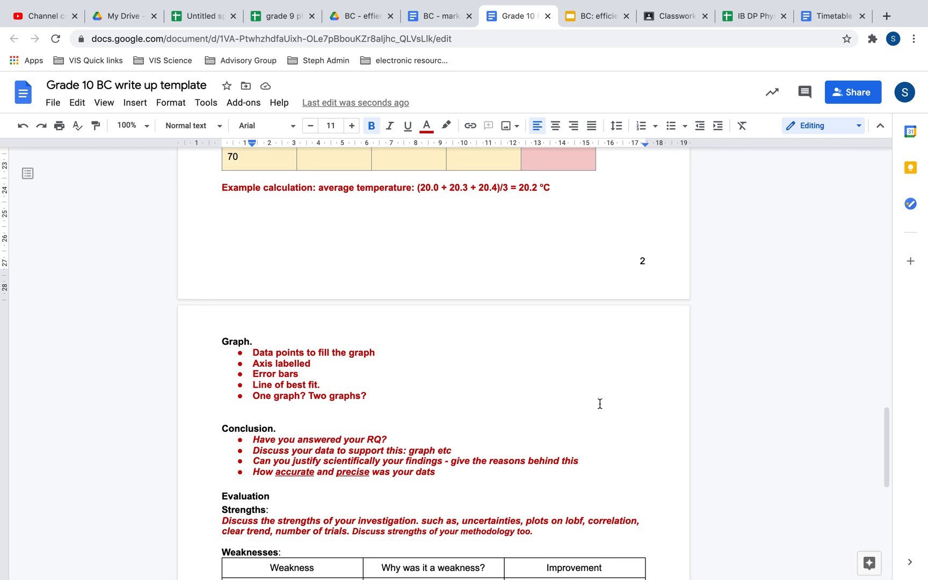
pyautogui.scroll(-3)
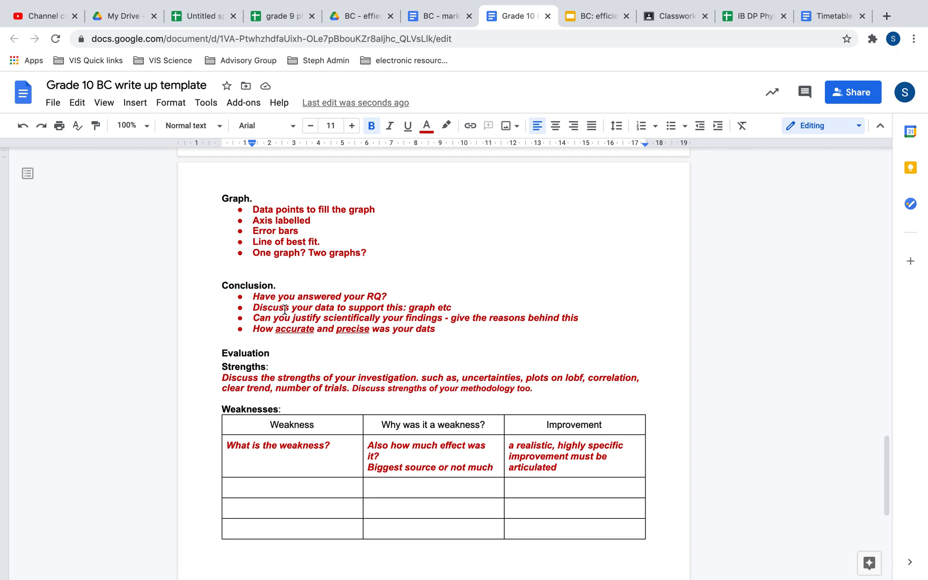
pyautogui.scroll(-3)
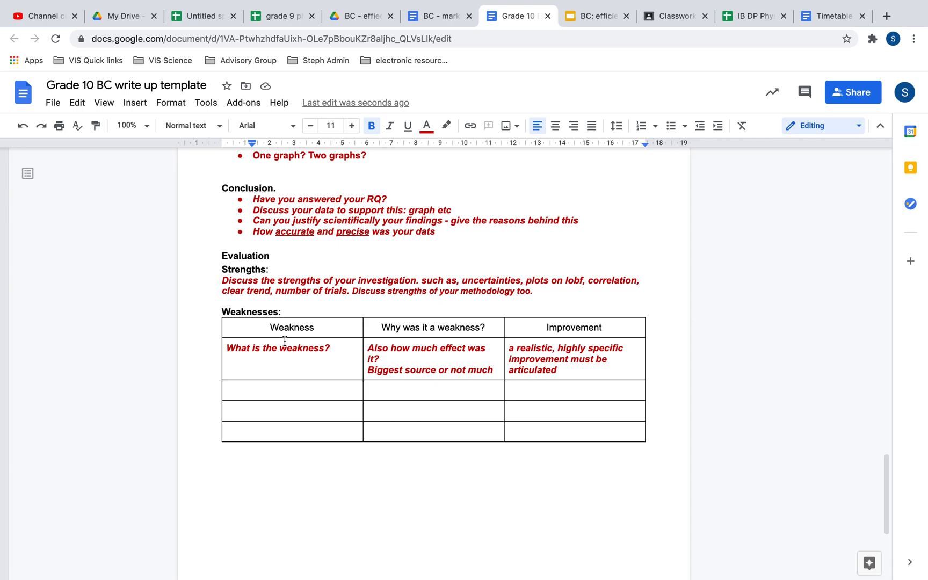
pyautogui.moveTo(250, 293)
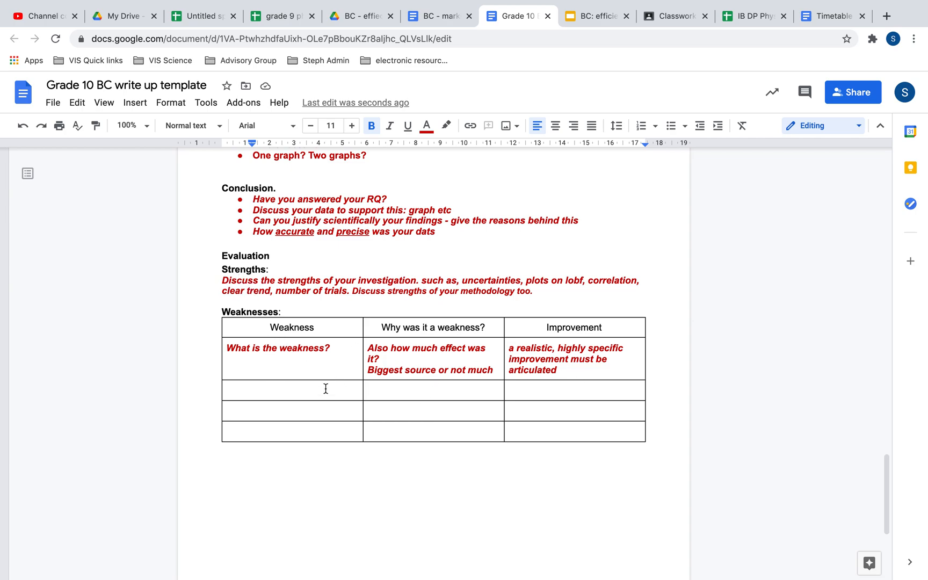
pyautogui.moveTo(429, 354)
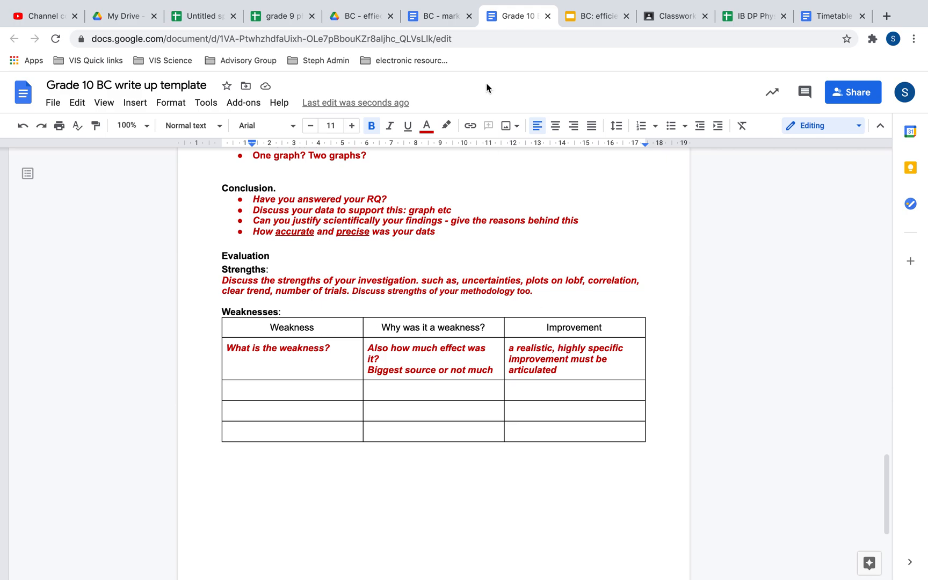
pyautogui.moveTo(371, 343)
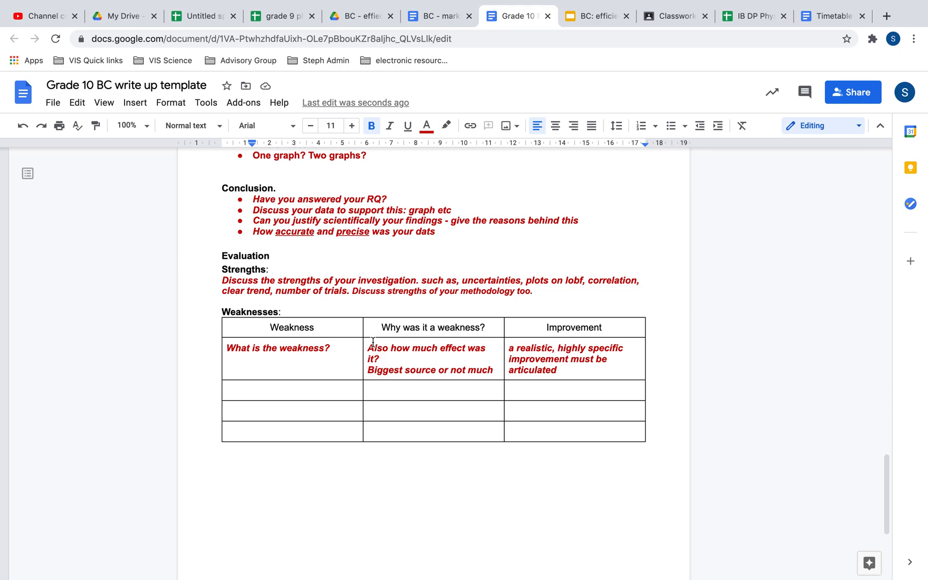
pyautogui.moveTo(585, 24)
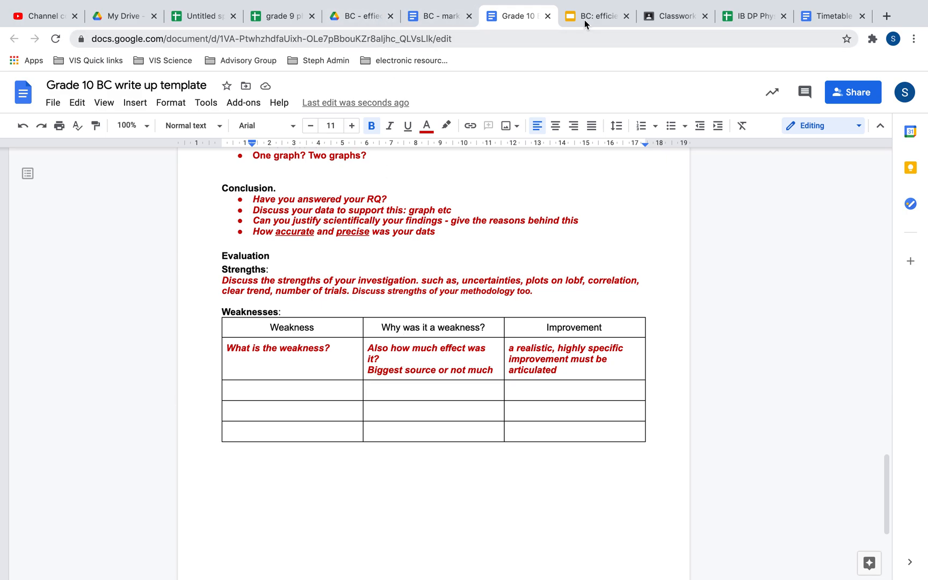
pyautogui.click(593, 16)
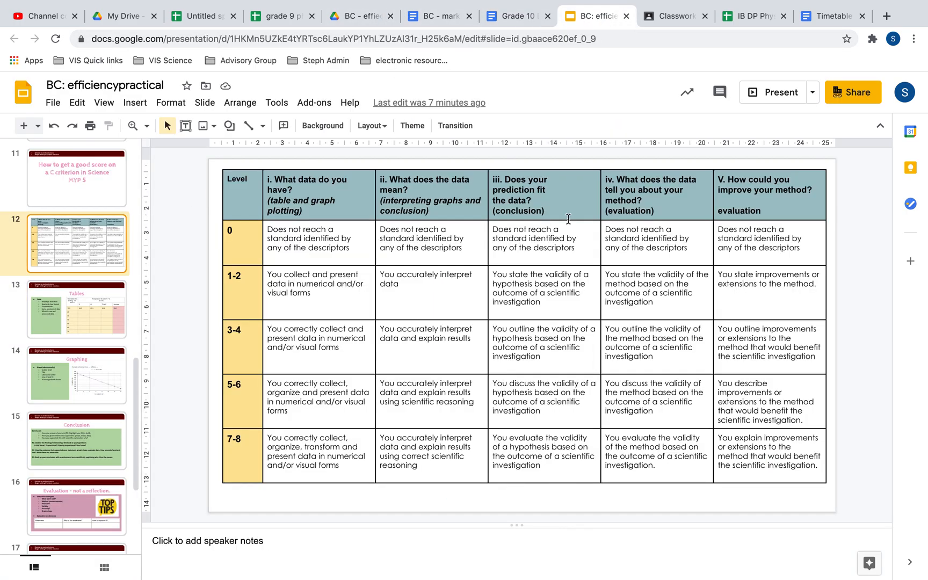
pyautogui.moveTo(645, 197)
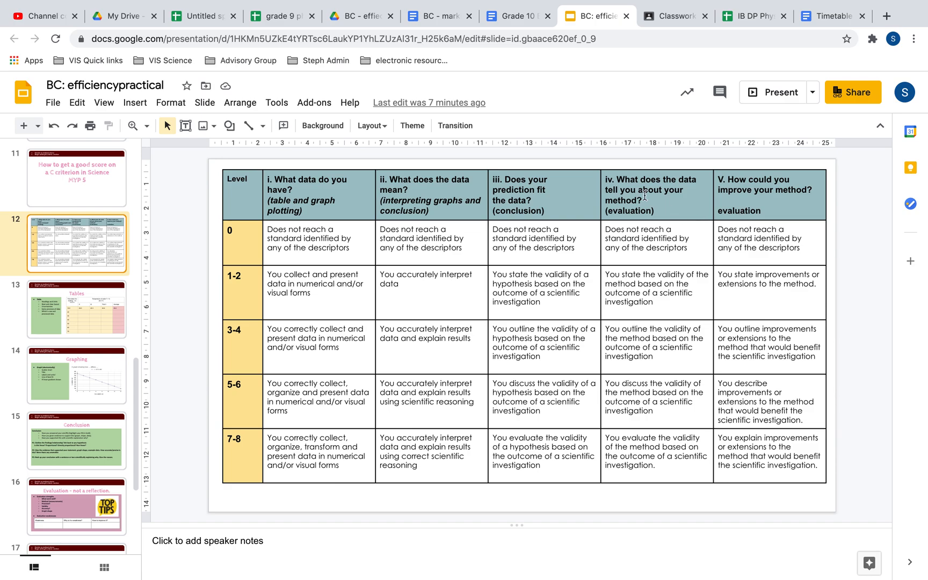